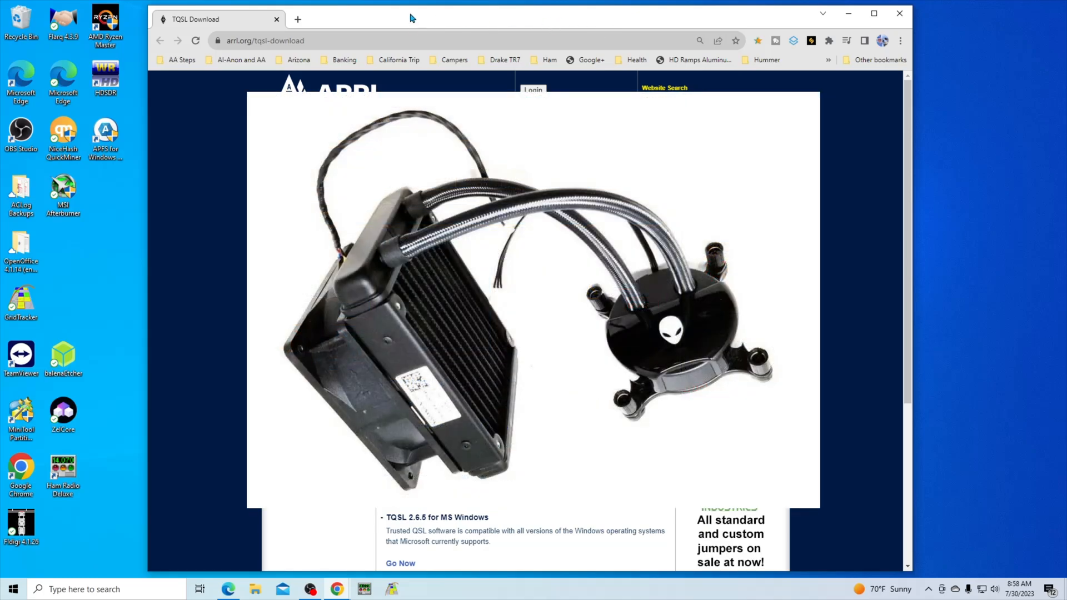
{"action": "mouse_move", "coordinate": [41, 31]}
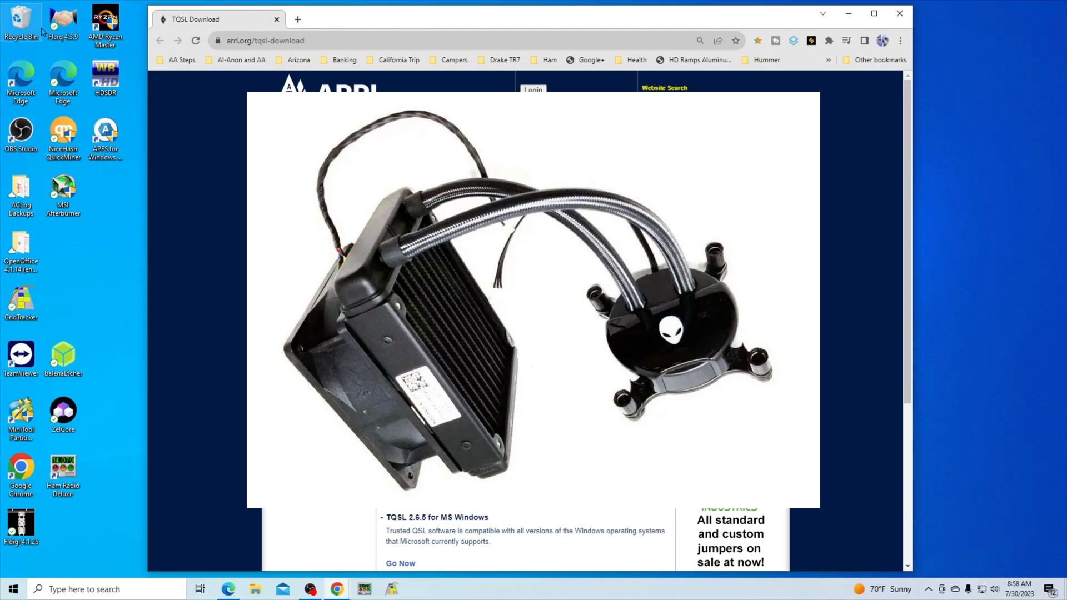
Step: Empty the Recycle Bin, permanently deleting the old recoverit setup file
{"action": "right_click", "coordinate": [20, 23]}
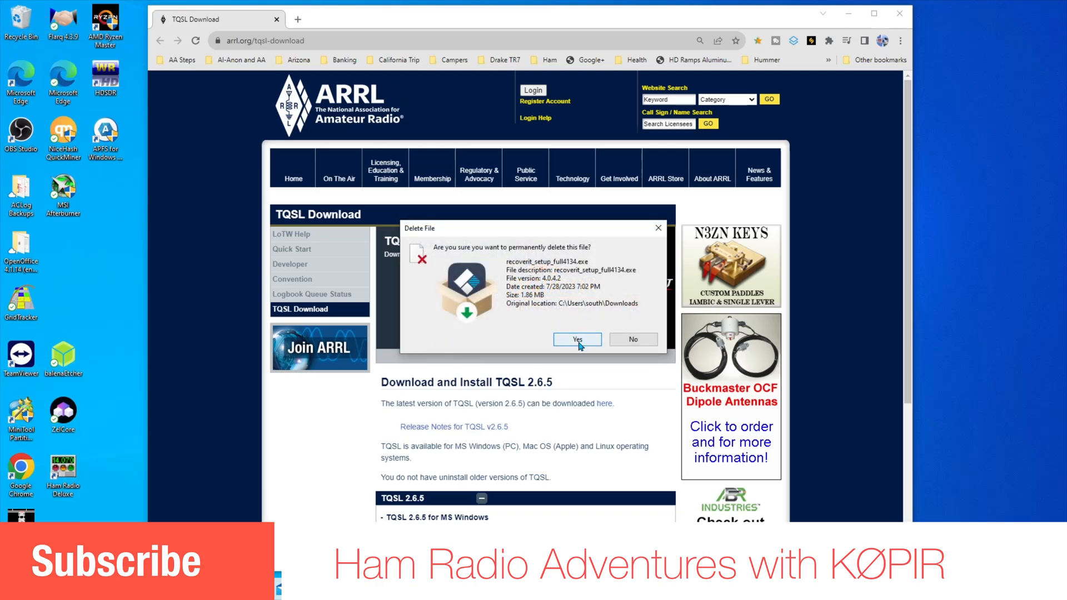
{"action": "left_click", "coordinate": [577, 339]}
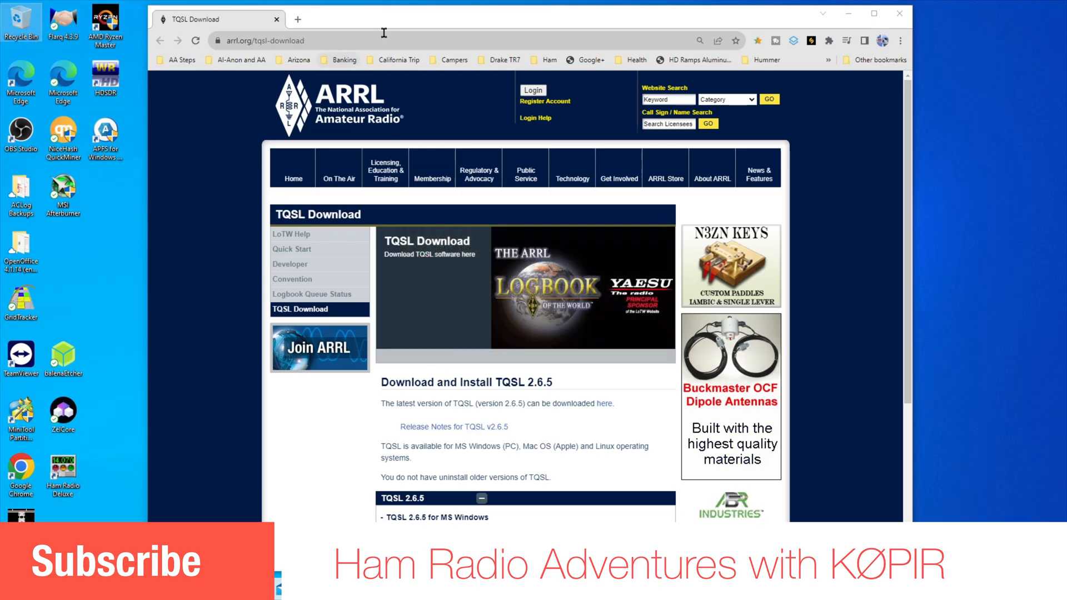
{"action": "mouse_move", "coordinate": [431, 19]}
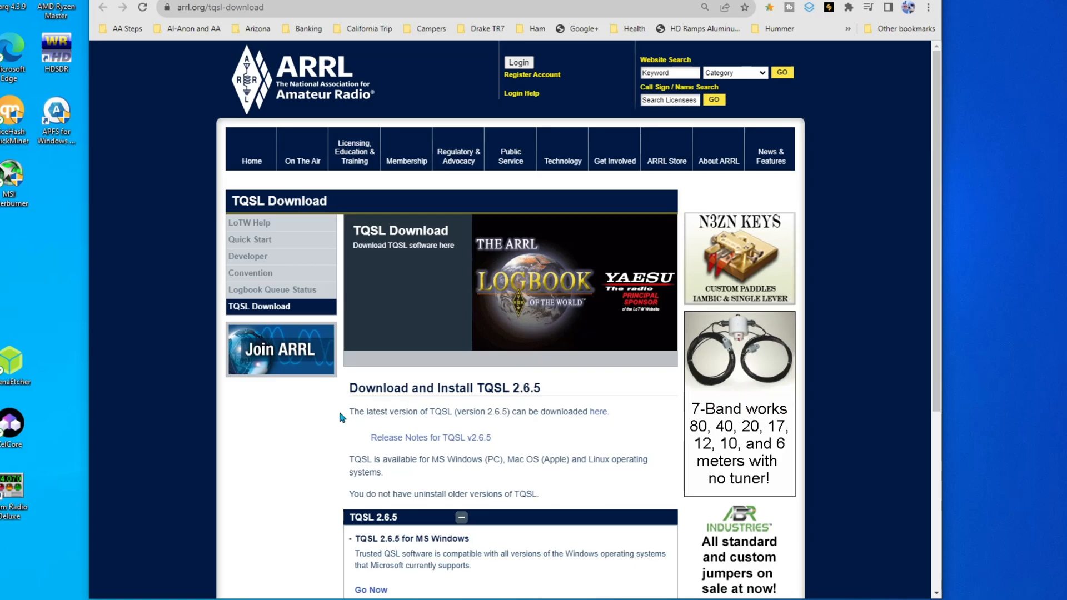
Step: Download the TQSL 2.6.5 for MS Windows installer (tqsl-2.6.5.msi) from the ARRL page
{"action": "scroll", "scroll_direction": "down", "scroll_amount": 3}
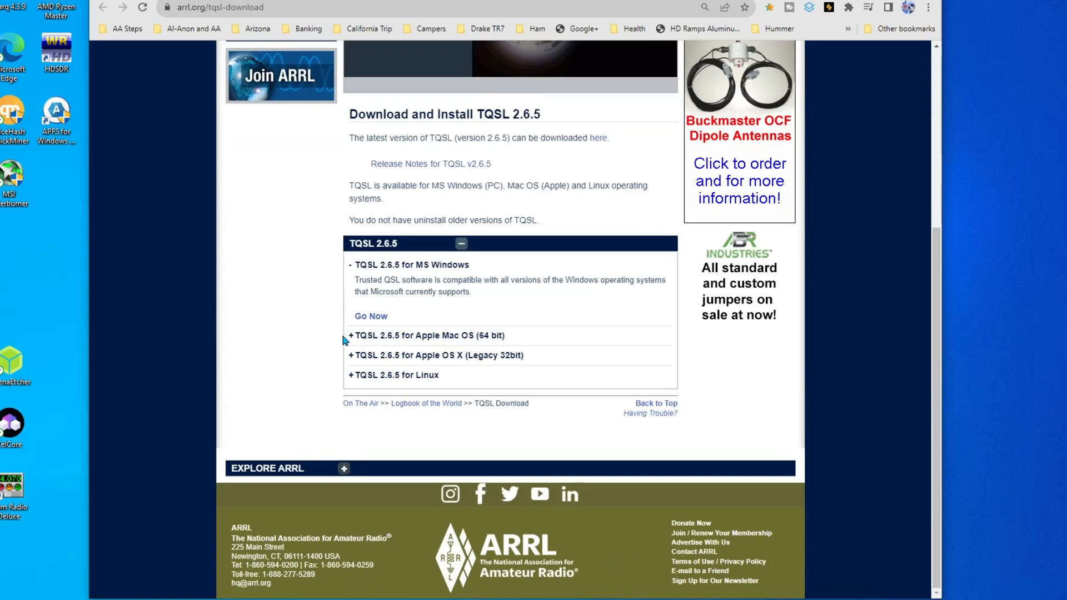
{"action": "mouse_move", "coordinate": [477, 204]}
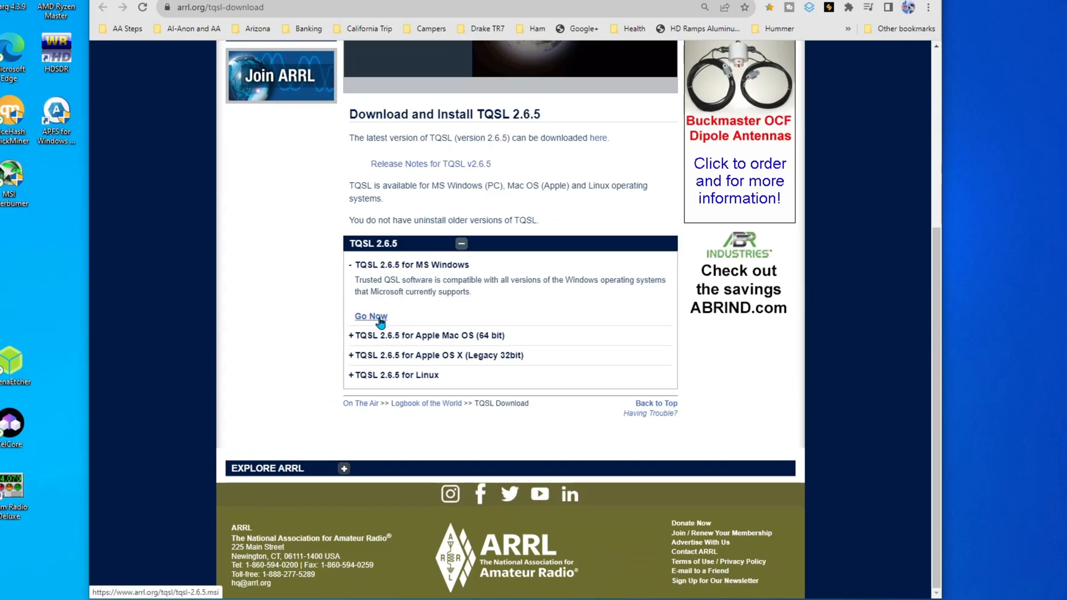
{"action": "left_click", "coordinate": [371, 315]}
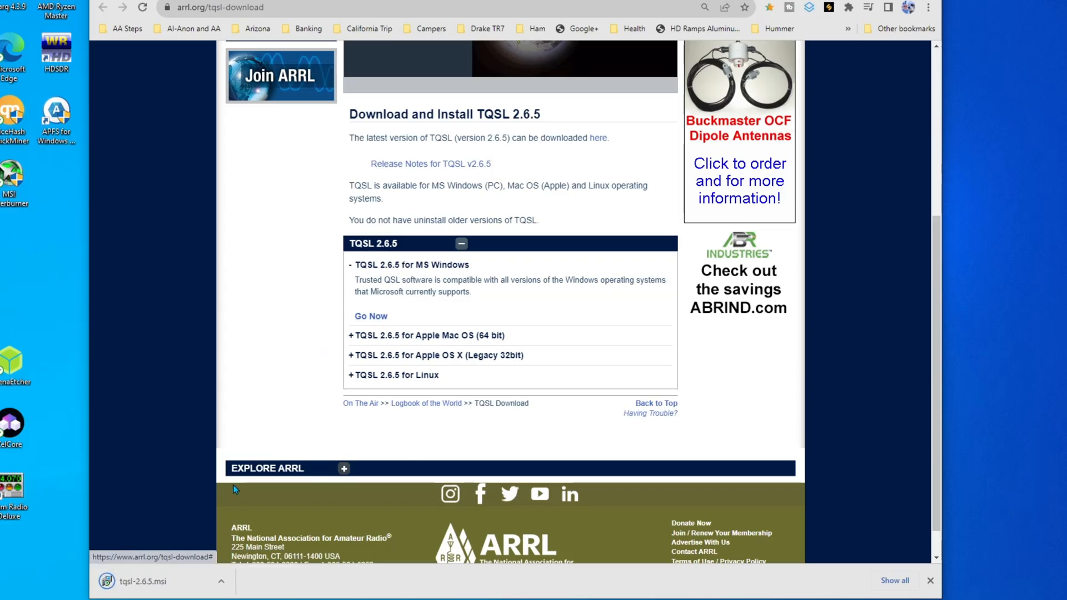
{"action": "left_click", "coordinate": [220, 581]}
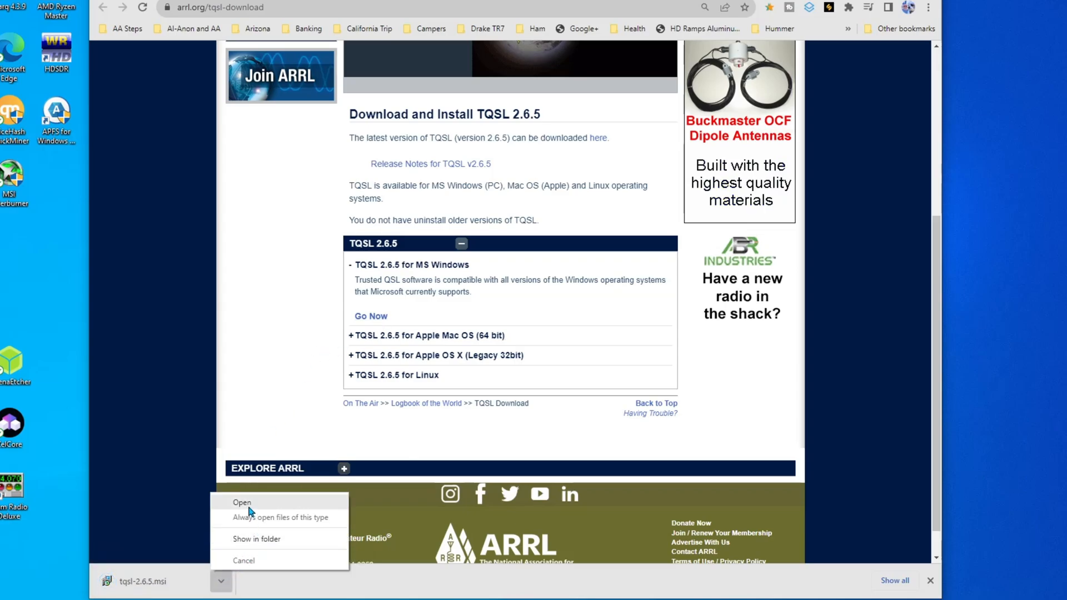
Step: Install Trusted QSL 2.6.5 to the default folder with desktop shortcut and start menu icons, skipping the Quick Start
{"action": "left_click", "coordinate": [241, 502]}
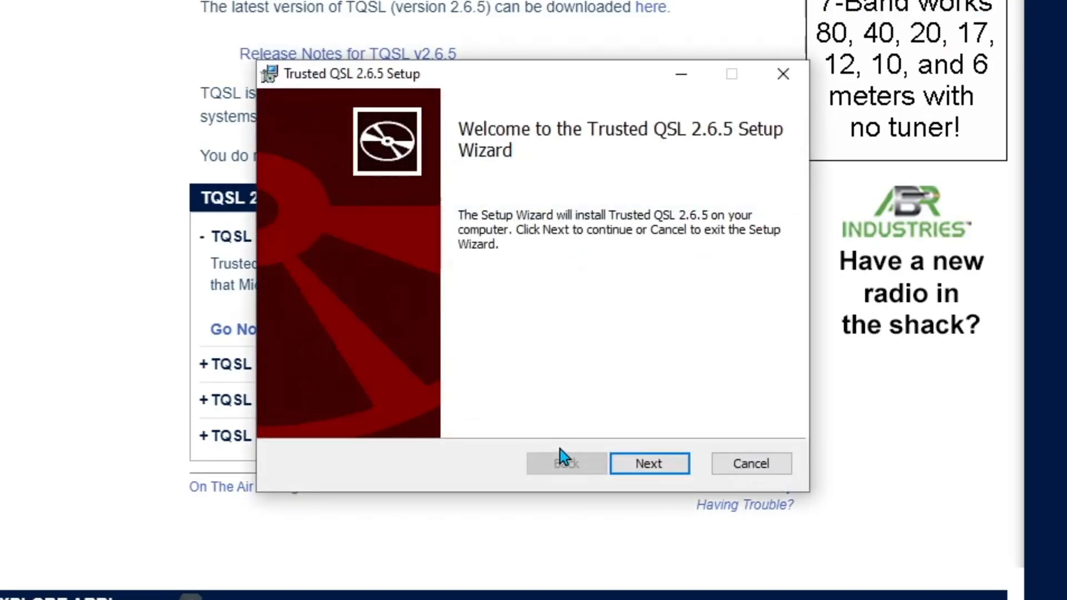
{"action": "left_click", "coordinate": [648, 463]}
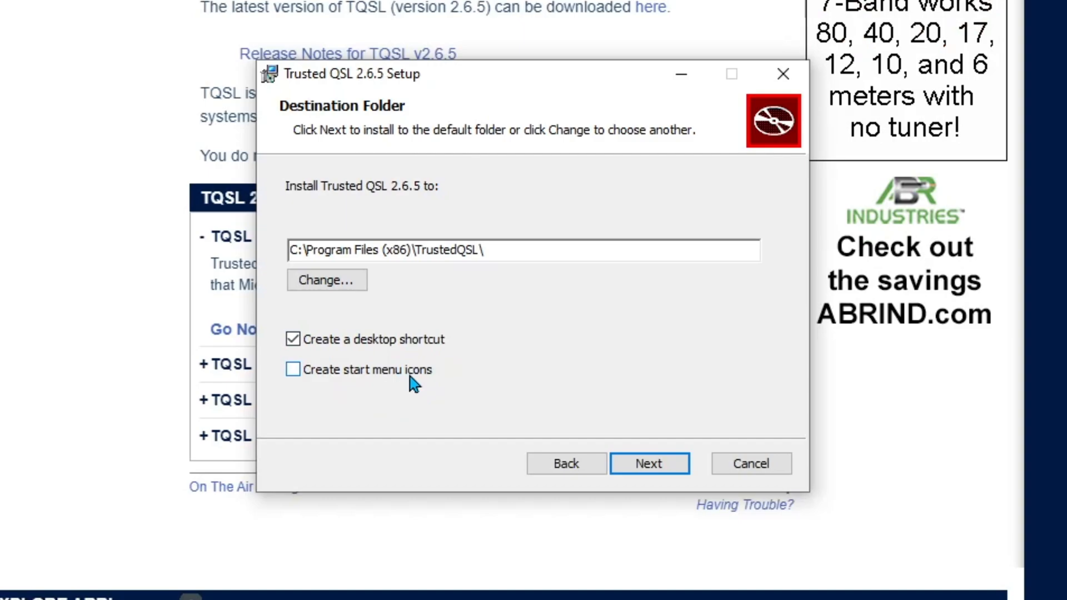
{"action": "left_click", "coordinate": [292, 369]}
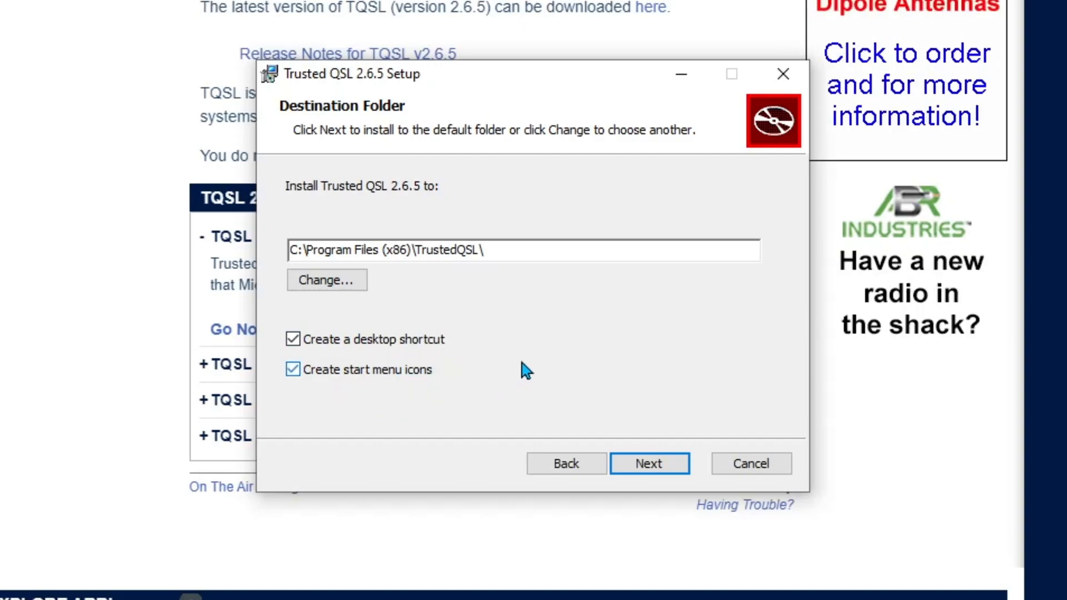
{"action": "mouse_move", "coordinate": [477, 427]}
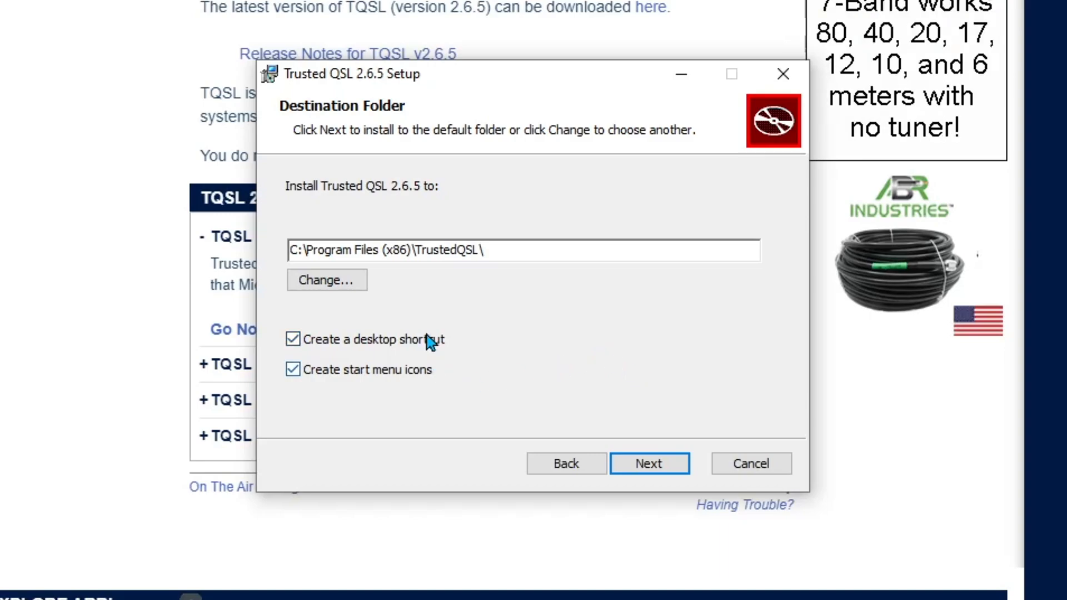
{"action": "mouse_move", "coordinate": [523, 342]}
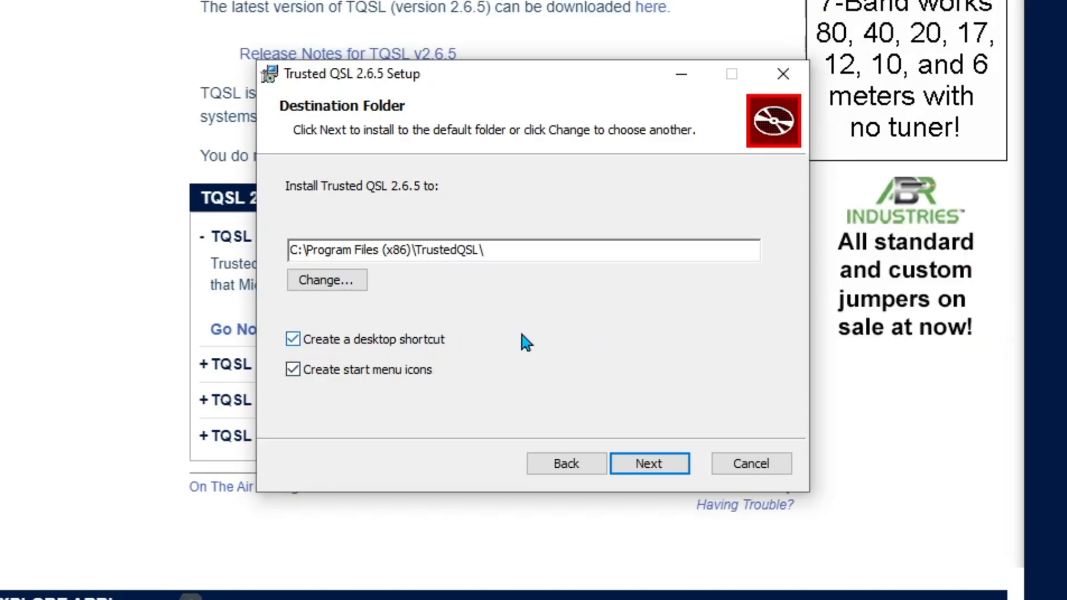
{"action": "mouse_move", "coordinate": [490, 304]}
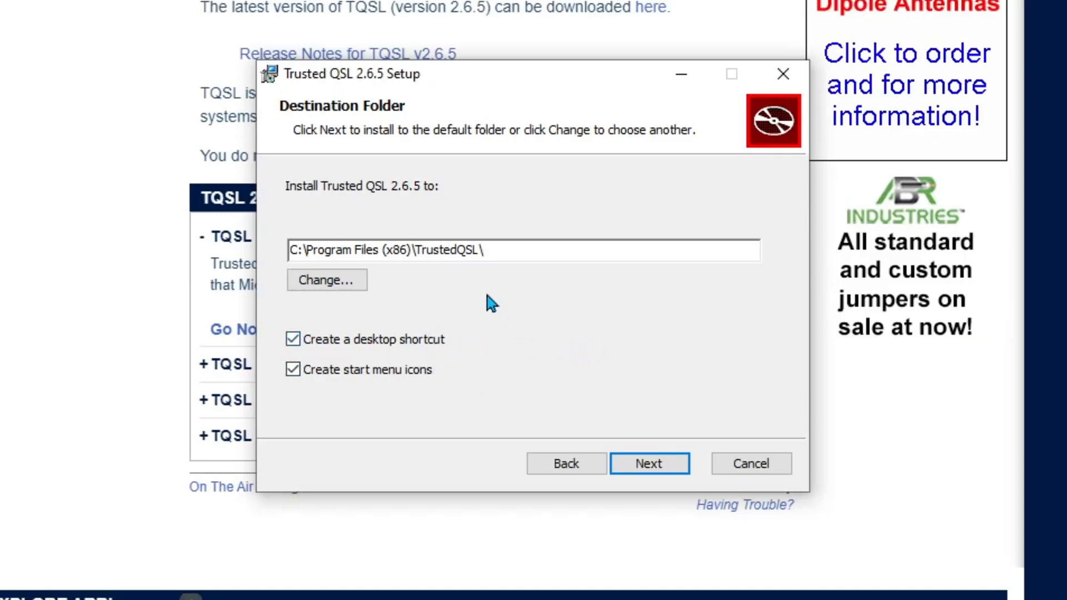
{"action": "left_click", "coordinate": [648, 464]}
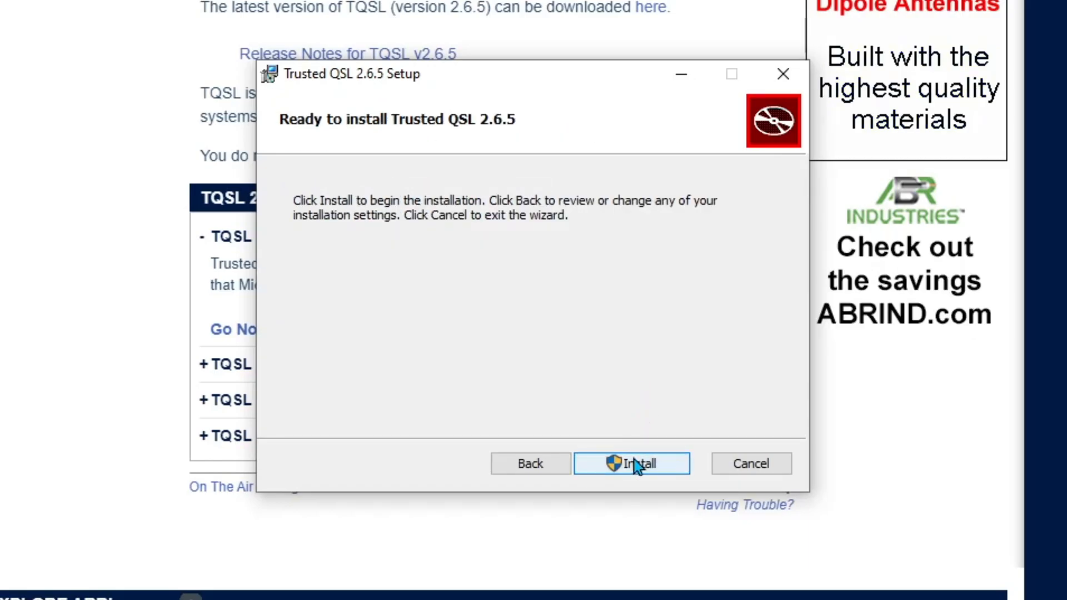
{"action": "left_click", "coordinate": [631, 463]}
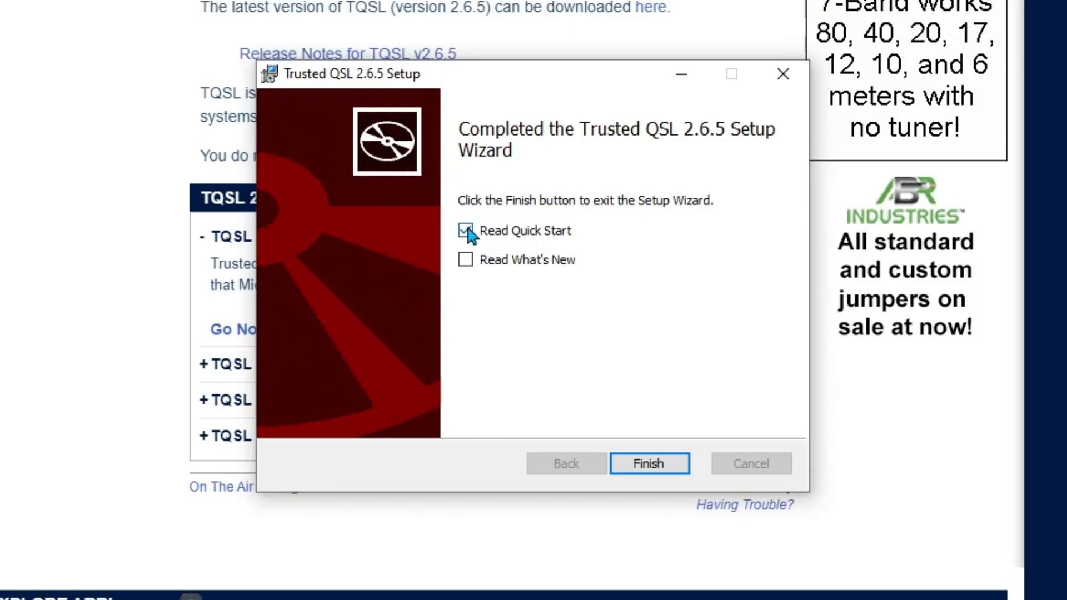
{"action": "left_click", "coordinate": [466, 231]}
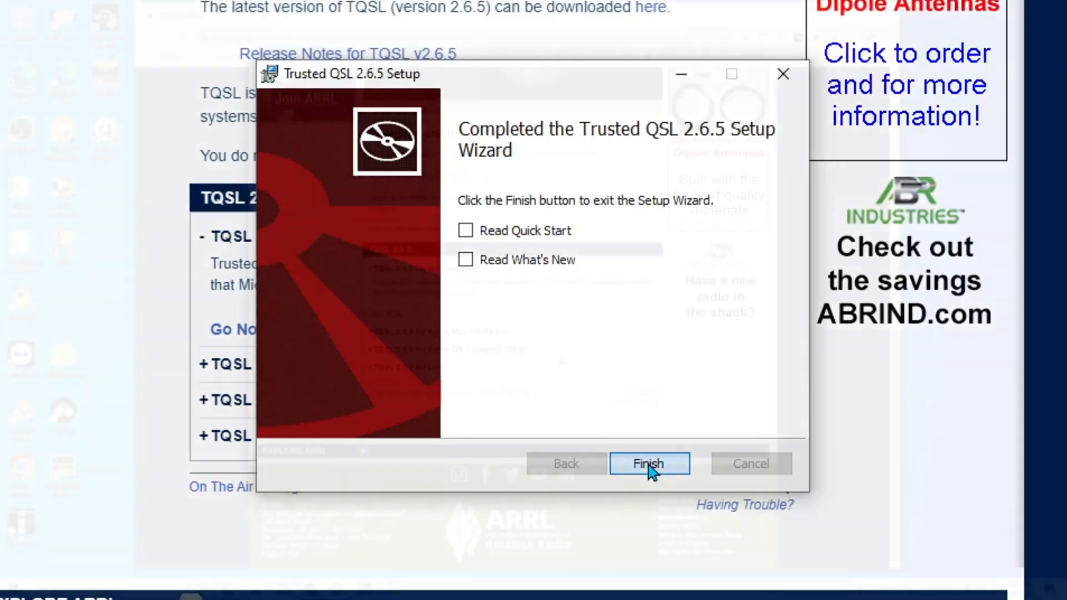
Step: Close the setup wizard and launch TQSL from Start for the first time, acknowledging the documentation notice
{"action": "left_click", "coordinate": [648, 464]}
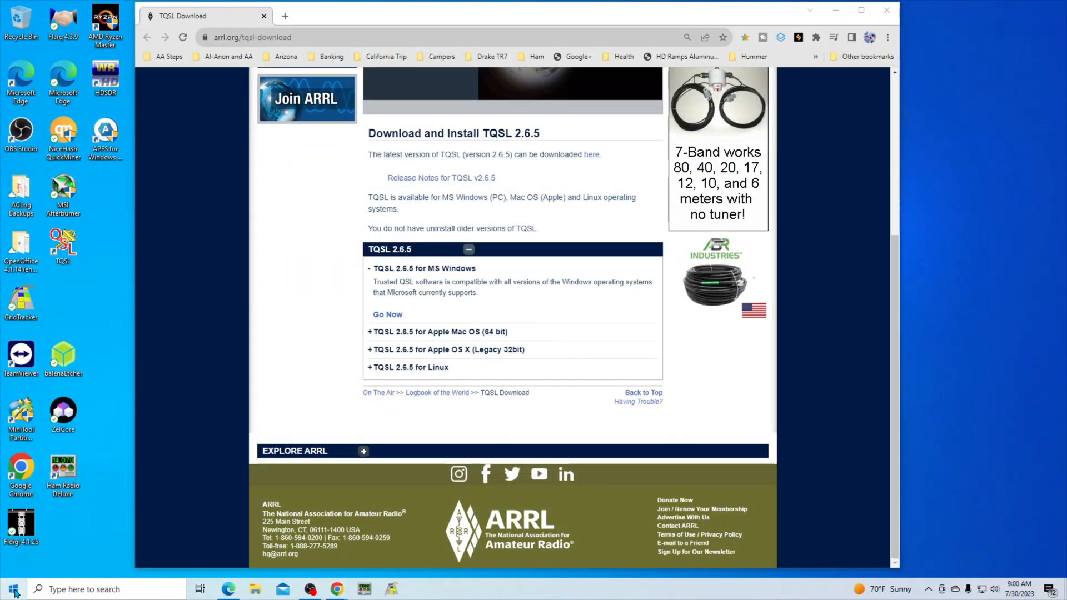
{"action": "left_click", "coordinate": [12, 589]}
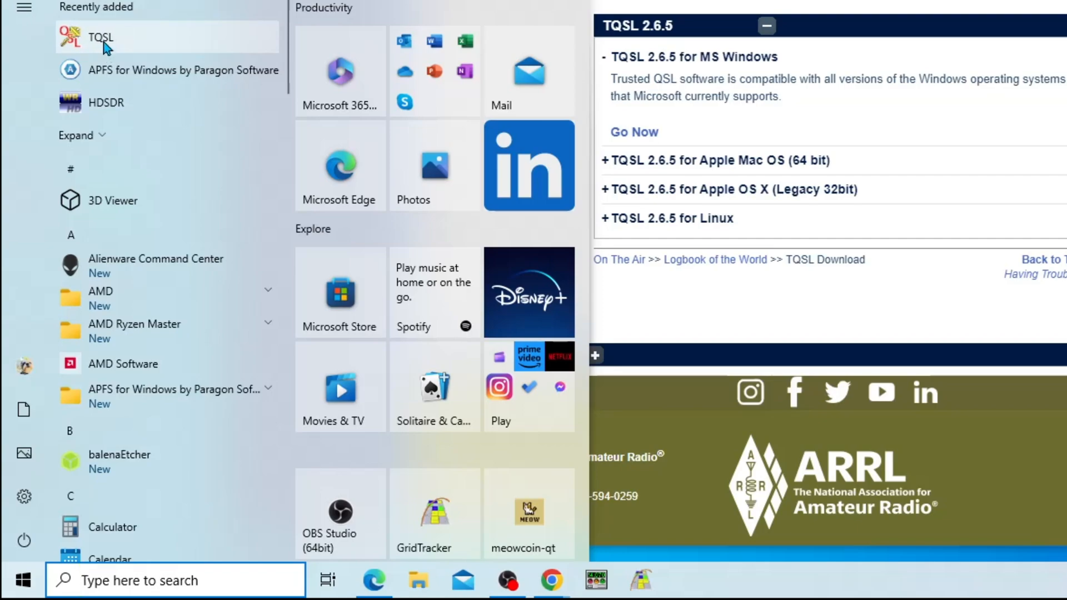
{"action": "left_click", "coordinate": [100, 38]}
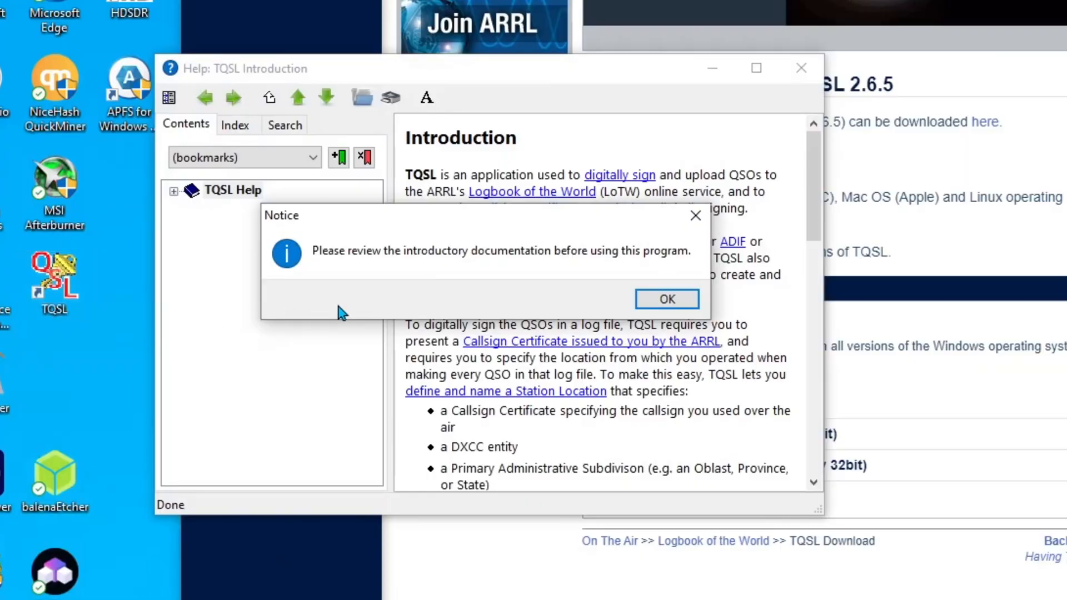
{"action": "mouse_move", "coordinate": [519, 273]}
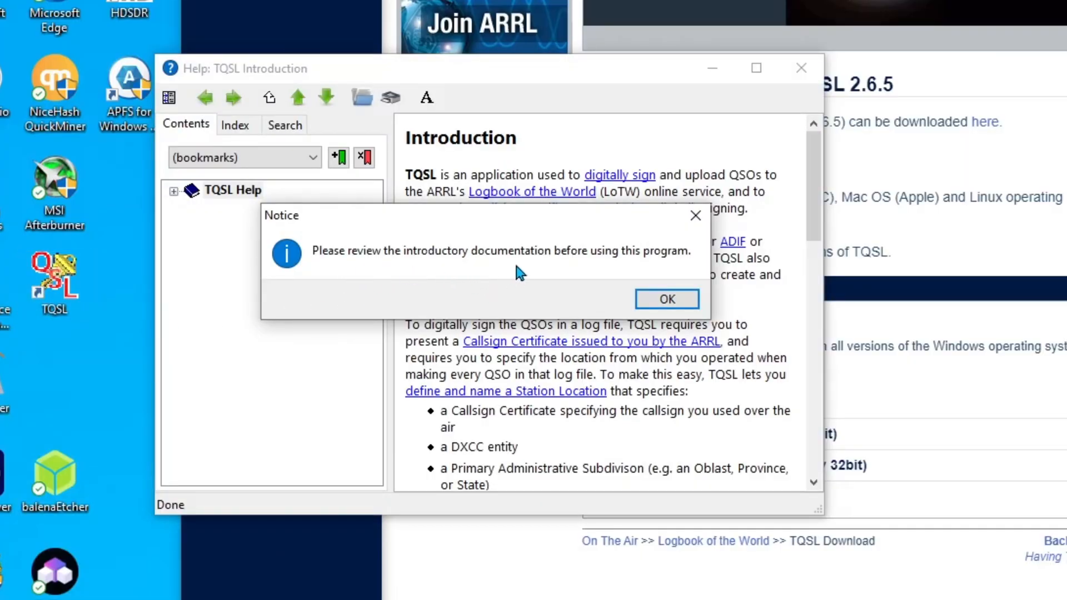
{"action": "mouse_move", "coordinate": [620, 282]}
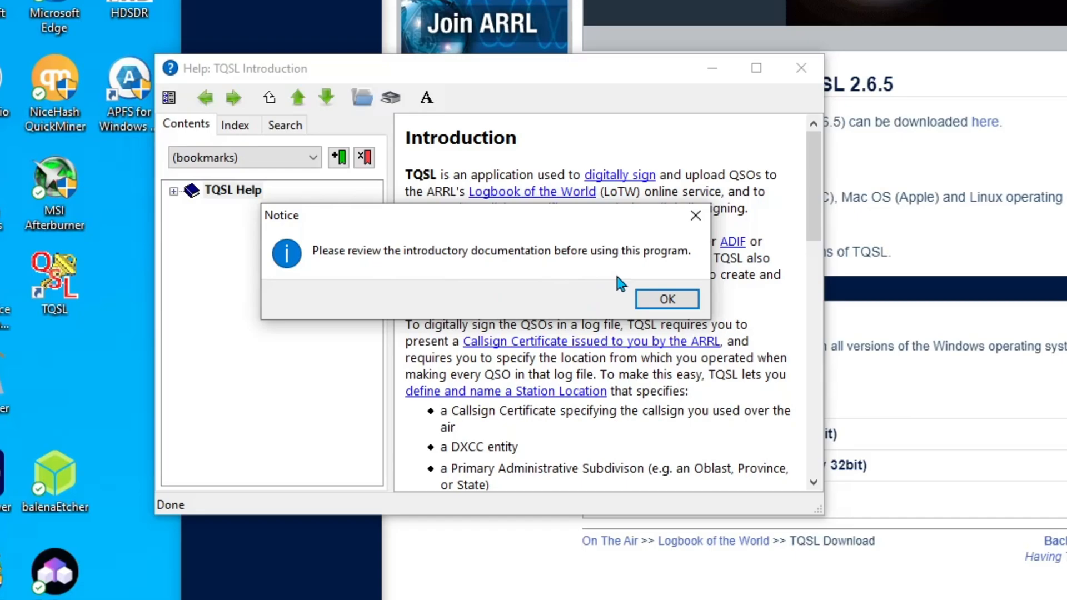
{"action": "left_click", "coordinate": [666, 299]}
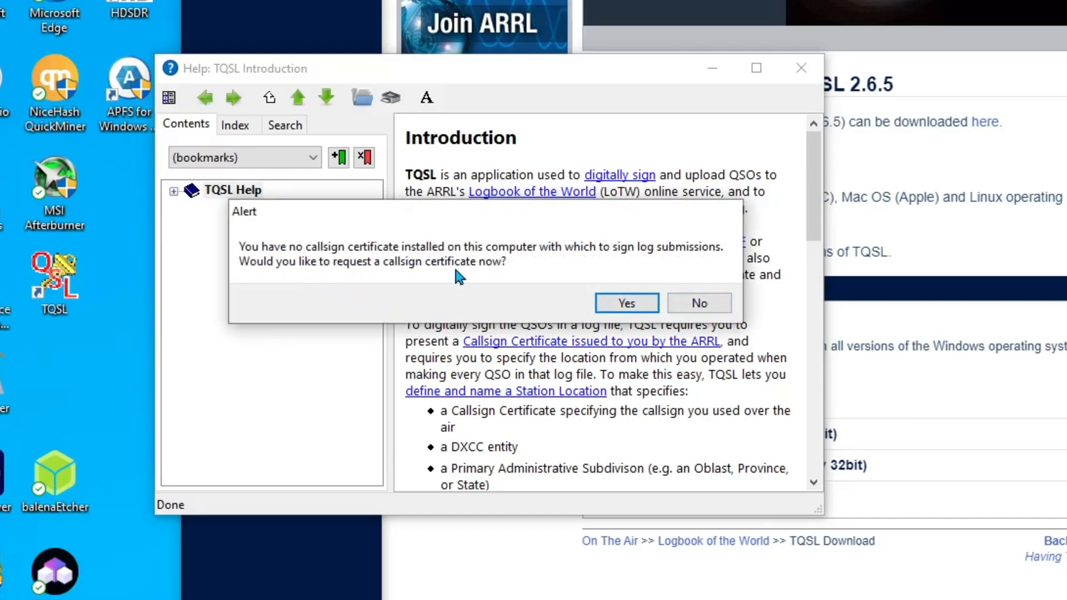
{"action": "mouse_move", "coordinate": [555, 266]}
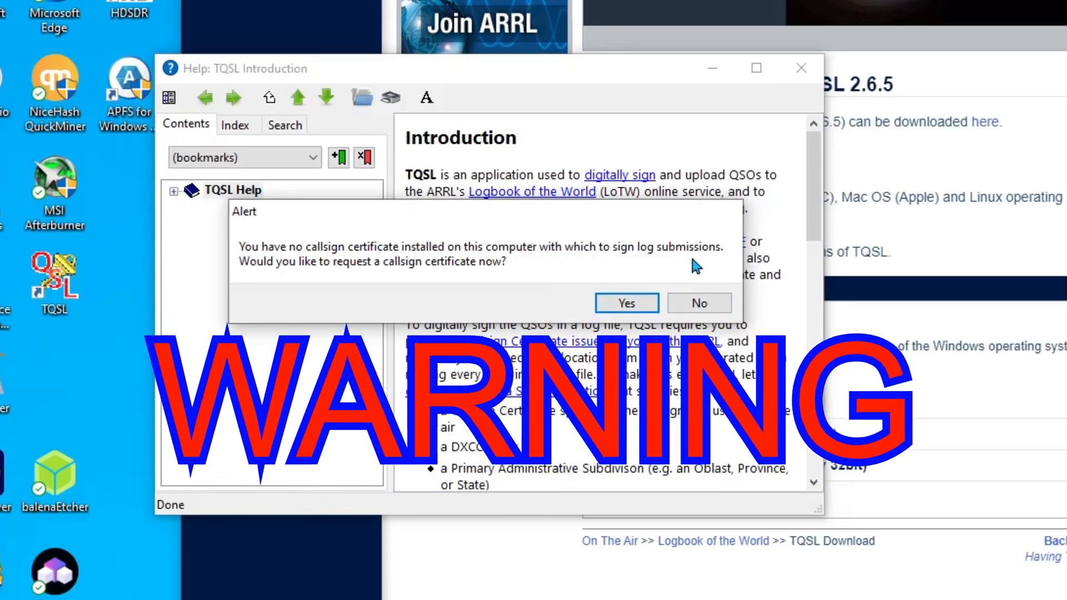
Step: Decline requesting a callsign certificate and install the updated V11.25 configuration file
{"action": "left_click", "coordinate": [699, 303]}
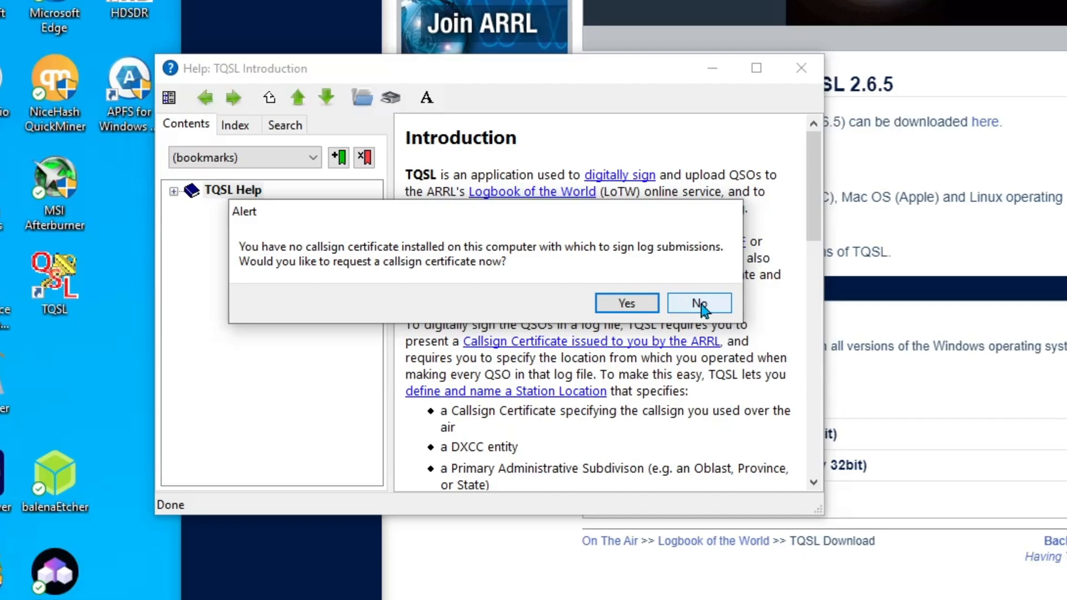
{"action": "left_click", "coordinate": [699, 302]}
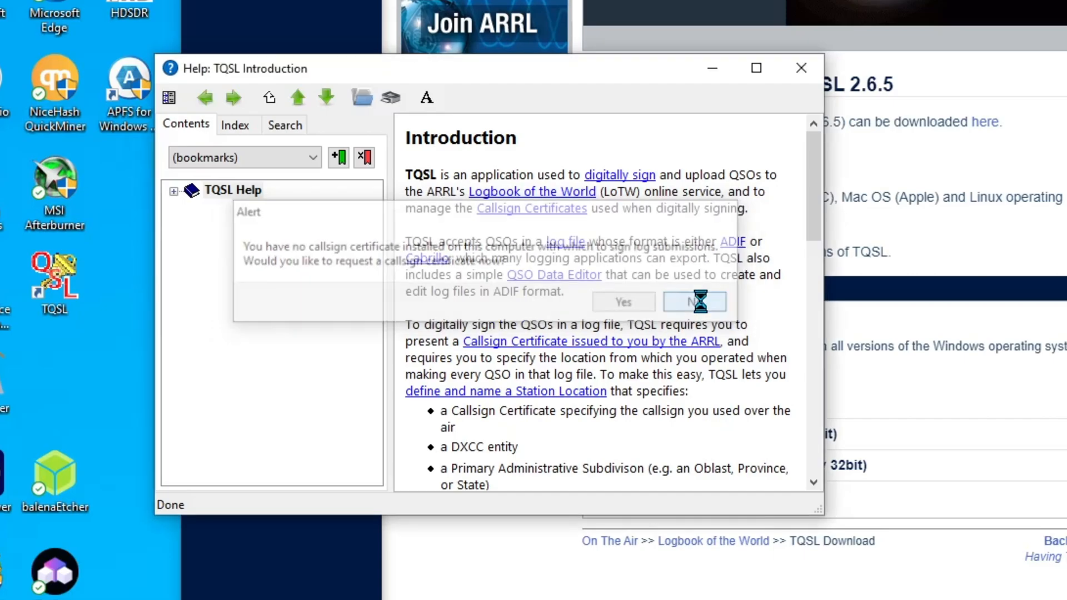
{"action": "left_click", "coordinate": [695, 301]}
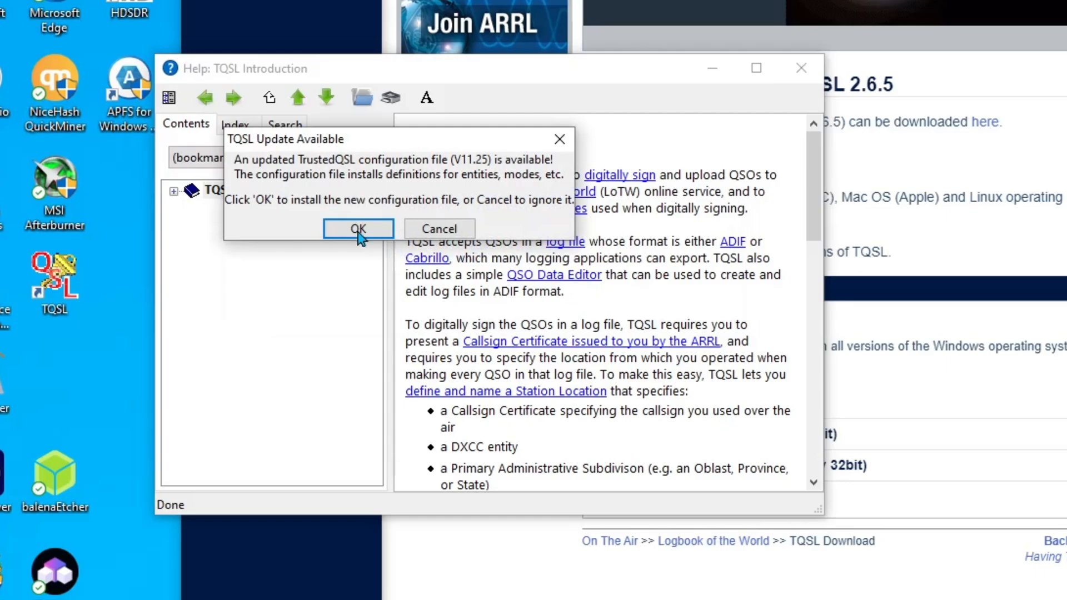
{"action": "mouse_move", "coordinate": [286, 247]}
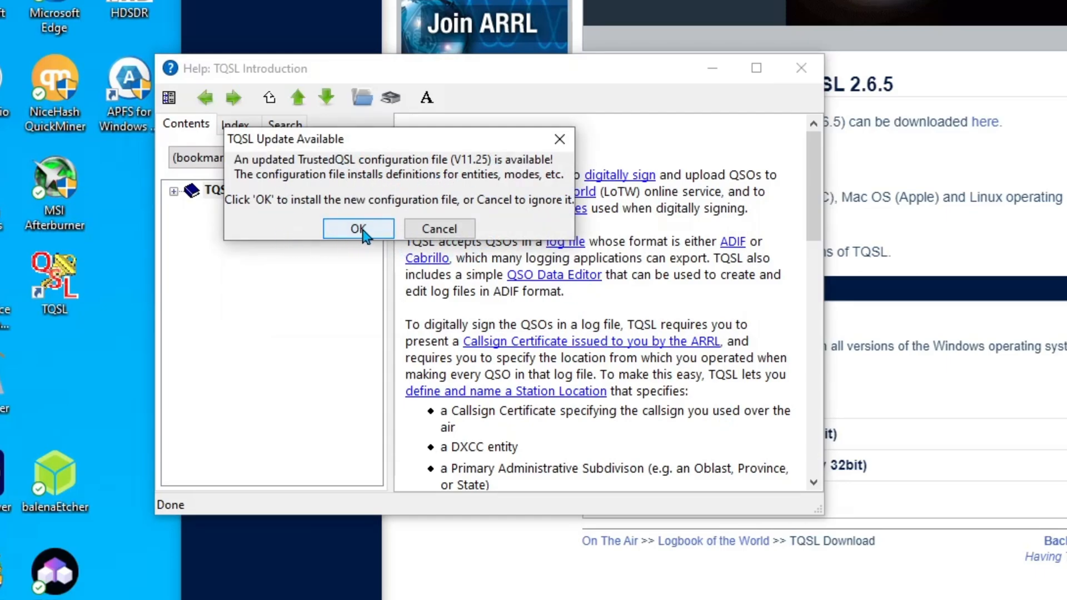
{"action": "left_click", "coordinate": [358, 227]}
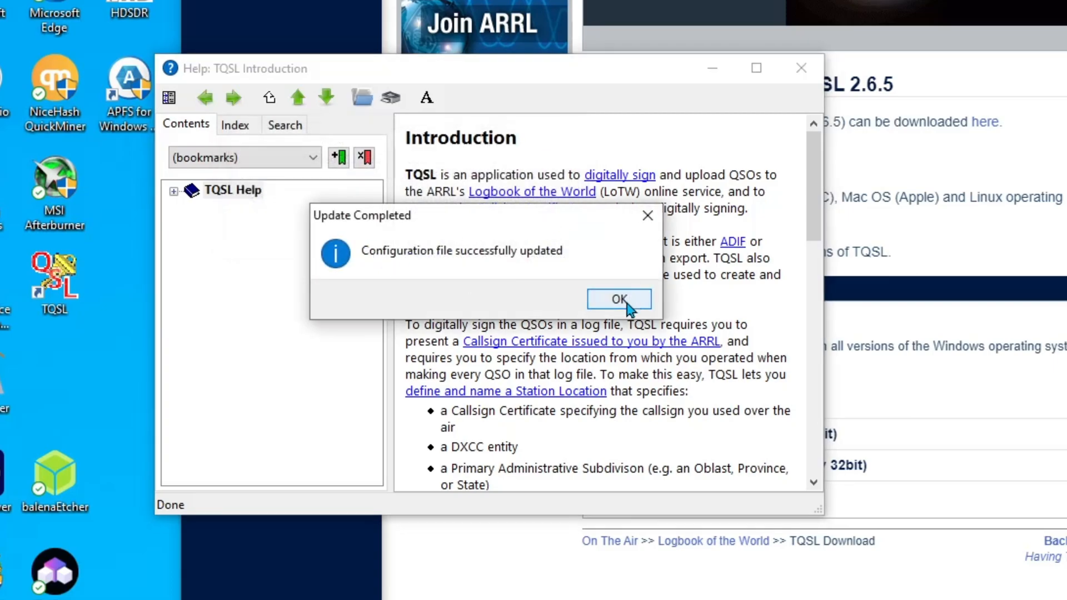
{"action": "left_click", "coordinate": [618, 299]}
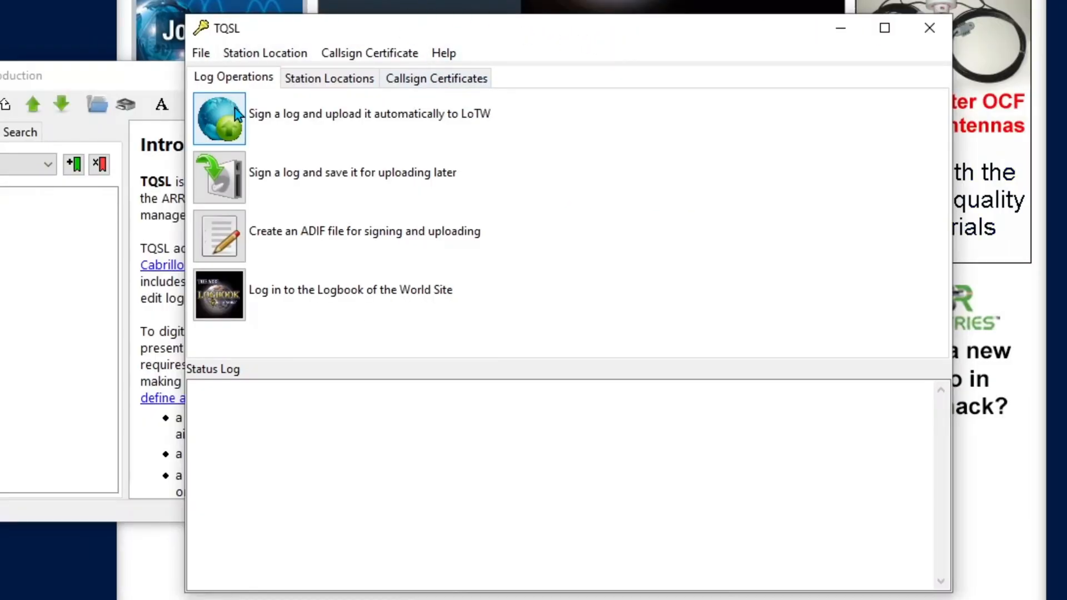
{"action": "mouse_move", "coordinate": [436, 78]}
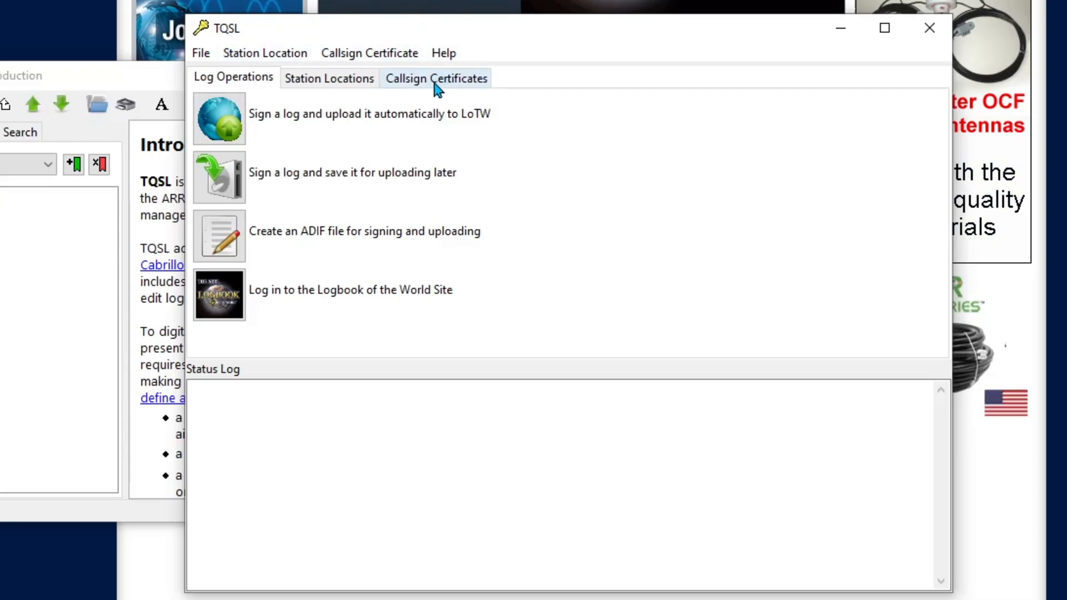
Step: Load the K0PIR.p12 callsign certificate from the Downloads folder
{"action": "left_click", "coordinate": [435, 78]}
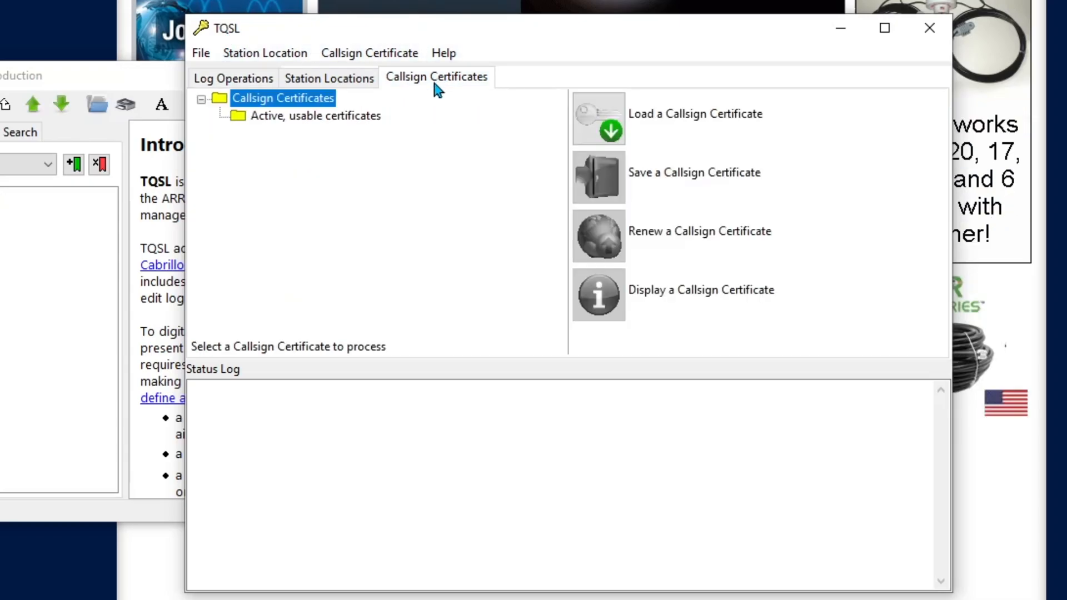
{"action": "mouse_move", "coordinate": [577, 156]}
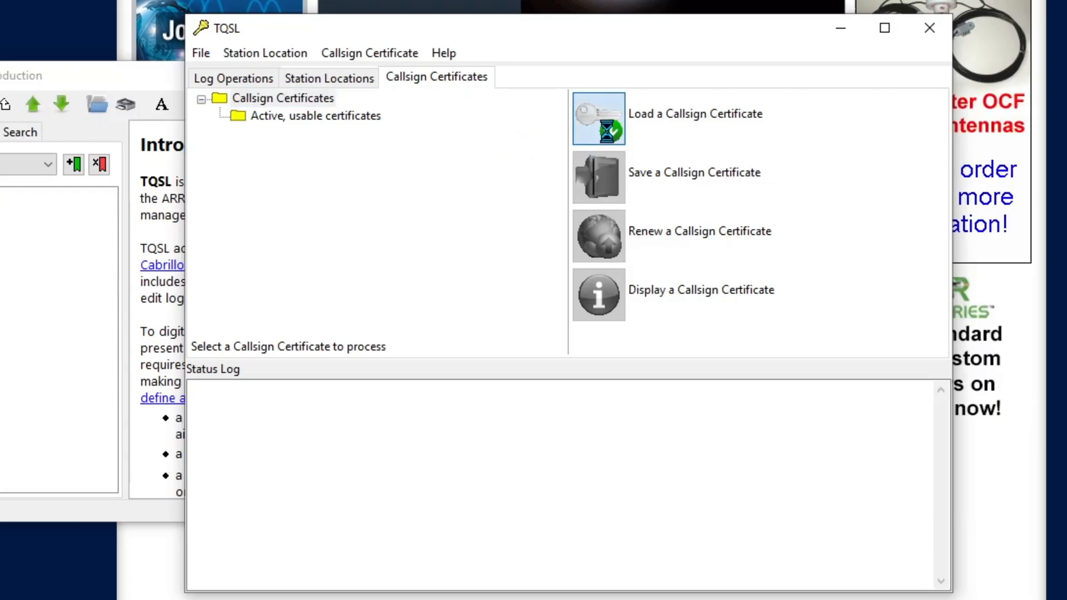
{"action": "left_click", "coordinate": [598, 119]}
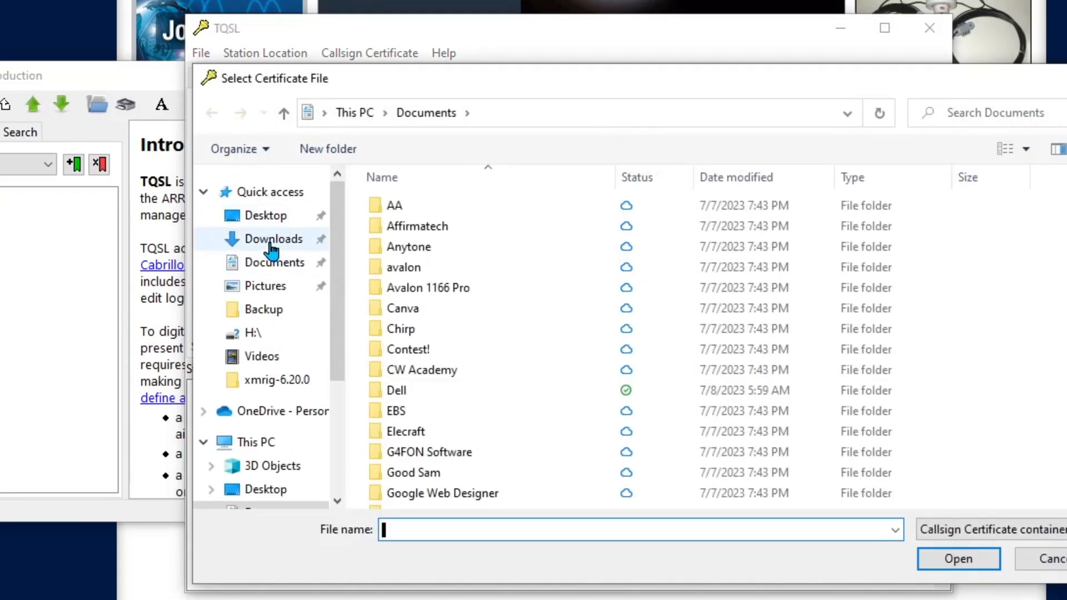
{"action": "left_click", "coordinate": [274, 239]}
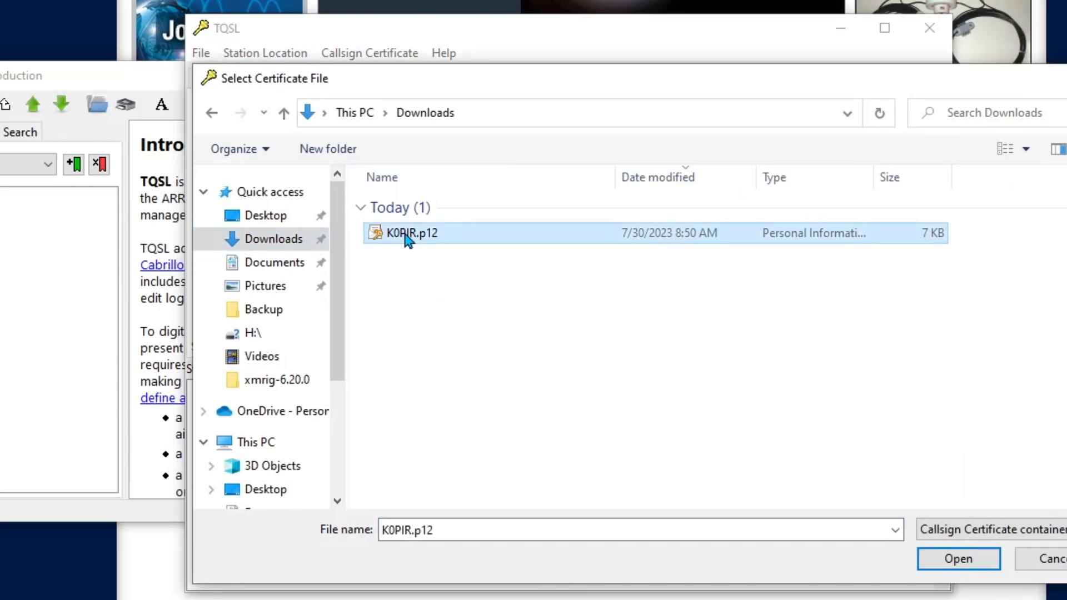
{"action": "mouse_move", "coordinate": [958, 559]}
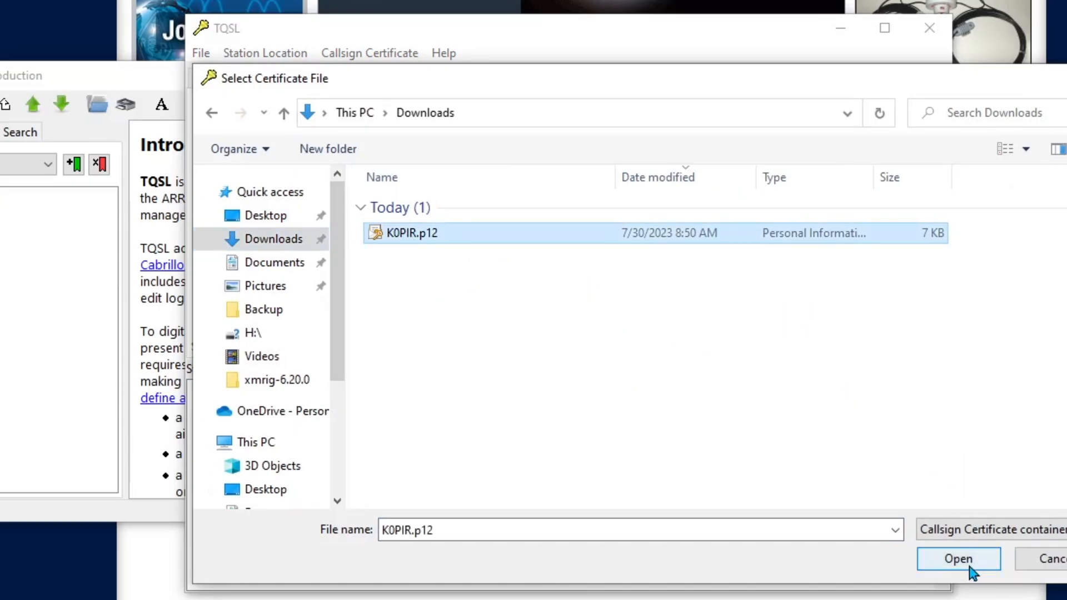
{"action": "left_click", "coordinate": [957, 558]}
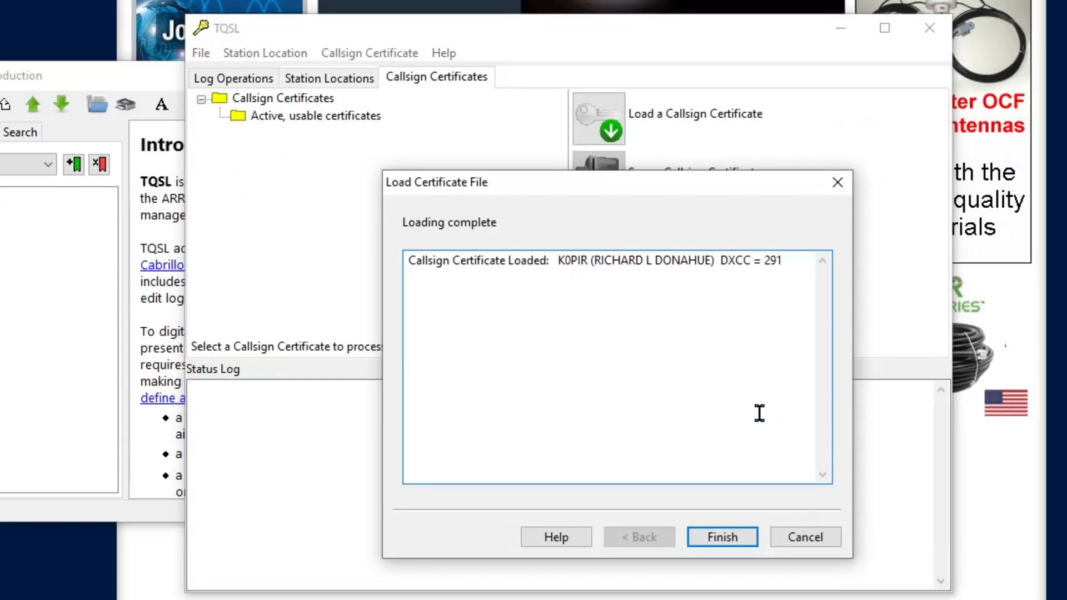
{"action": "left_click", "coordinate": [721, 537]}
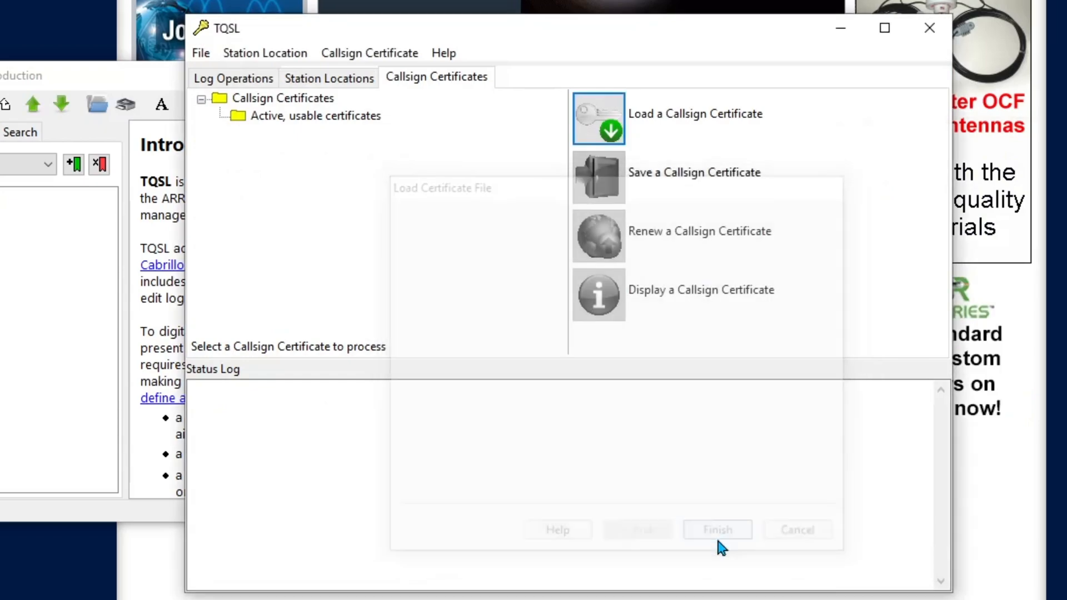
{"action": "left_click", "coordinate": [717, 529]}
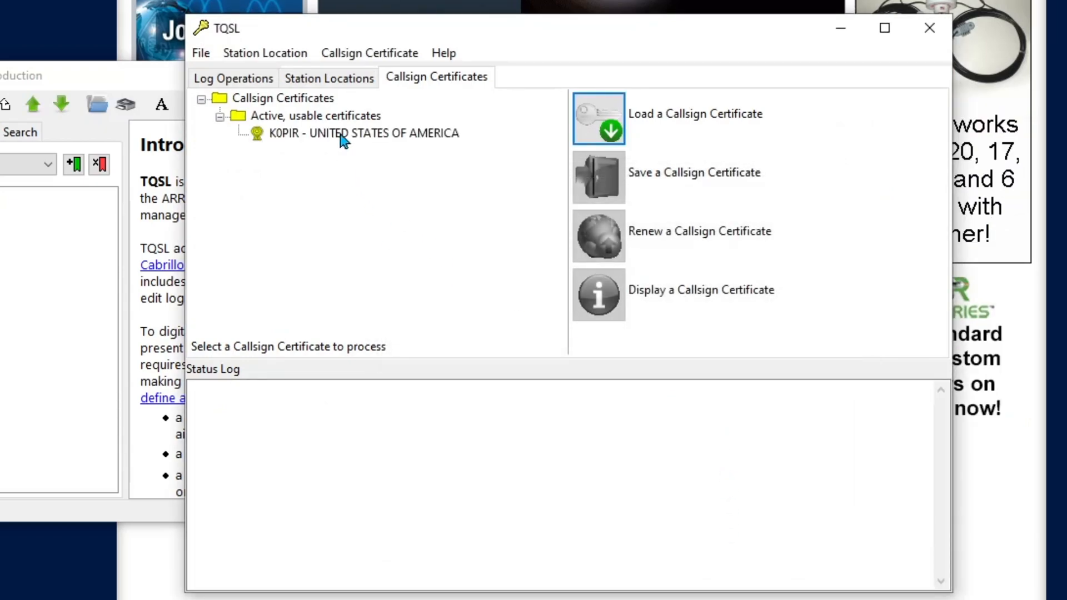
{"action": "mouse_move", "coordinate": [347, 157]}
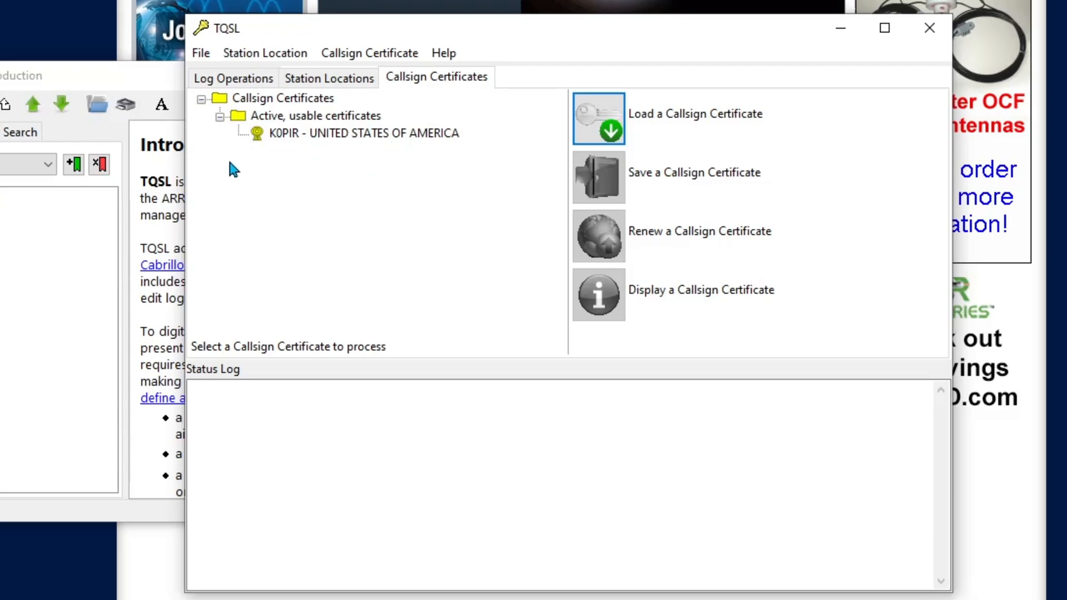
{"action": "mouse_move", "coordinate": [349, 151]}
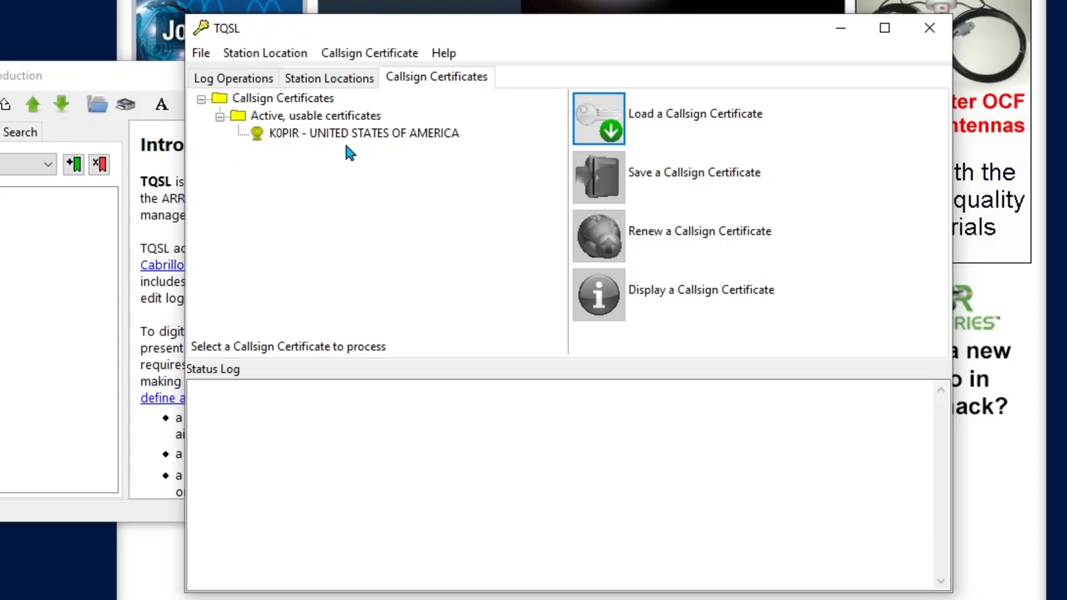
Step: Select the K0PIR certificate and bring up the station locations list
{"action": "left_click", "coordinate": [363, 132]}
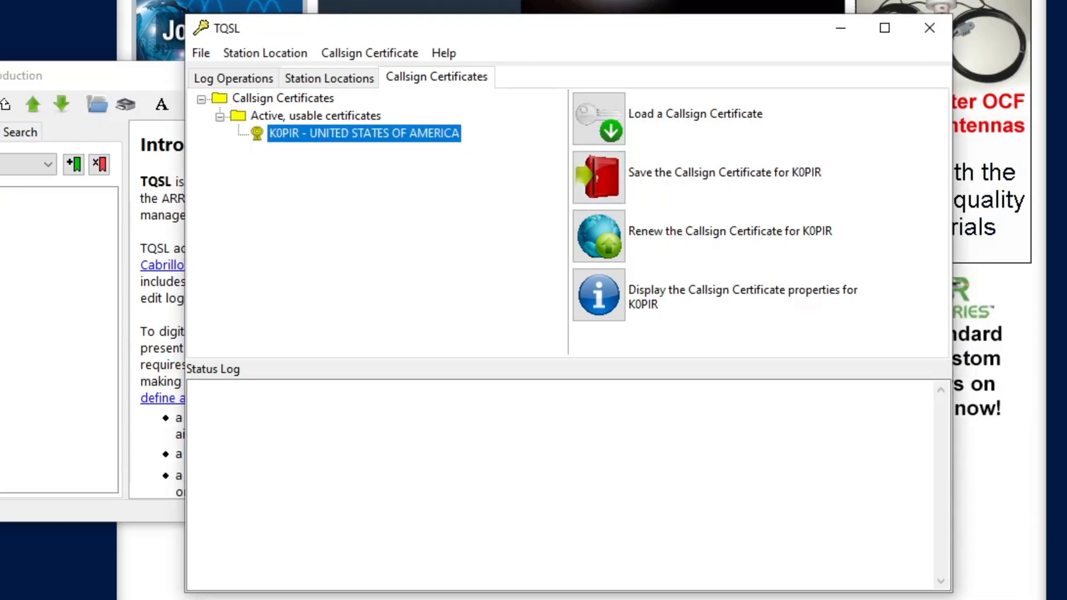
{"action": "mouse_move", "coordinate": [375, 148]}
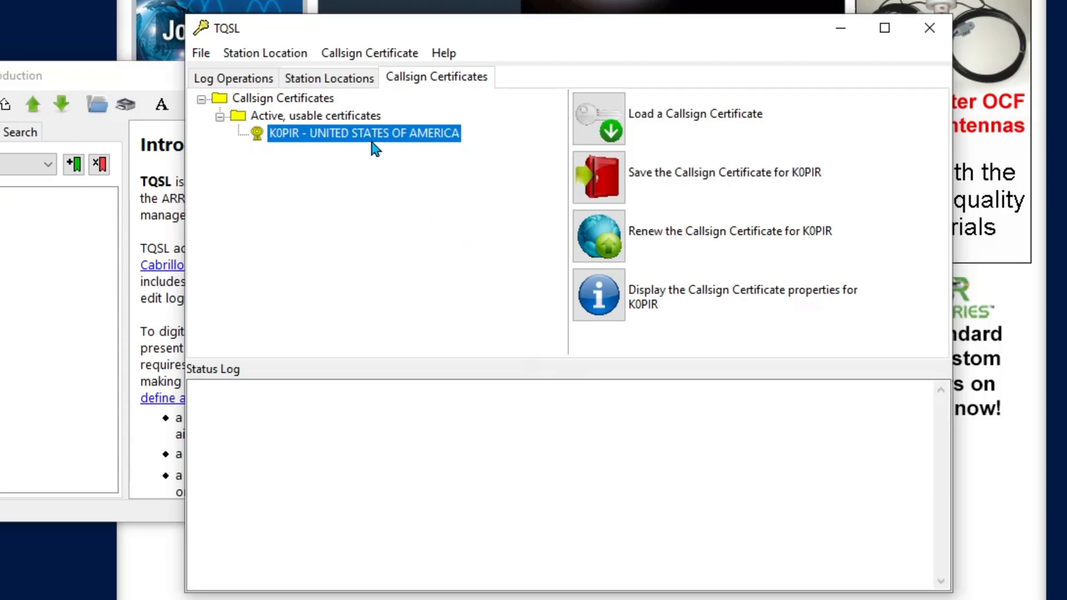
{"action": "mouse_move", "coordinate": [468, 148]}
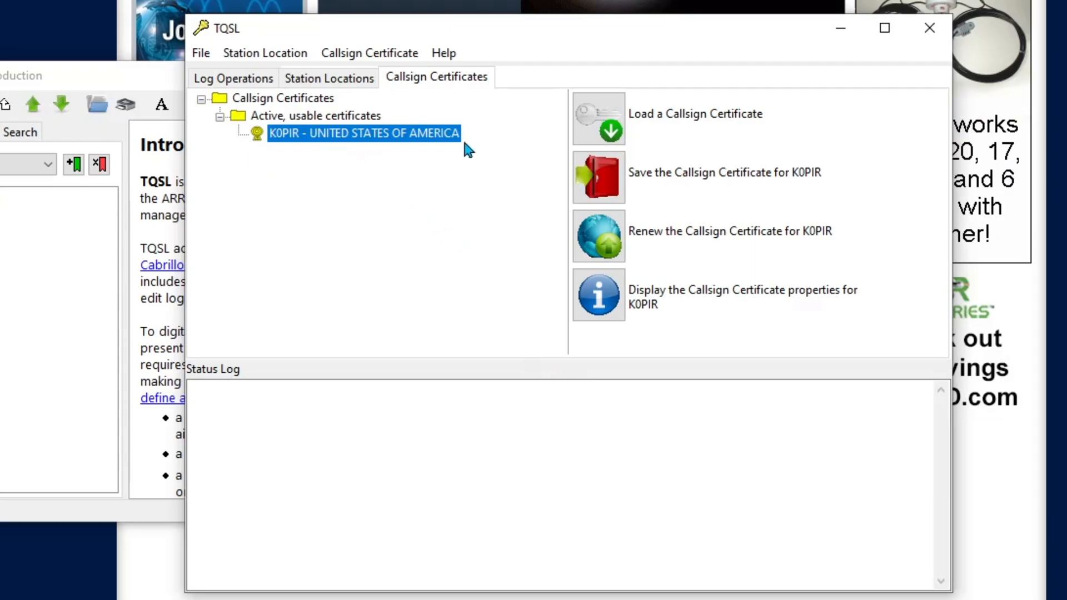
{"action": "mouse_move", "coordinate": [487, 159]}
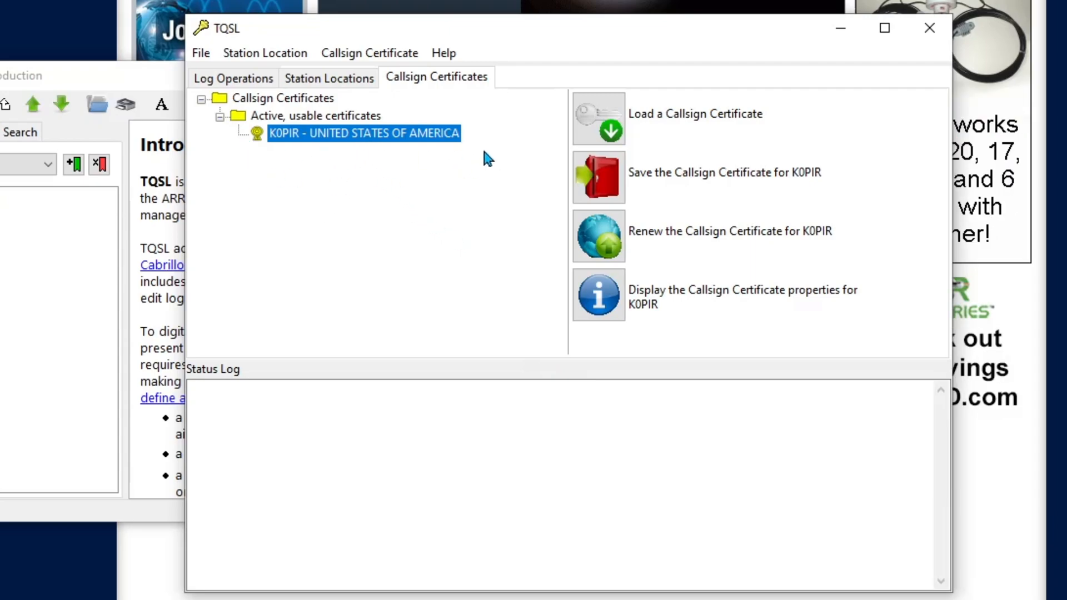
{"action": "left_click", "coordinate": [329, 77]}
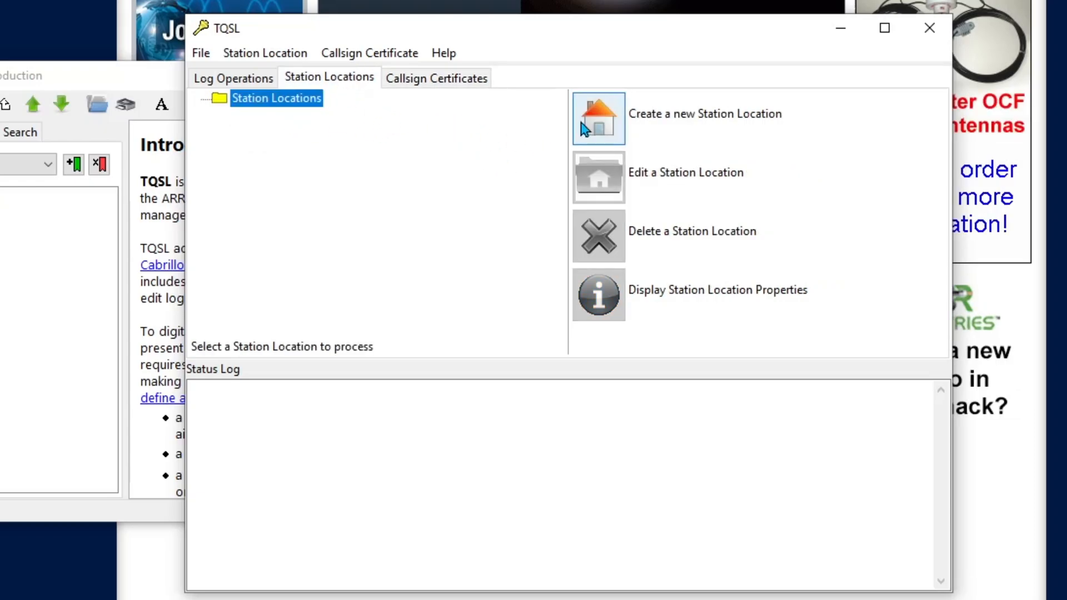
Step: Start a new station location with grid DN94ui in Hughes County, South Dakota
{"action": "left_click", "coordinate": [598, 118]}
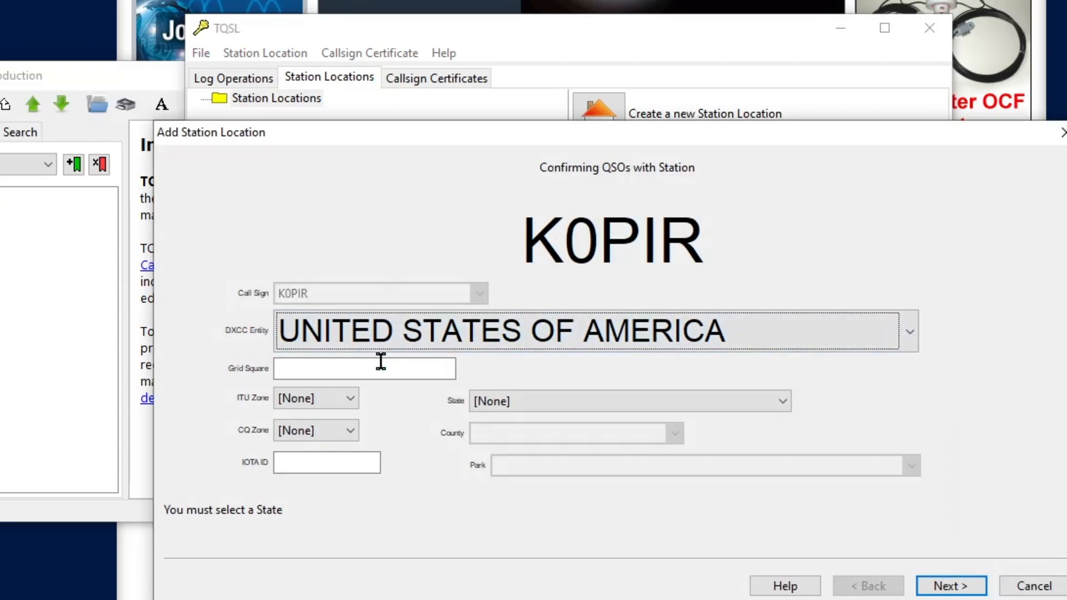
{"action": "type", "text": "D"}
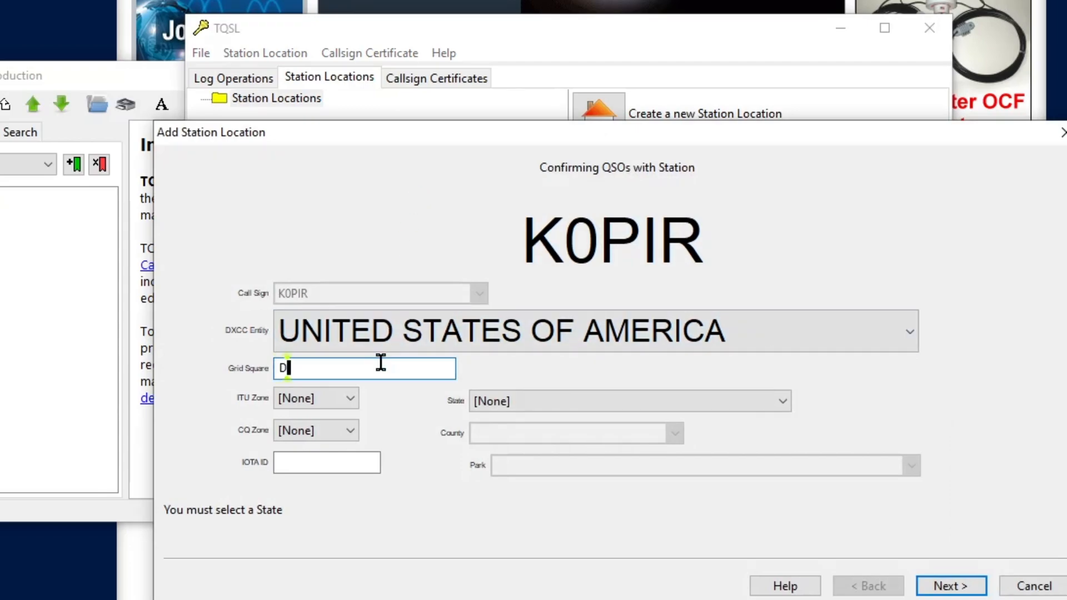
{"action": "type", "text": "N94"}
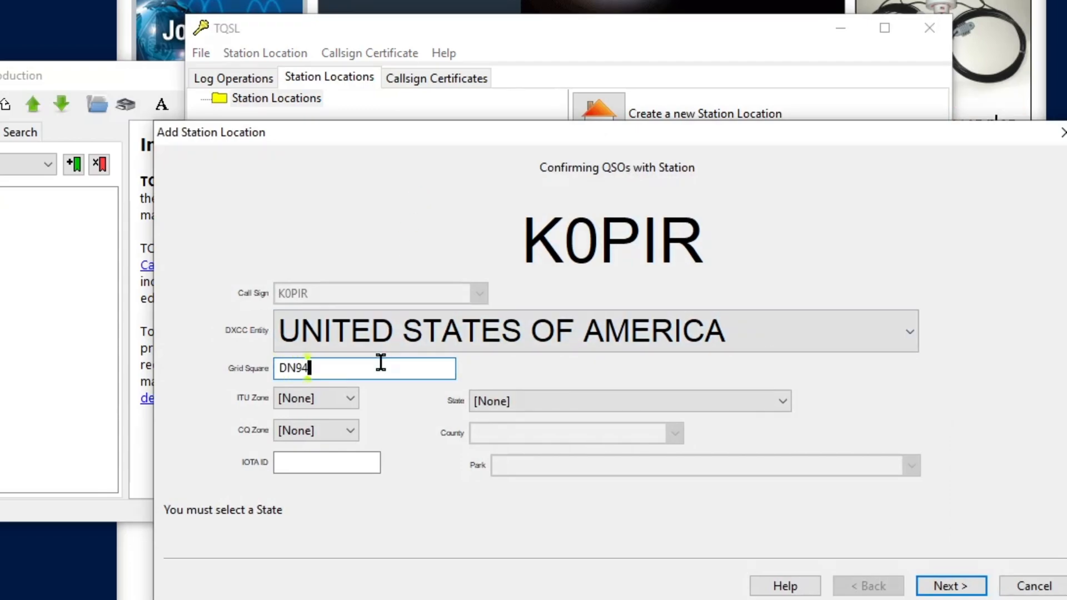
{"action": "type", "text": "ui"}
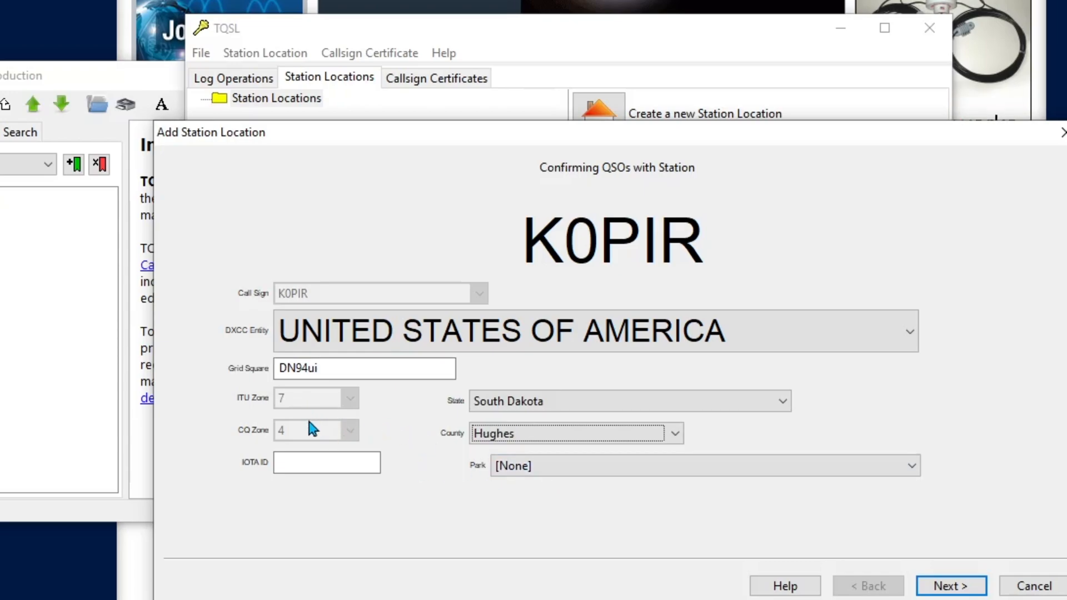
{"action": "mouse_move", "coordinate": [315, 454]}
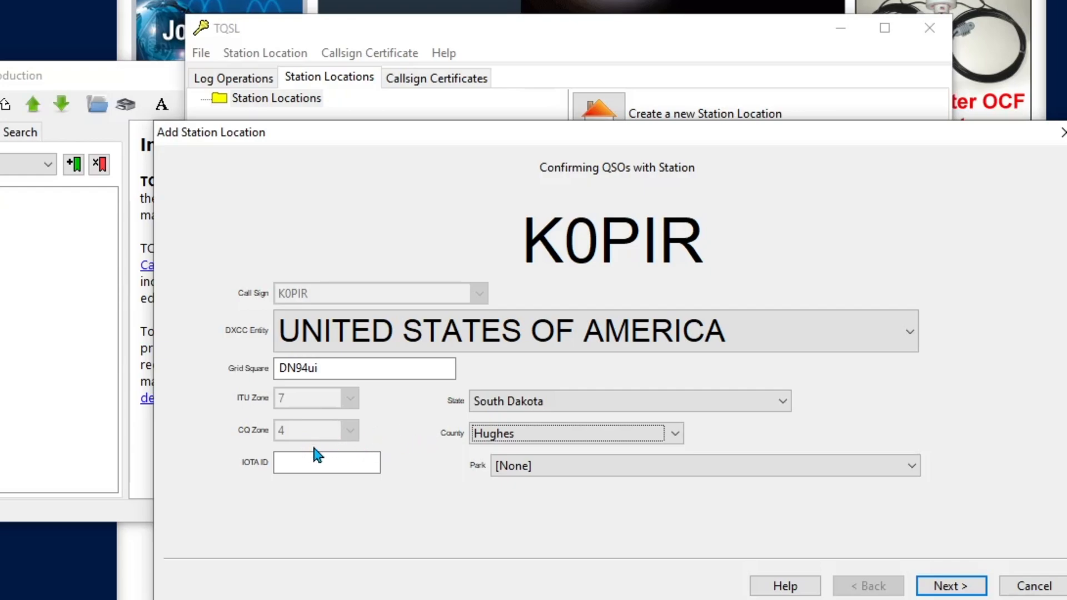
{"action": "left_click", "coordinate": [702, 465]}
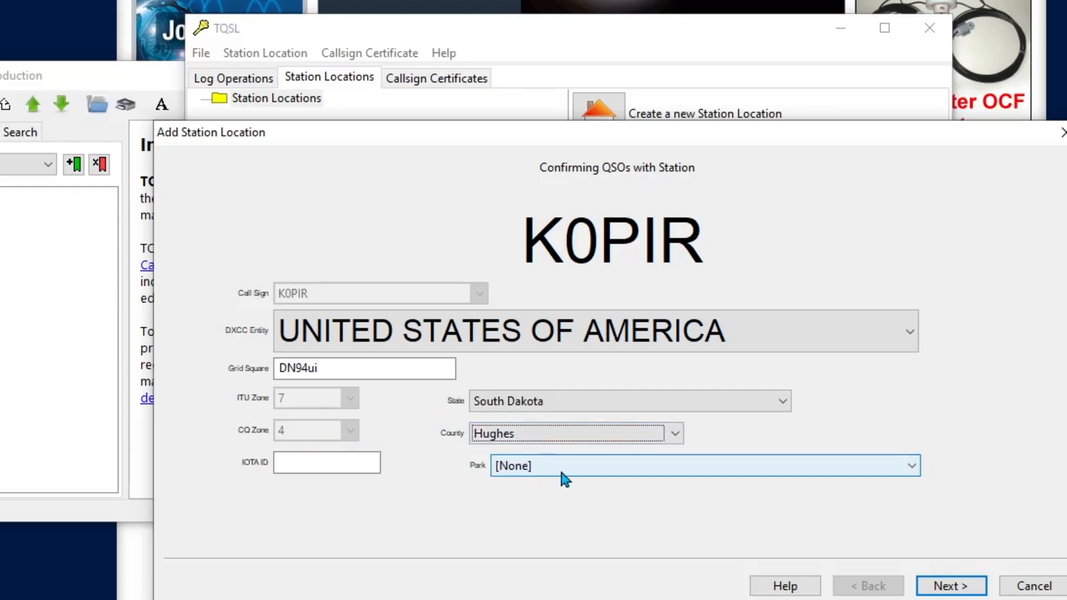
{"action": "mouse_move", "coordinate": [664, 477]}
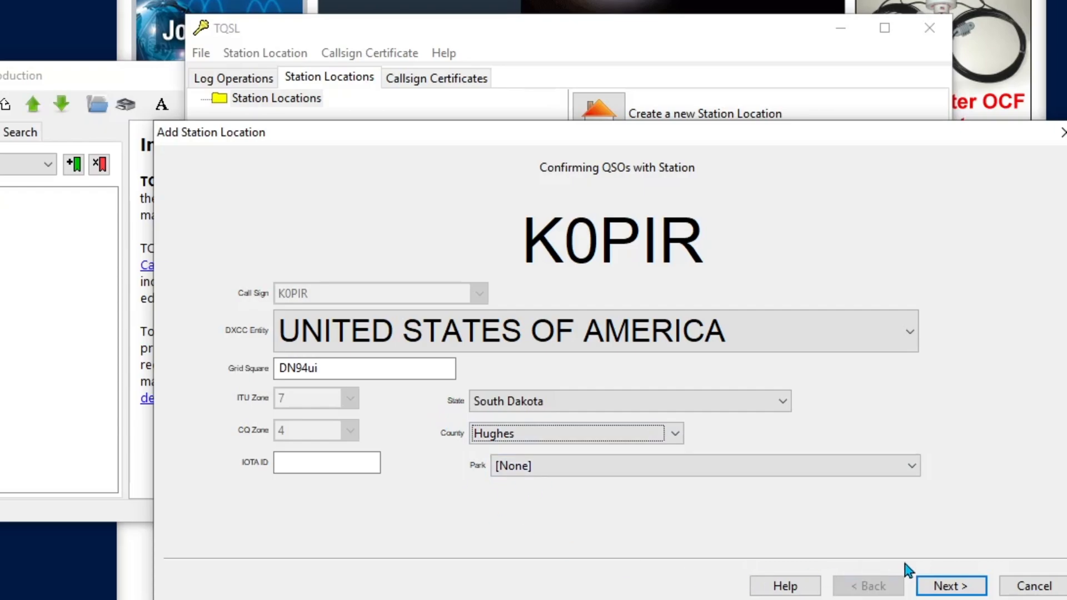
{"action": "left_click", "coordinate": [950, 586]}
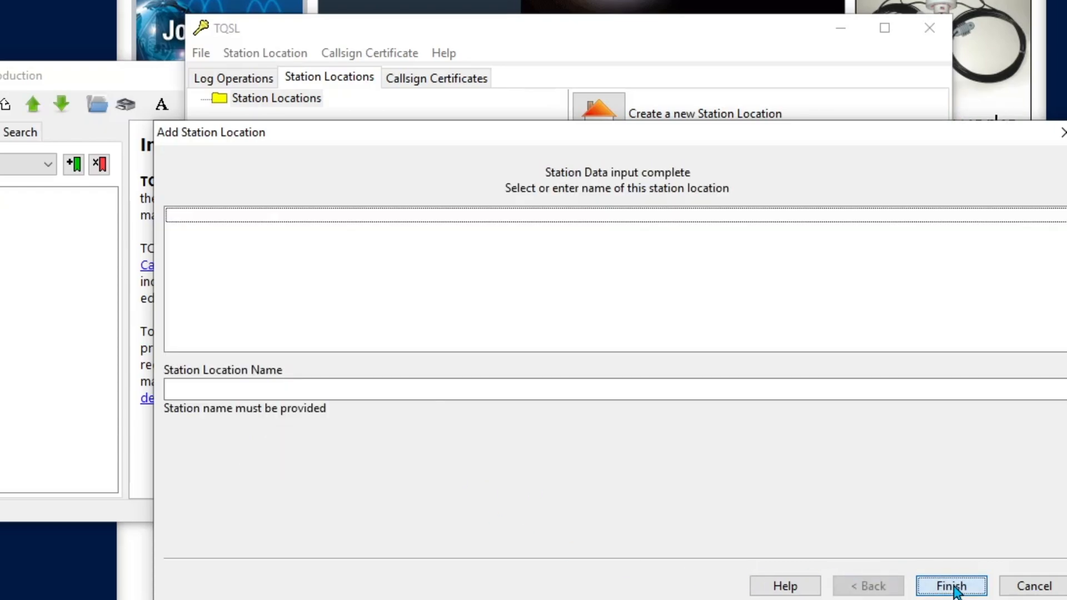
Step: Name the station location Home and save it under K0PIR
{"action": "left_click", "coordinate": [501, 389]}
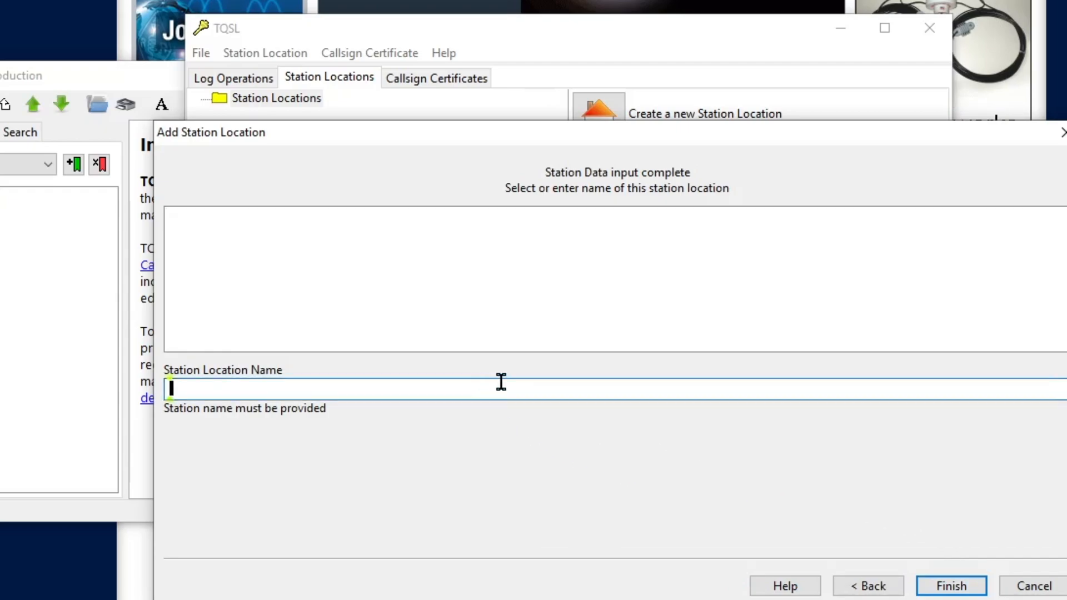
{"action": "type", "text": "Home"}
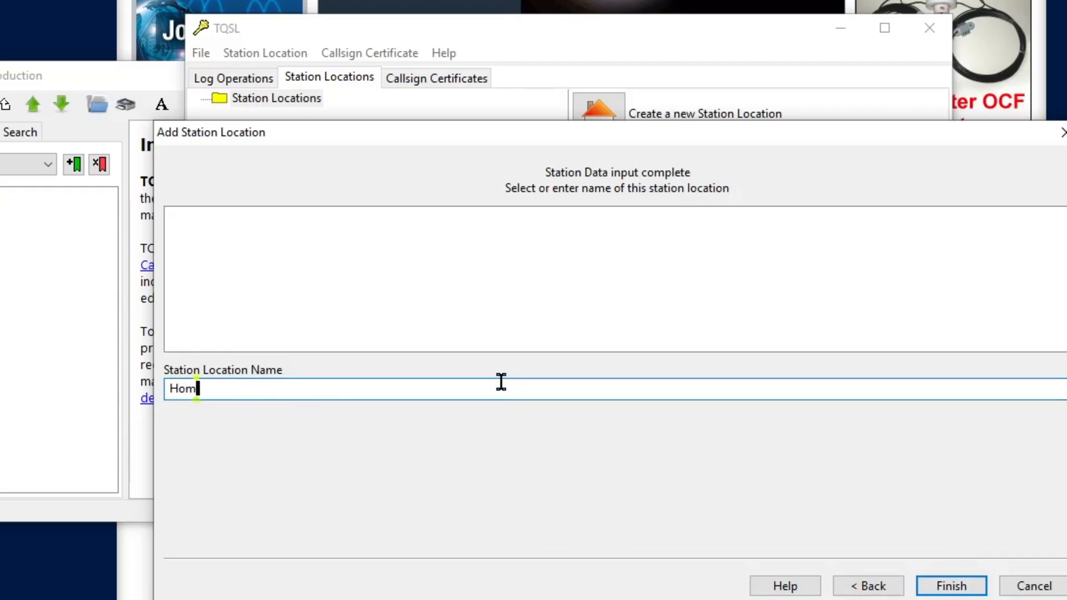
{"action": "type", "text": "e"}
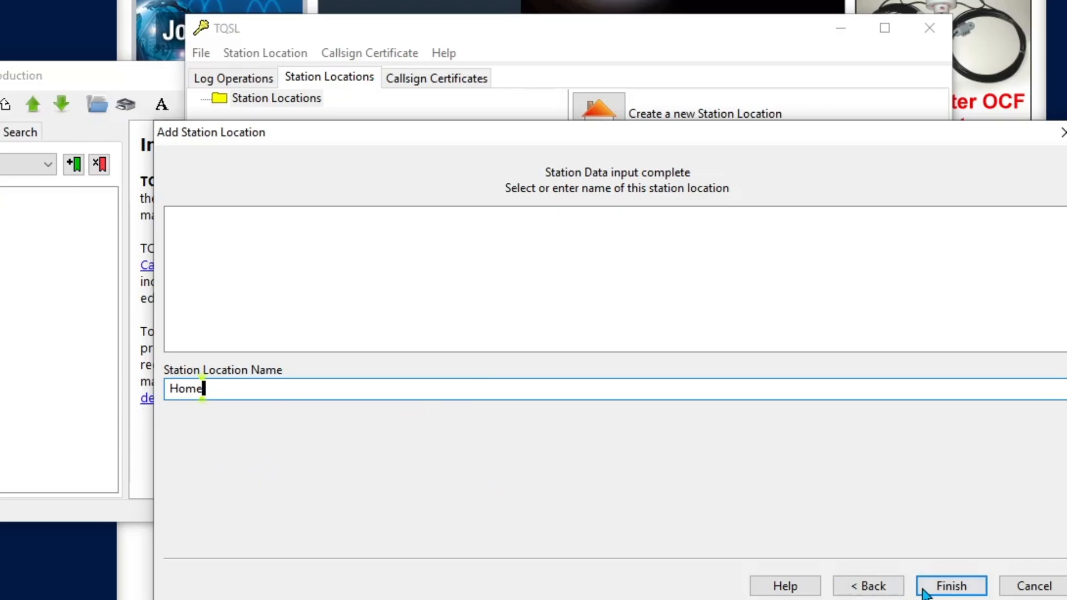
{"action": "left_click", "coordinate": [951, 586]}
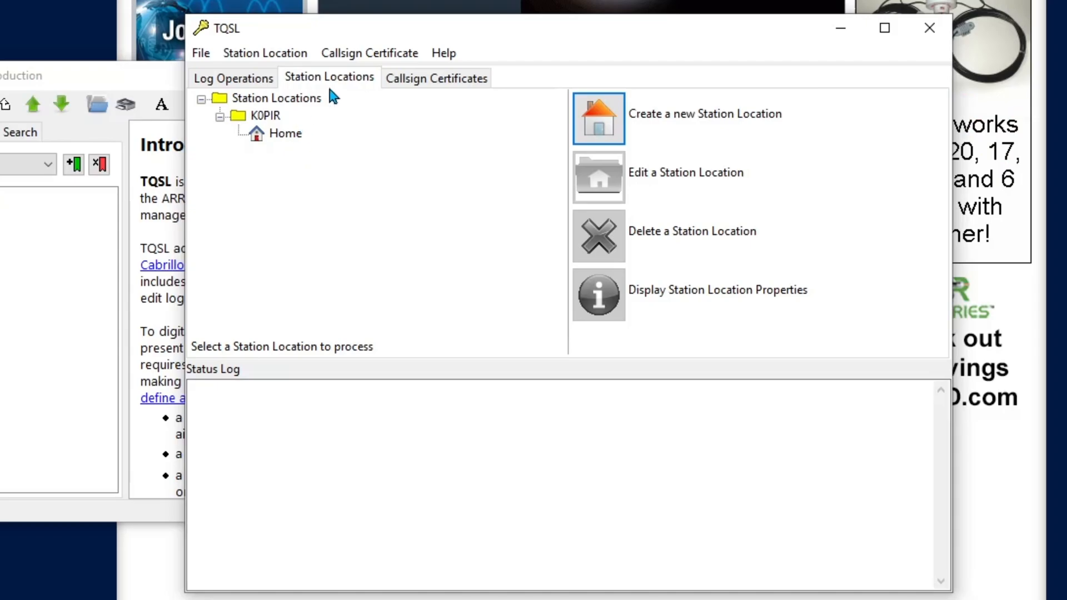
{"action": "mouse_move", "coordinate": [568, 57]}
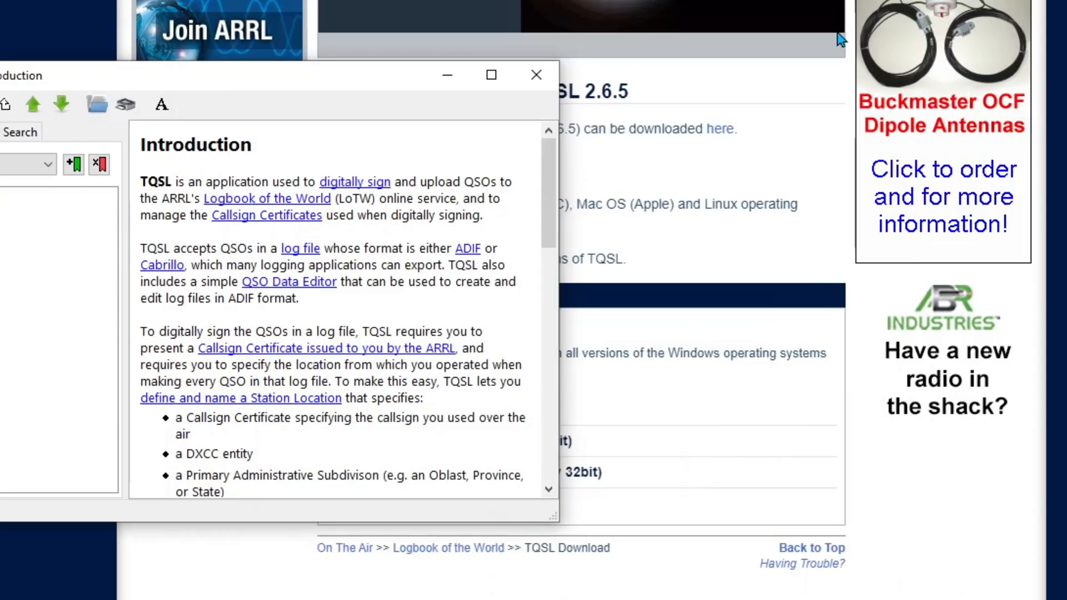
Step: Connect Ham Radio Deluxe to the ICOM IC-7610 preset so the logbook opens
{"action": "left_click", "coordinate": [536, 75]}
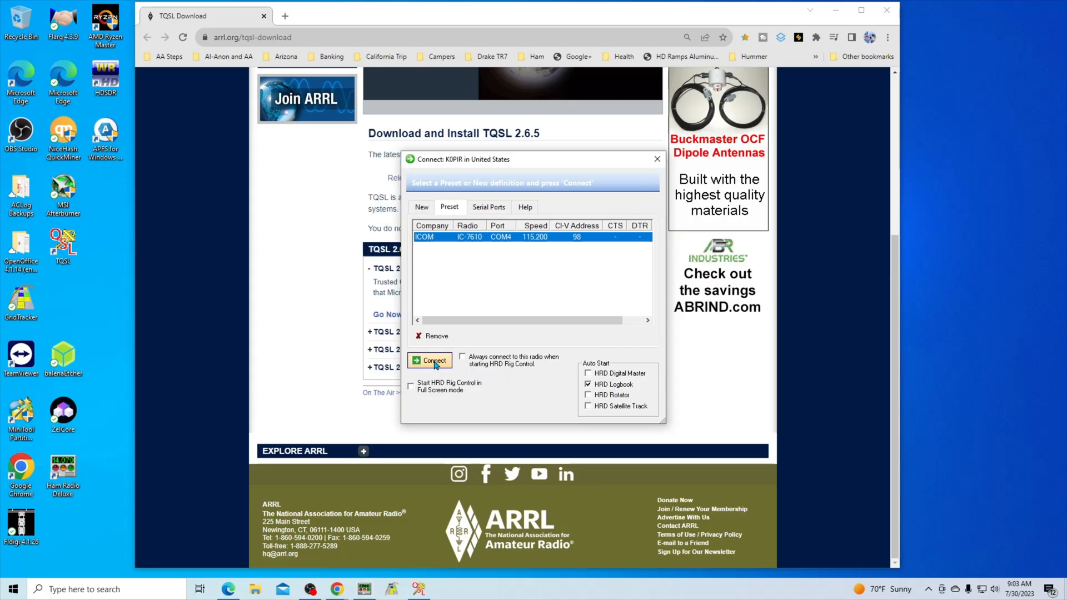
{"action": "left_click", "coordinate": [430, 360]}
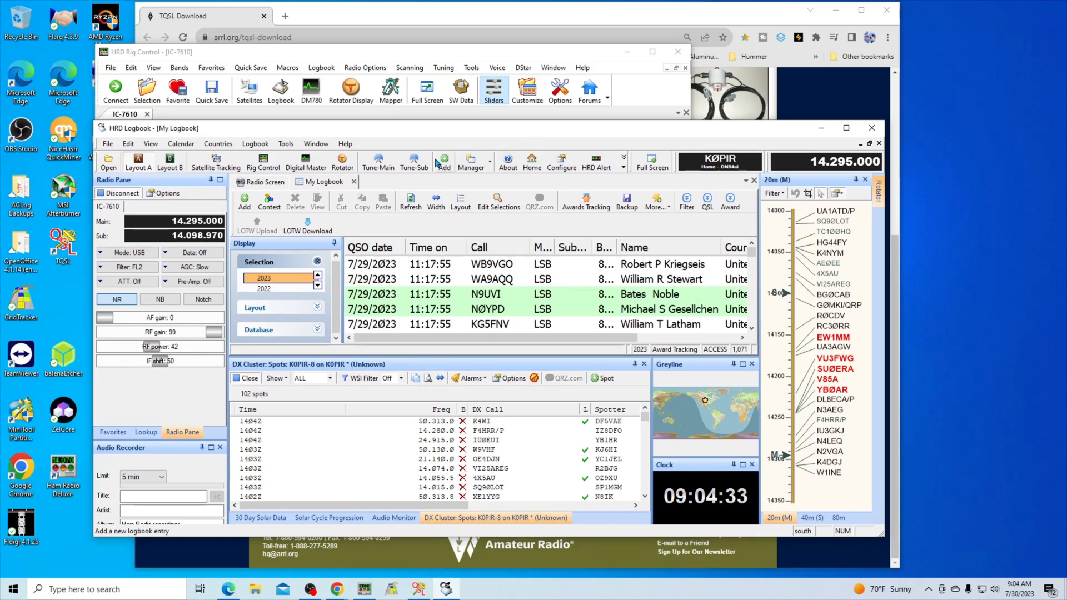
{"action": "mouse_move", "coordinate": [413, 163]}
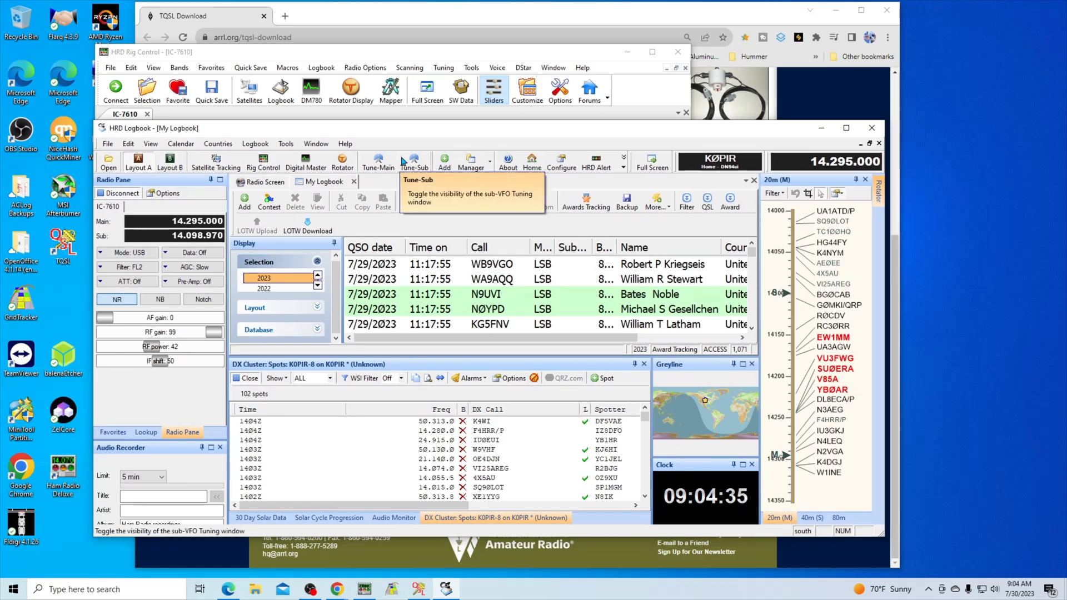
{"action": "left_click", "coordinate": [286, 144]}
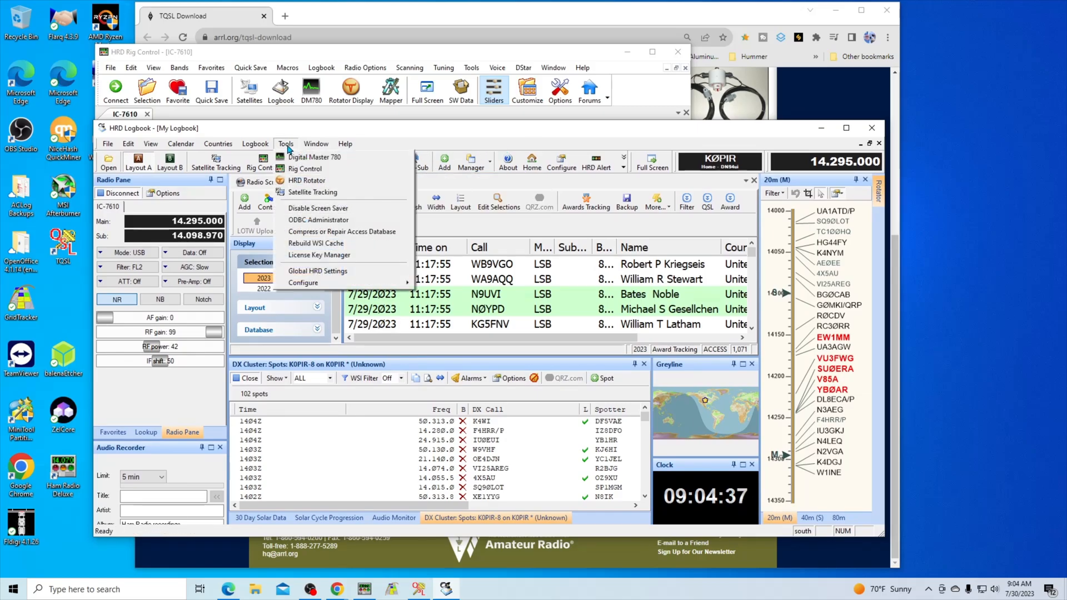
{"action": "mouse_move", "coordinate": [317, 271]}
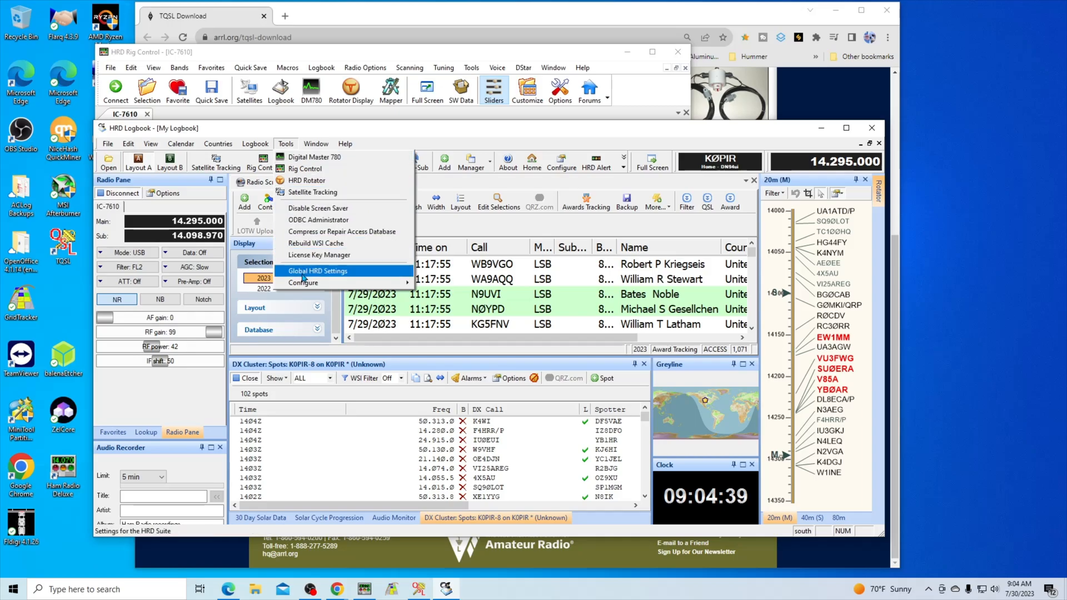
{"action": "left_click", "coordinate": [303, 283]}
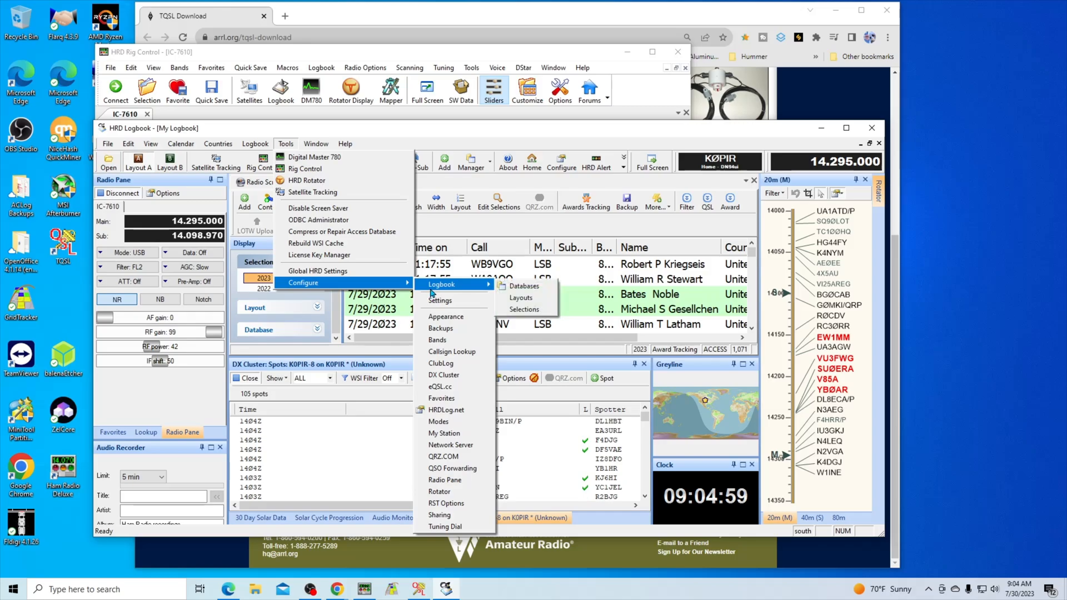
{"action": "mouse_move", "coordinate": [437, 341]}
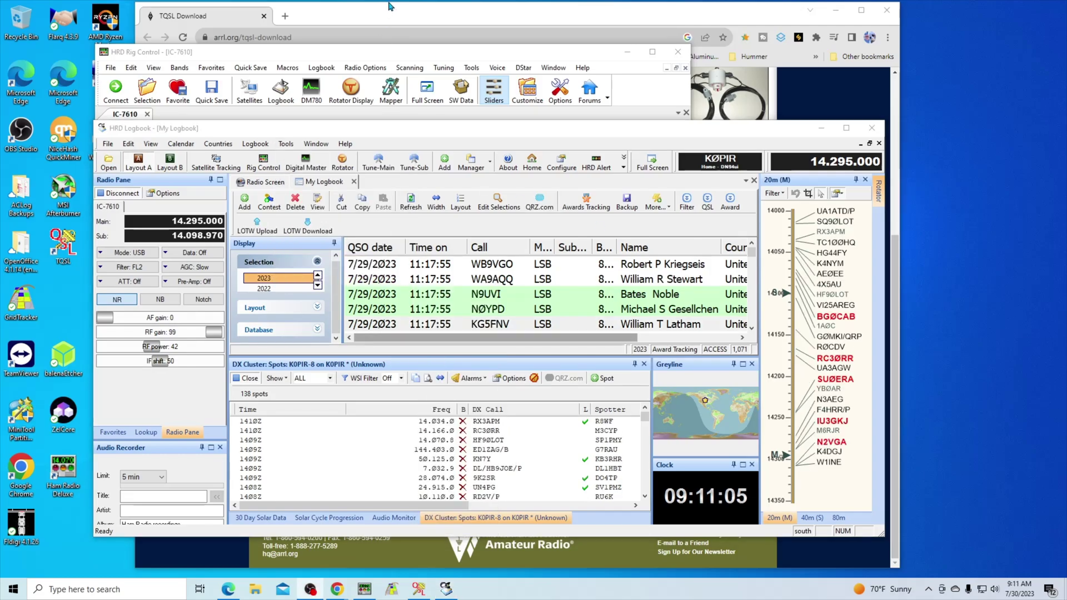
{"action": "mouse_move", "coordinate": [505, 249]}
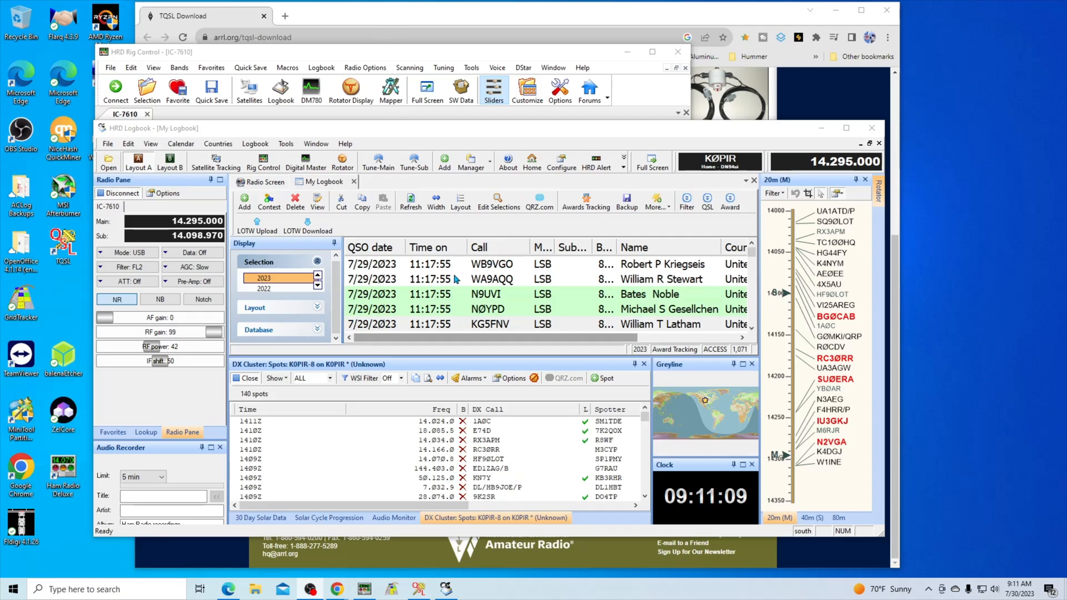
Step: Select all five QSOs and start the File > LOTW > Upload for them
{"action": "left_click", "coordinate": [490, 325]}
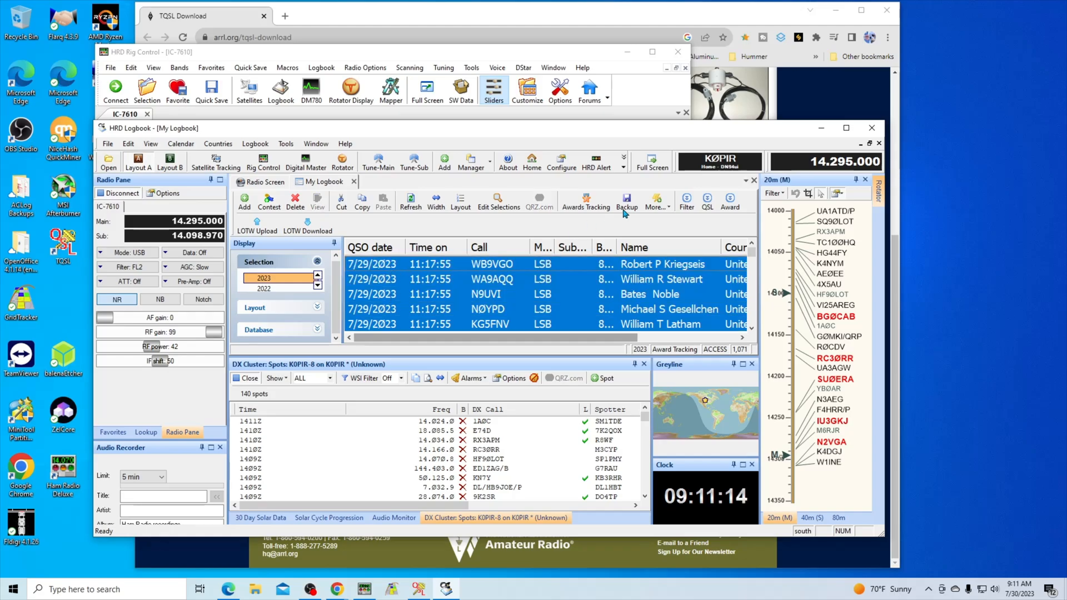
{"action": "mouse_move", "coordinate": [651, 164]}
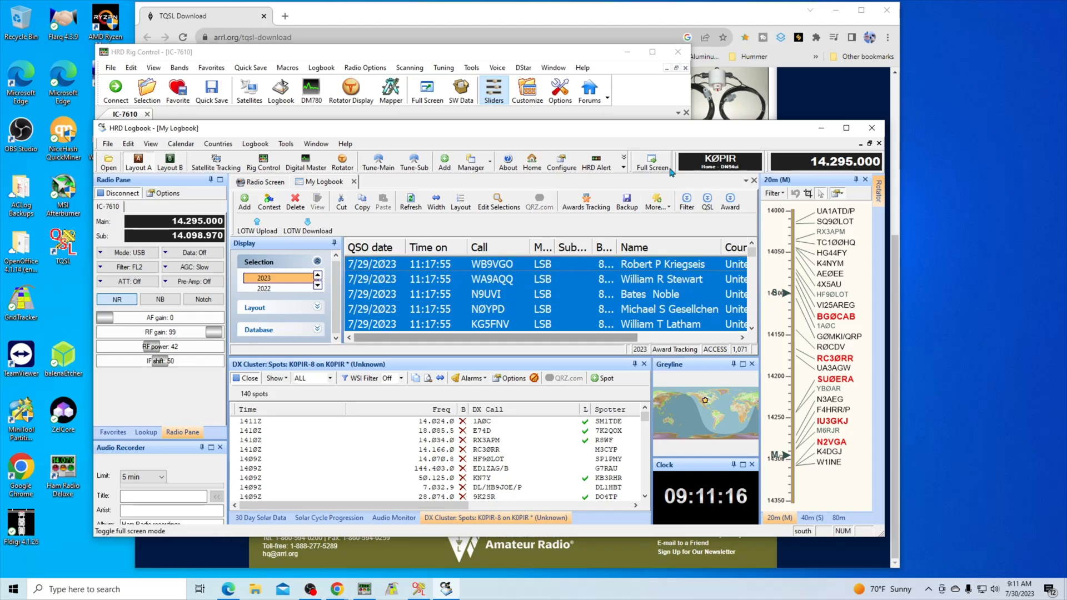
{"action": "left_click", "coordinate": [656, 203]}
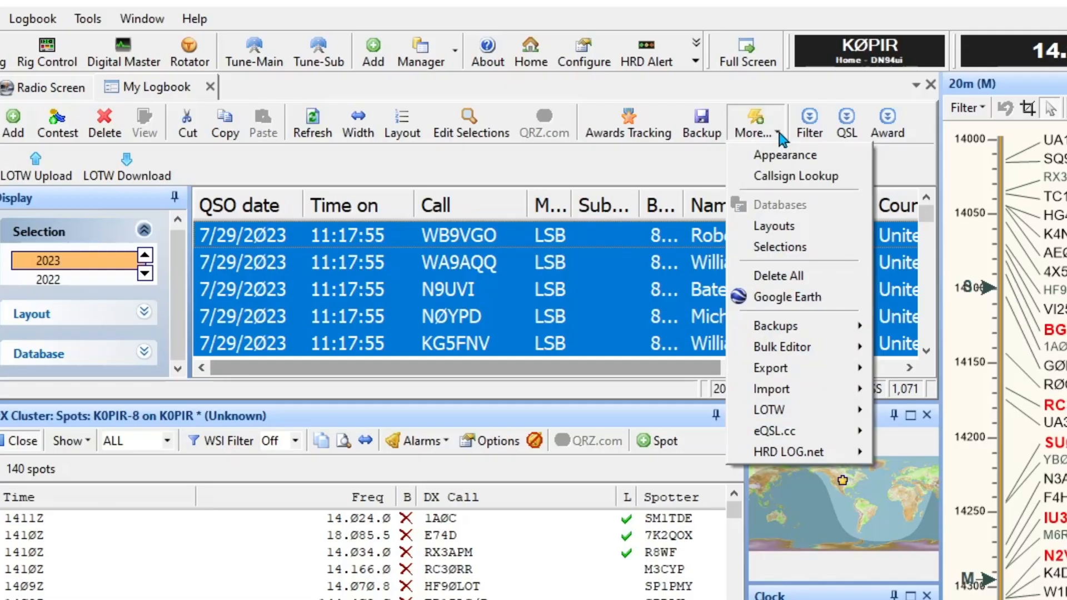
{"action": "mouse_move", "coordinate": [768, 410]}
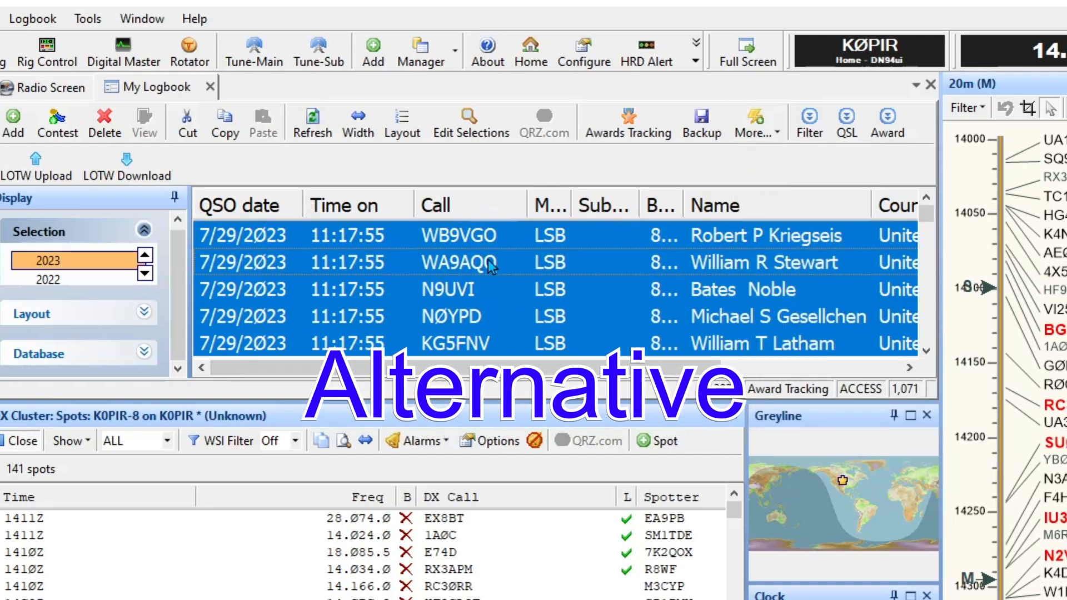
{"action": "right_click", "coordinate": [491, 264]}
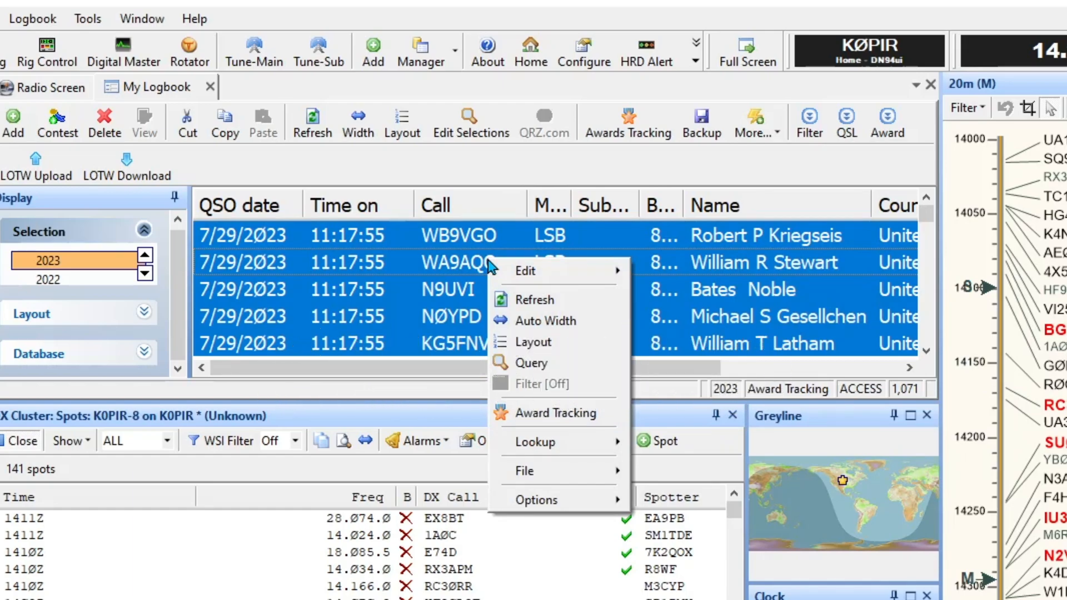
{"action": "mouse_move", "coordinate": [557, 471]}
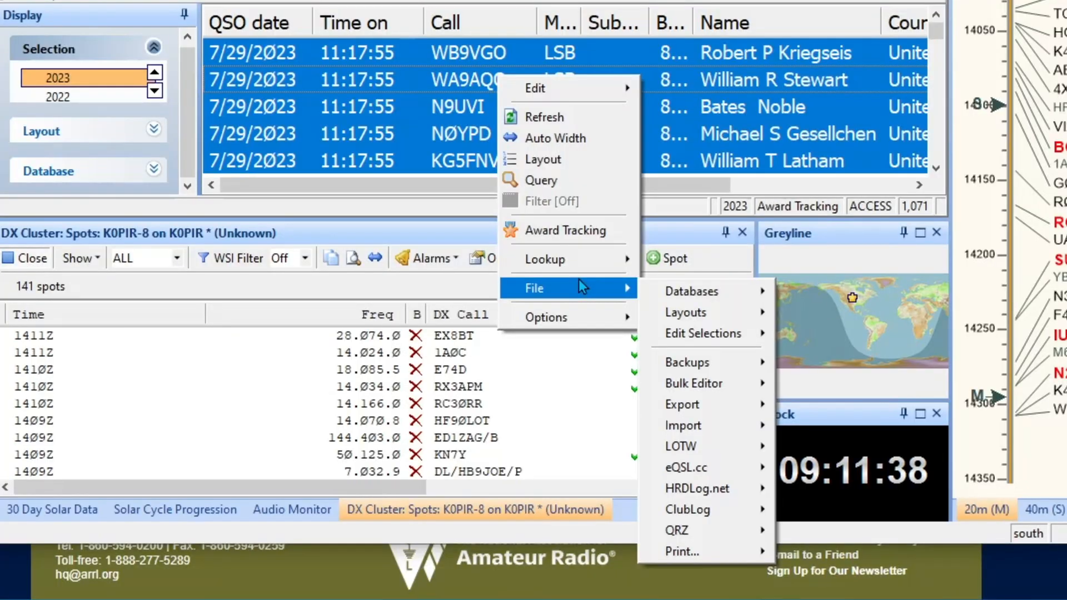
{"action": "mouse_move", "coordinate": [681, 446]}
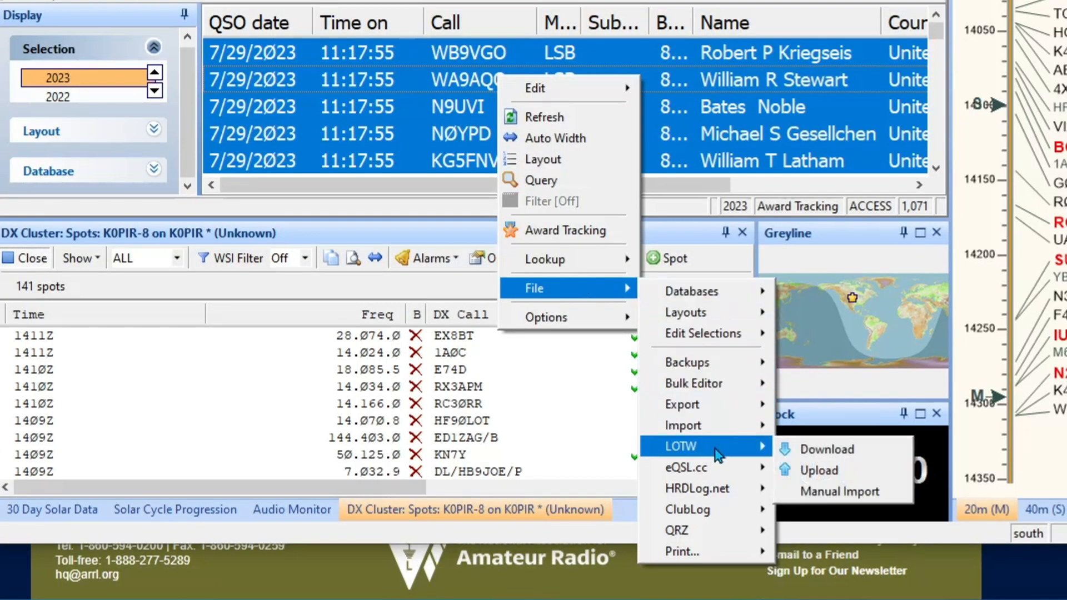
{"action": "mouse_move", "coordinate": [762, 456]}
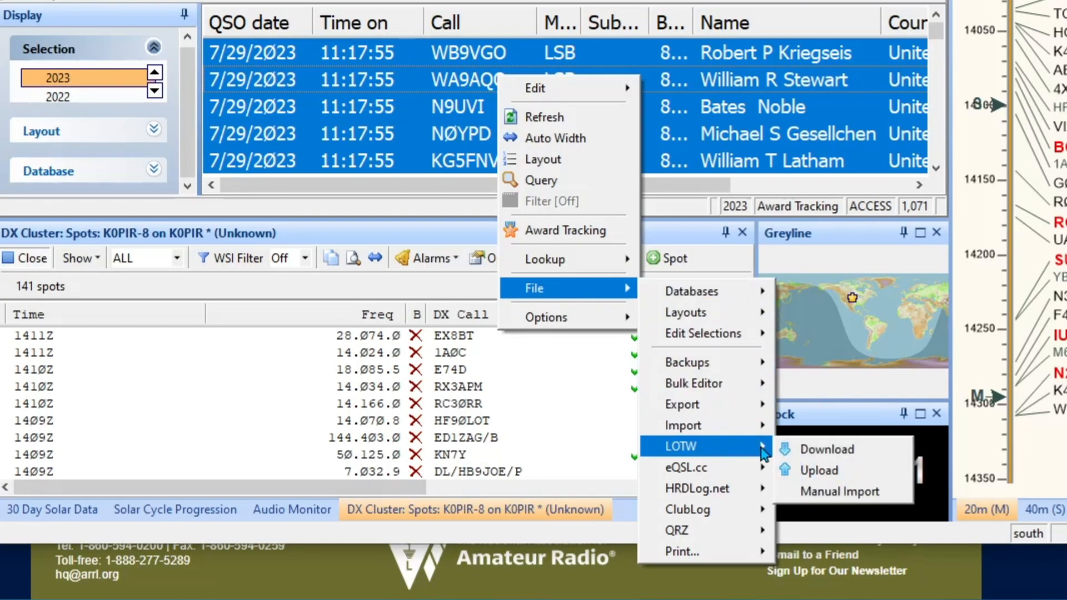
{"action": "left_click", "coordinate": [819, 469]}
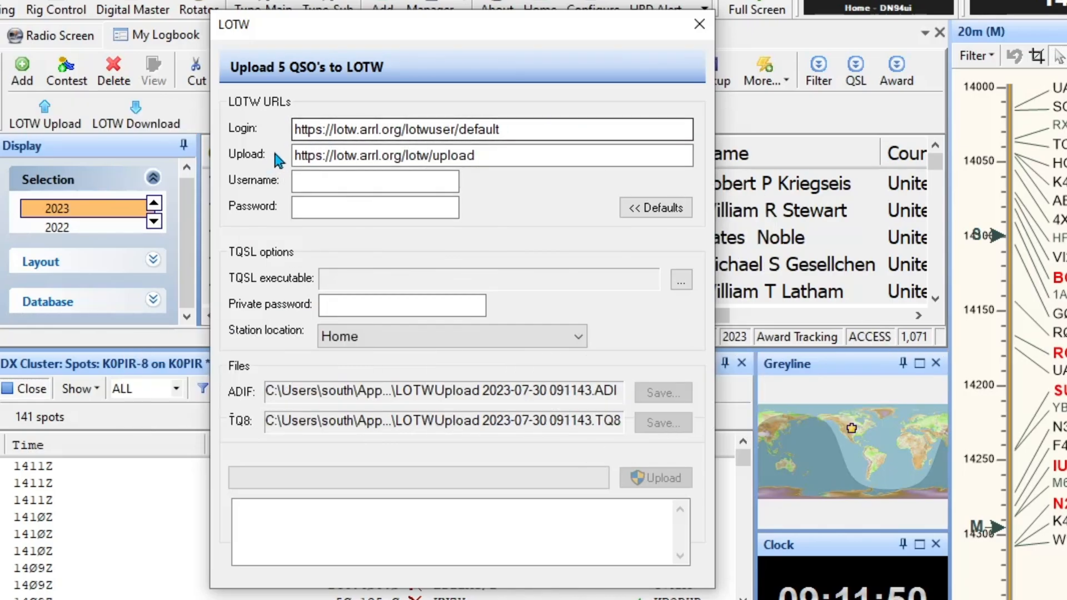
{"action": "mouse_move", "coordinate": [445, 116]}
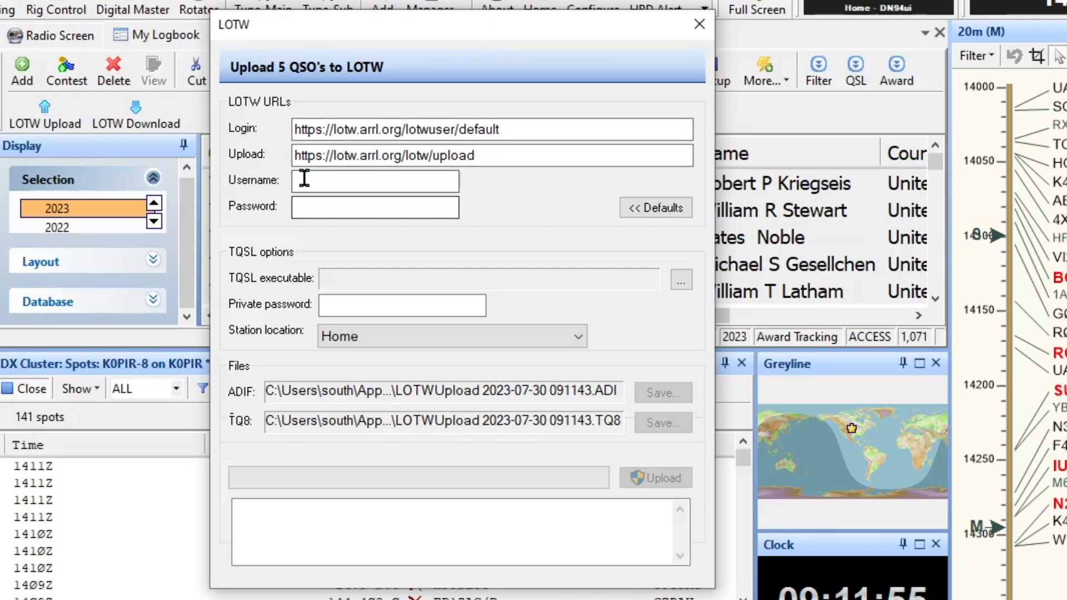
Step: Enter the LoTW username and password in the upload dialog
{"action": "type", "text": "k0pir"}
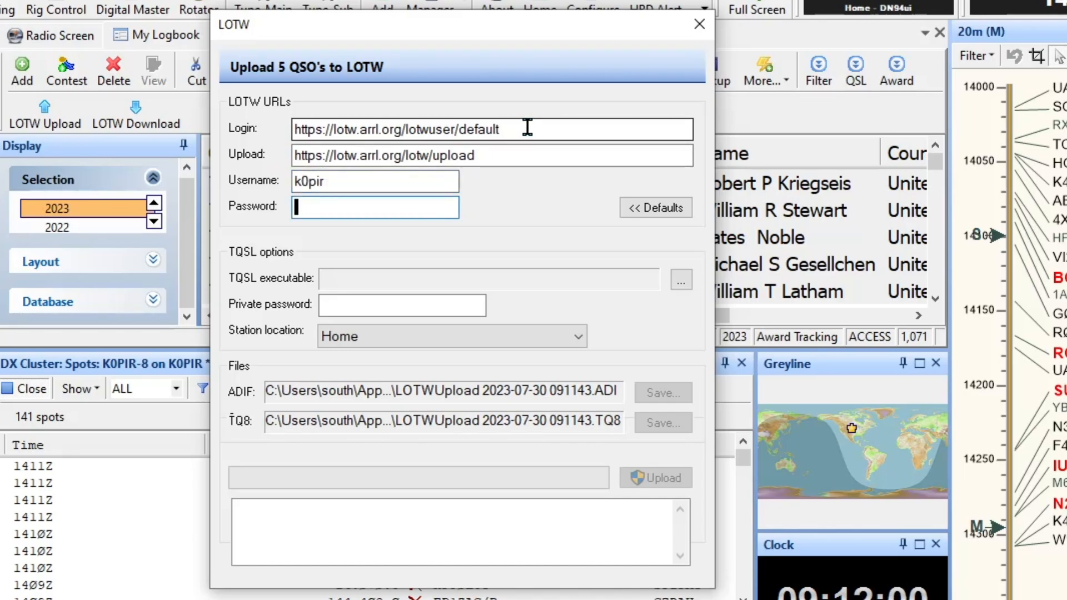
{"action": "type", "text": "•••••"}
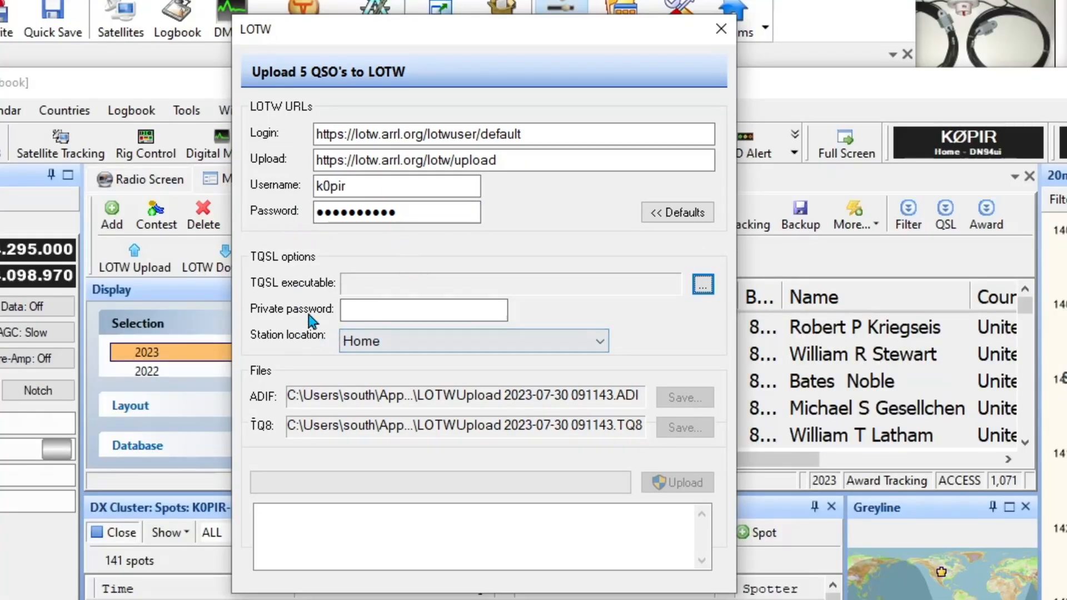
{"action": "mouse_move", "coordinate": [596, 312]}
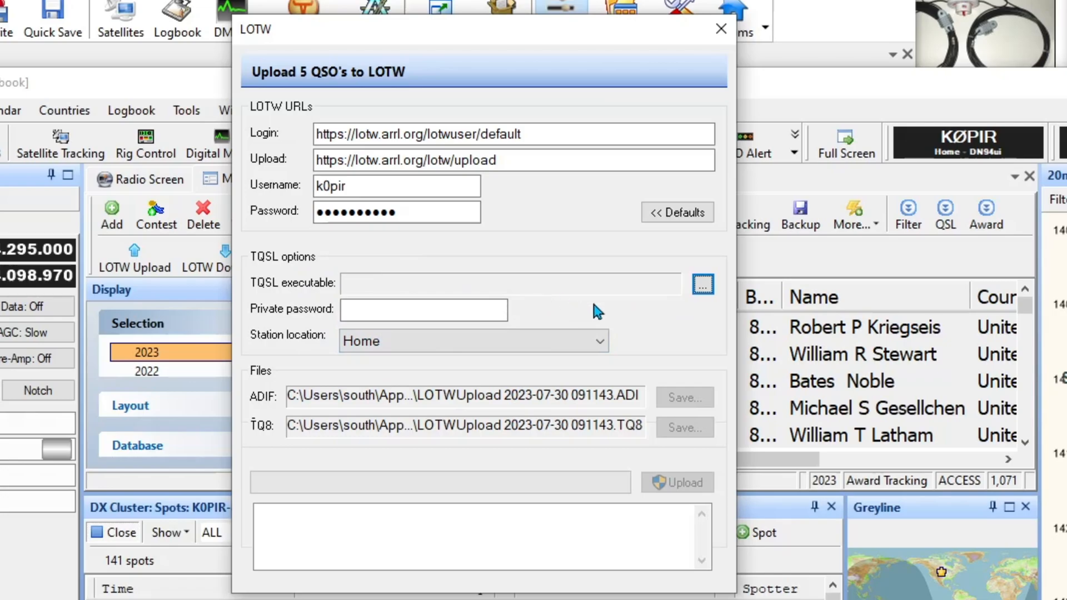
Step: Browse to C:\Program Files (x86)\TrustedQSL in the TQSL executable picker
{"action": "left_click", "coordinate": [701, 283]}
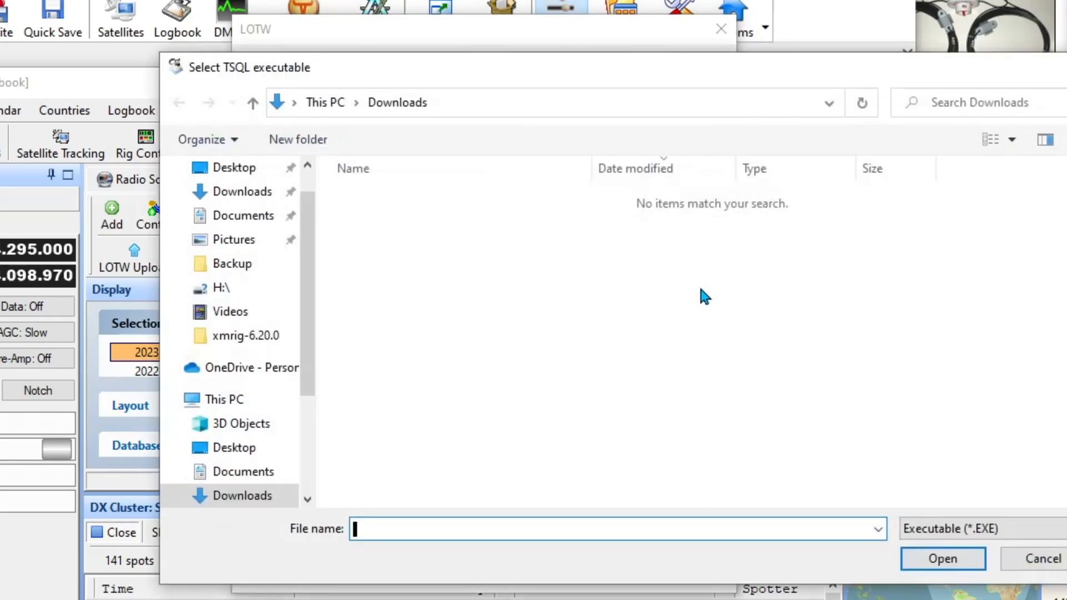
{"action": "mouse_move", "coordinate": [337, 264]}
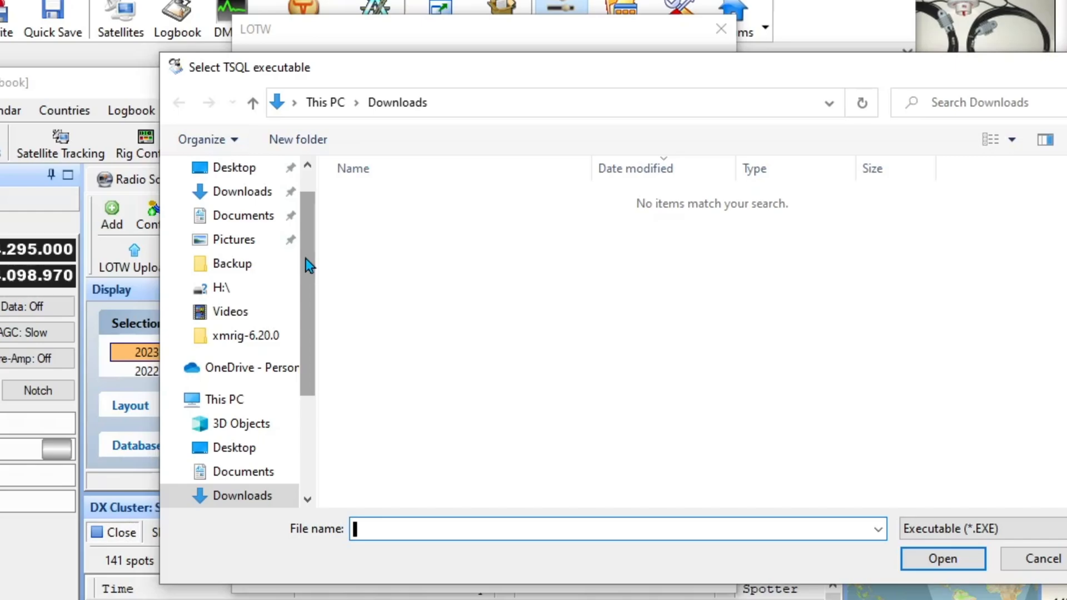
{"action": "scroll", "scroll_direction": "down", "scroll_amount": 3}
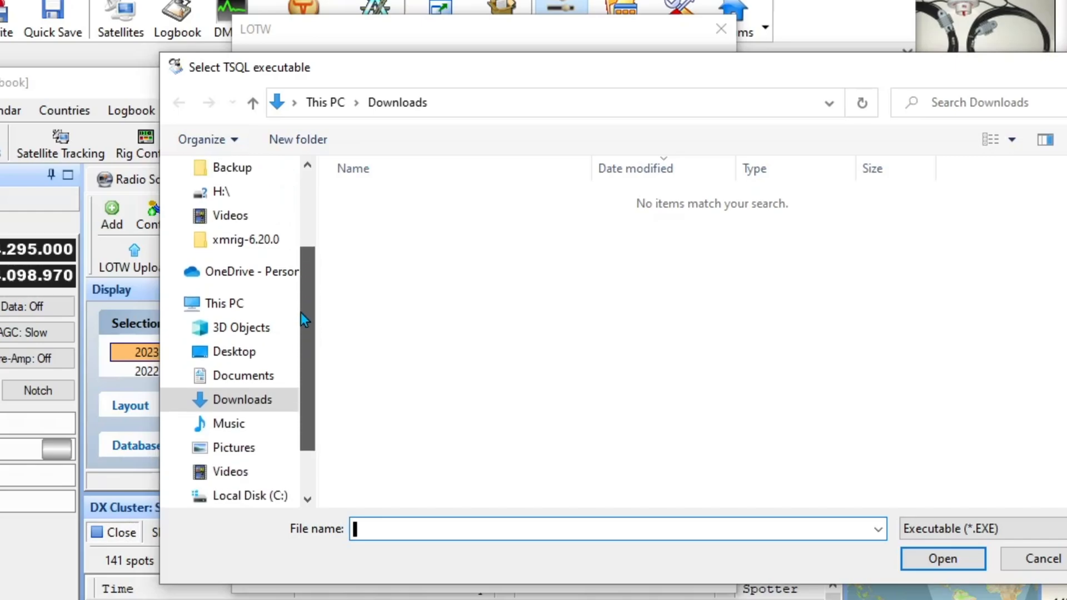
{"action": "left_click", "coordinate": [250, 471]}
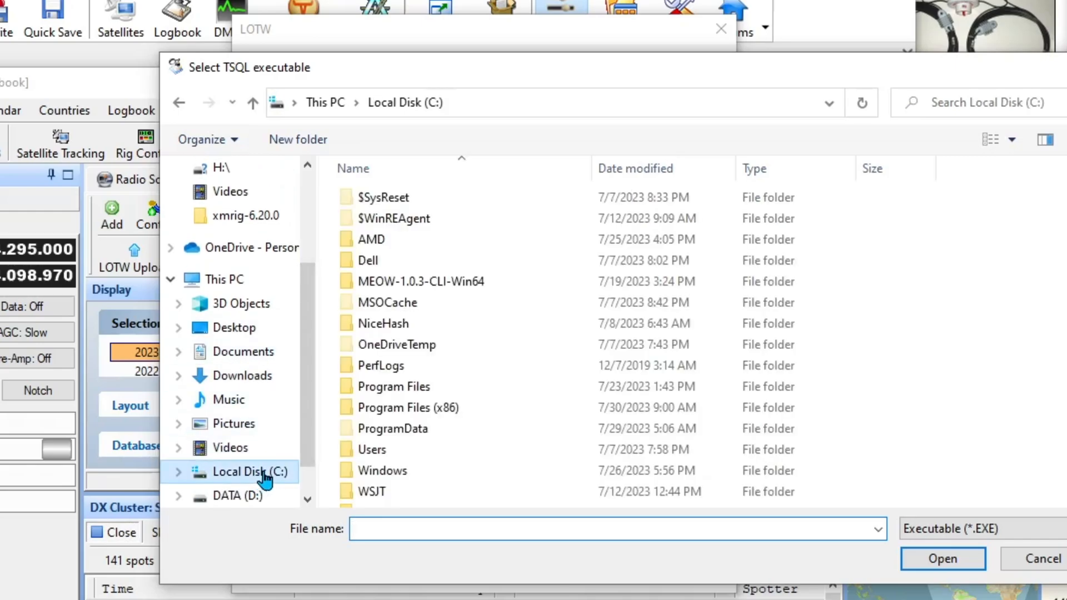
{"action": "mouse_move", "coordinate": [453, 324]}
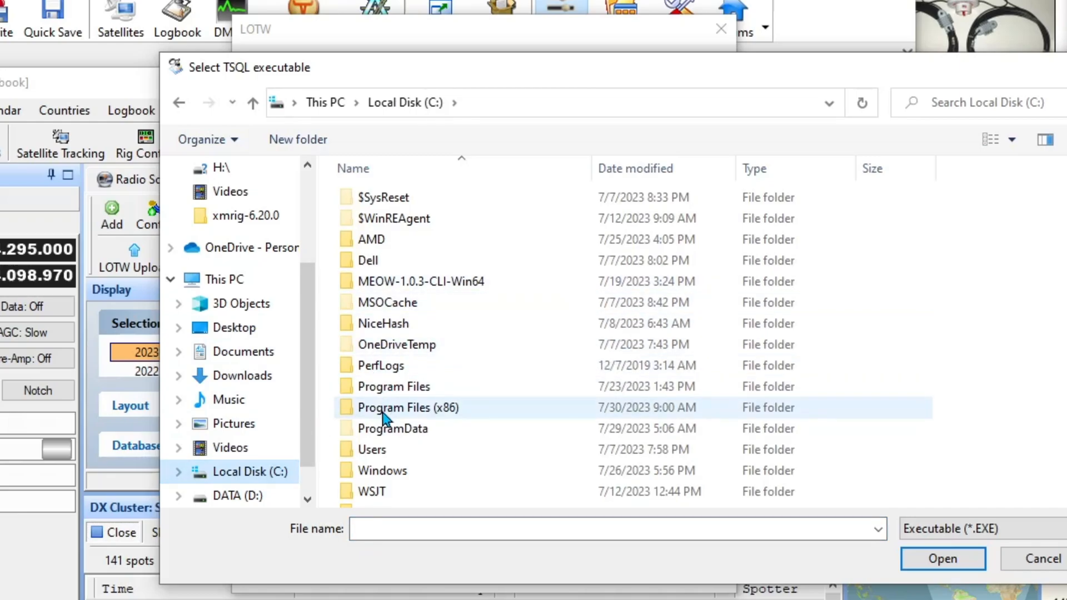
{"action": "mouse_move", "coordinate": [359, 417]}
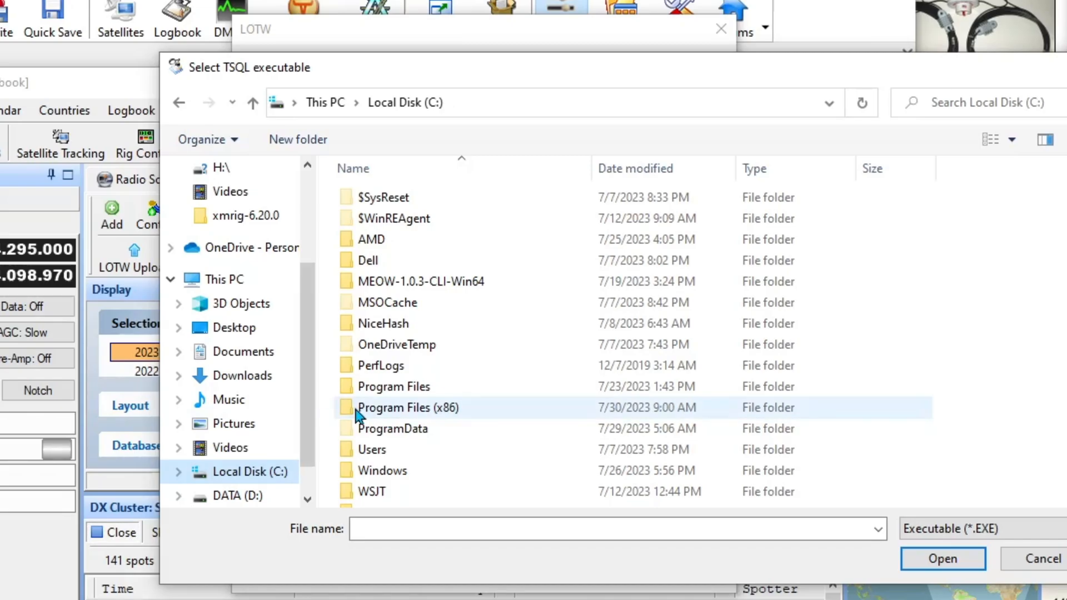
{"action": "double_click", "coordinate": [408, 407]}
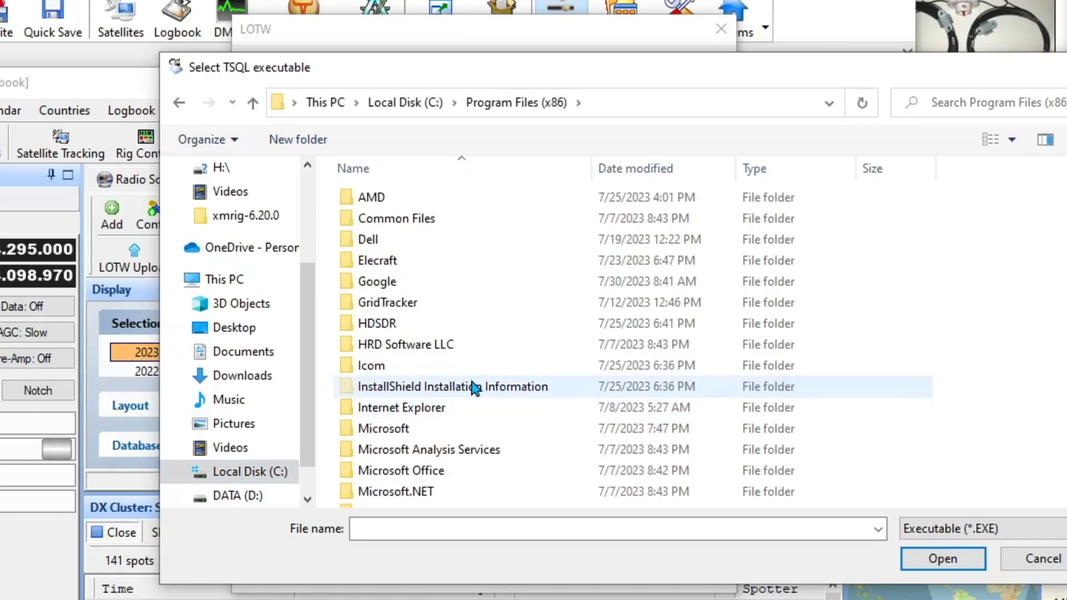
{"action": "scroll", "scroll_direction": "down", "scroll_amount": 3}
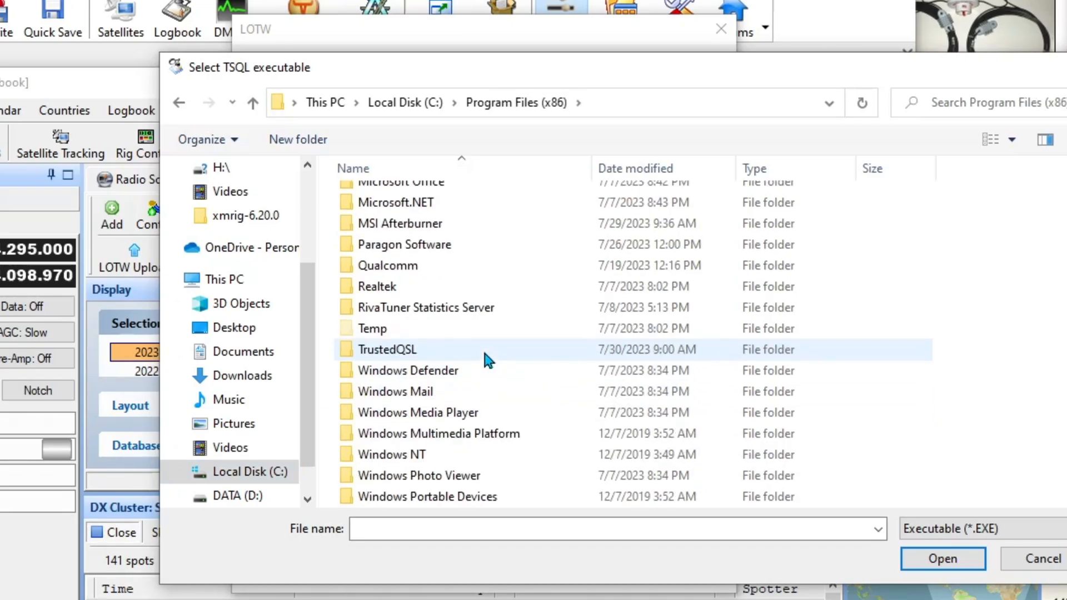
{"action": "scroll", "scroll_direction": "down", "scroll_amount": 3}
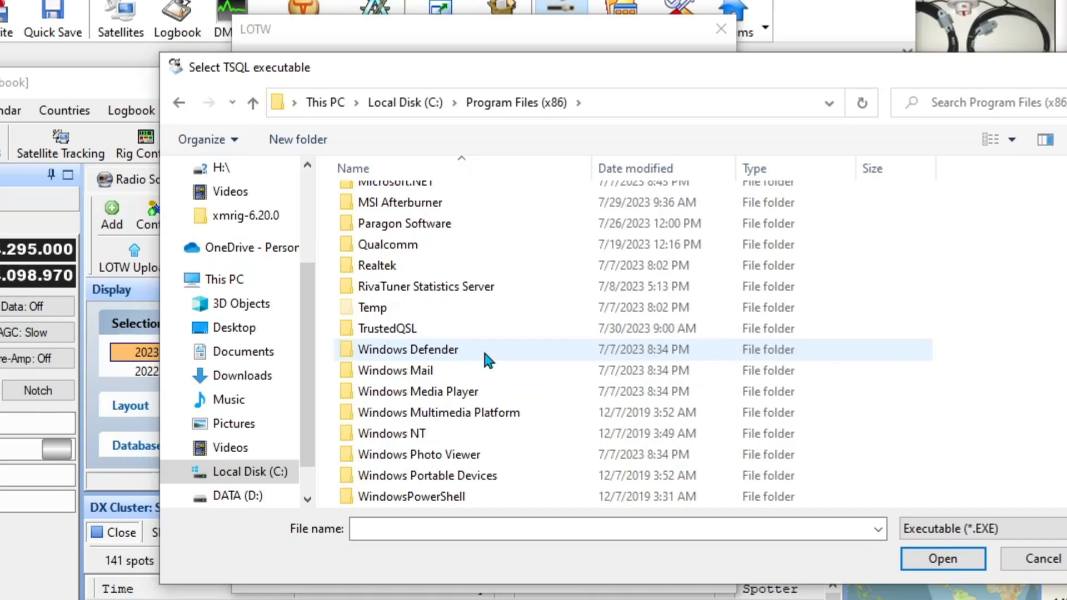
{"action": "mouse_move", "coordinate": [398, 334]}
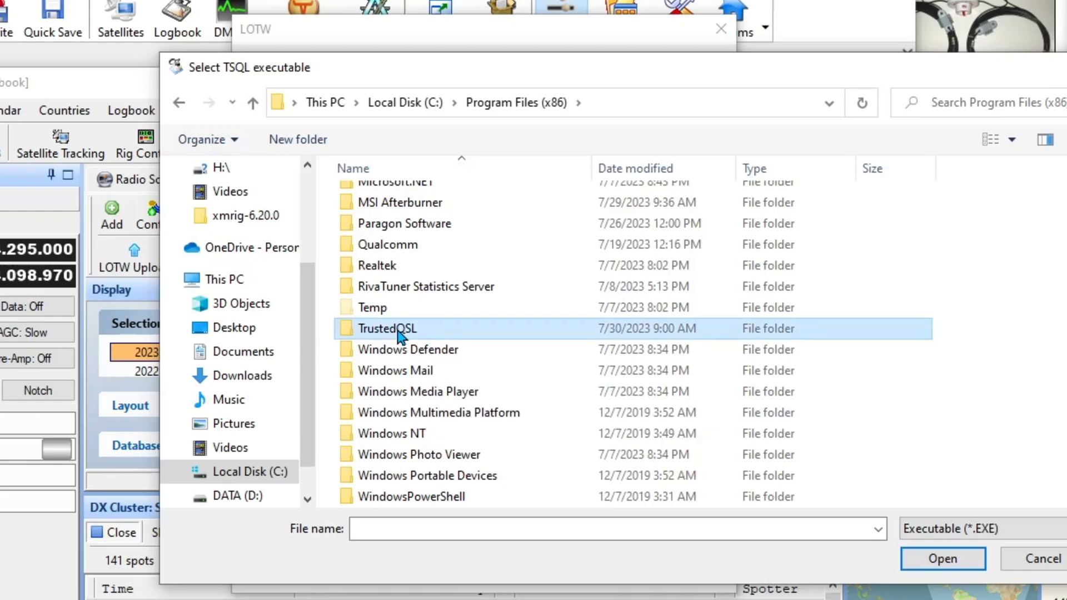
{"action": "double_click", "coordinate": [387, 328]}
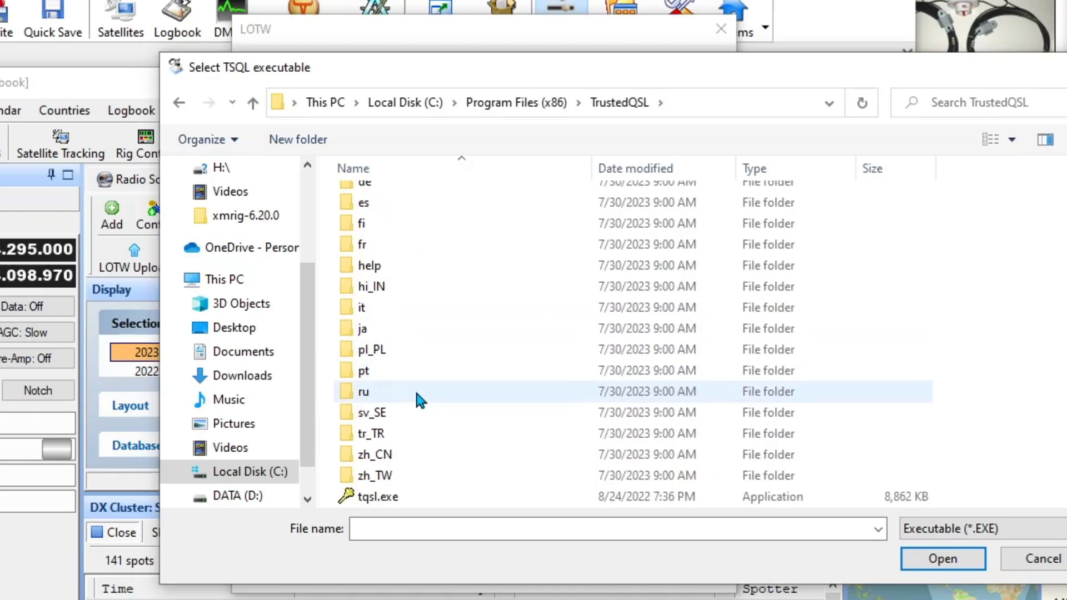
Step: Select tqsl.exe as the TQSL program file
{"action": "left_click", "coordinate": [378, 497]}
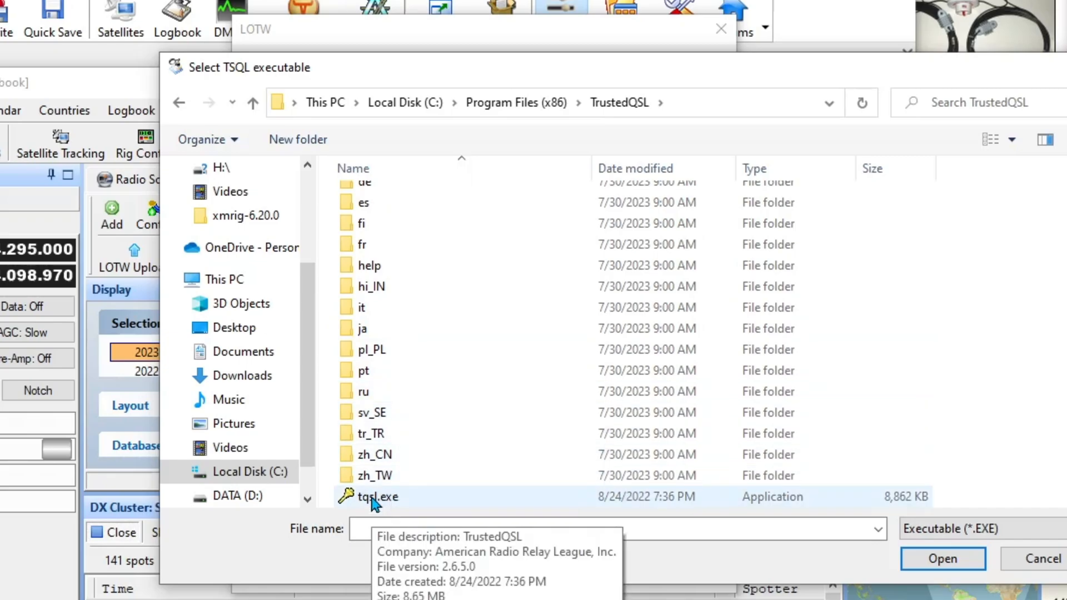
{"action": "left_click", "coordinate": [377, 497]}
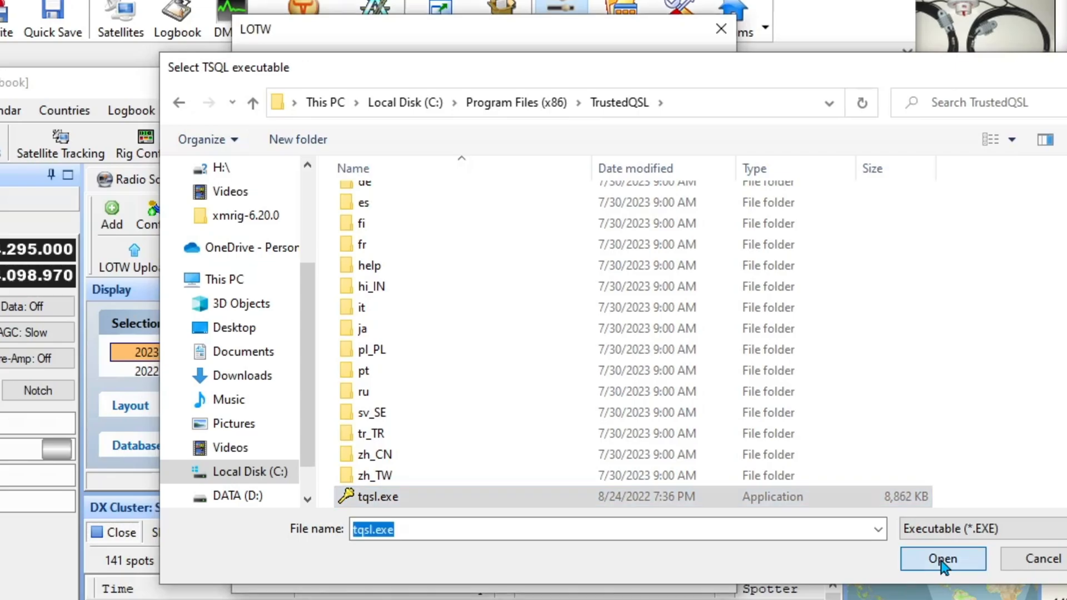
Step: Confirm tqsl.exe as the TQSL executable and upload the 5 QSOs to LOTW until accepted
{"action": "left_click", "coordinate": [941, 560]}
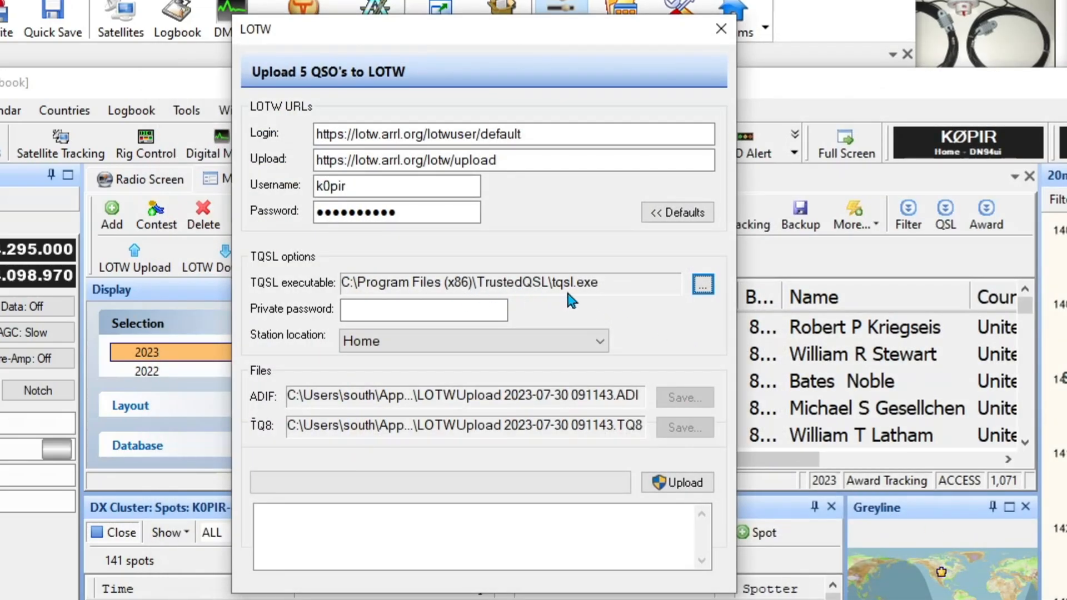
{"action": "mouse_move", "coordinate": [302, 350]}
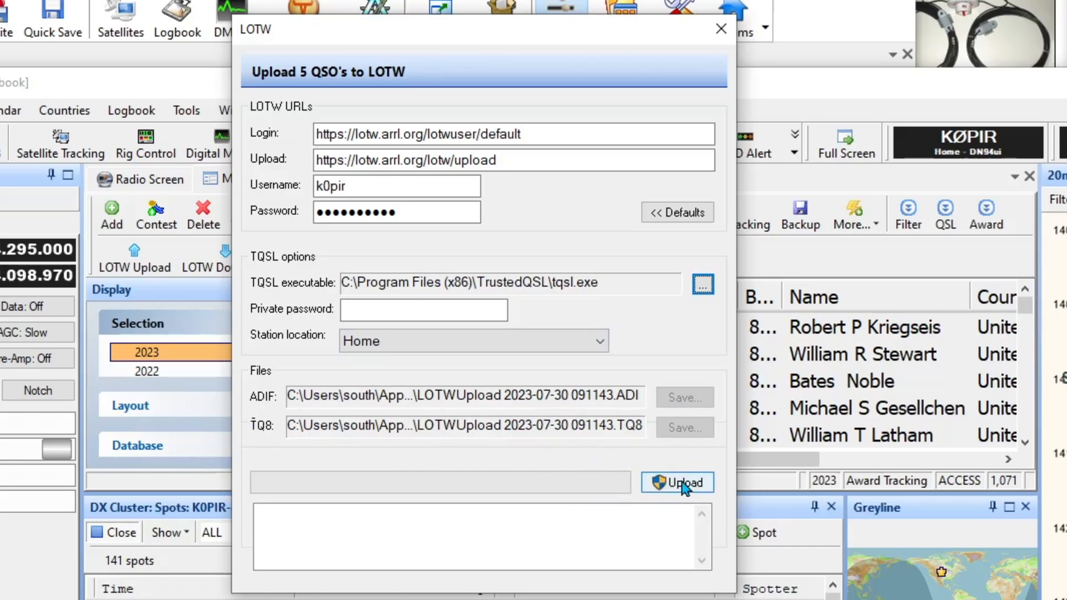
{"action": "left_click", "coordinate": [677, 482]}
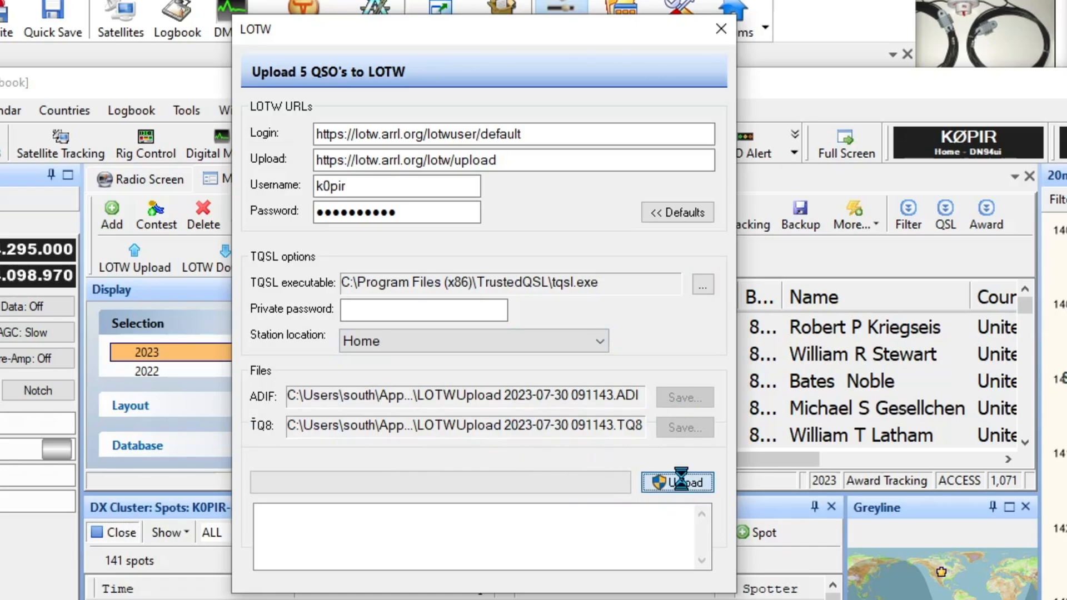
{"action": "left_click", "coordinate": [677, 482]}
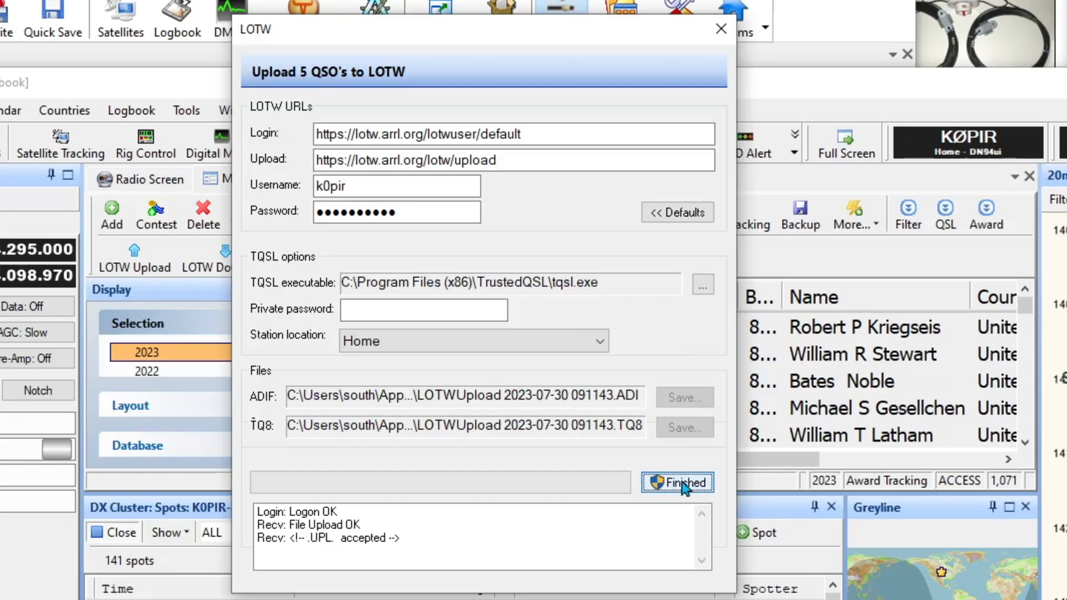
{"action": "left_click", "coordinate": [677, 482]}
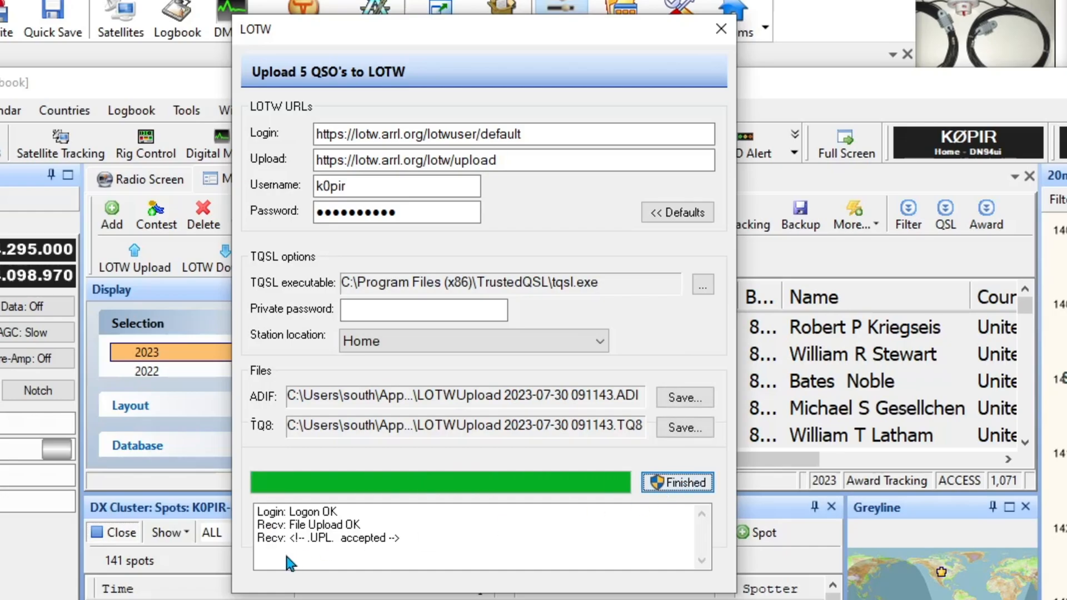
{"action": "mouse_move", "coordinate": [396, 557]}
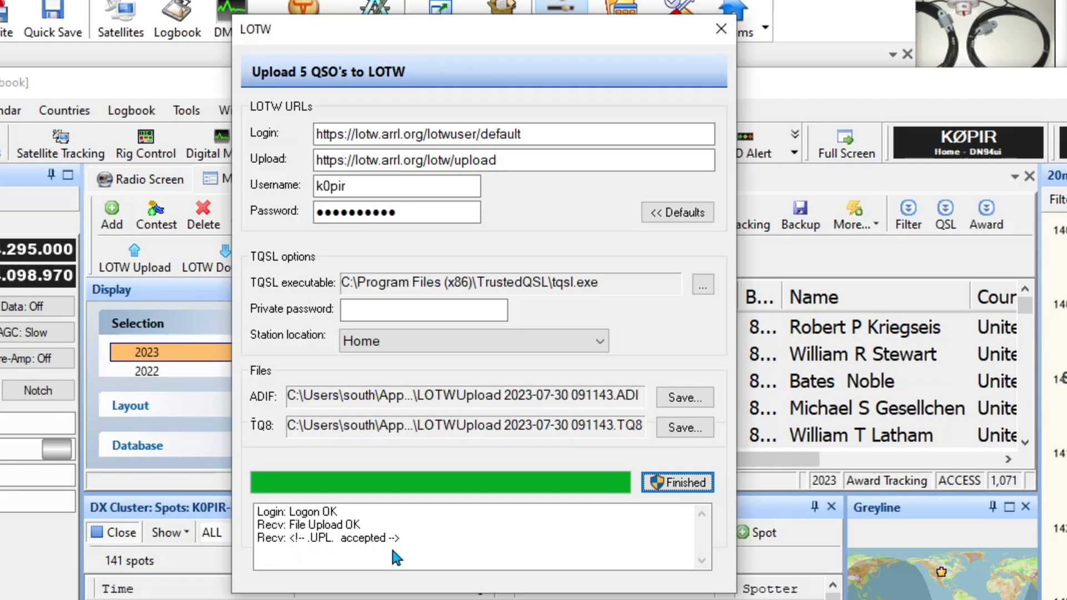
{"action": "mouse_move", "coordinate": [694, 242]}
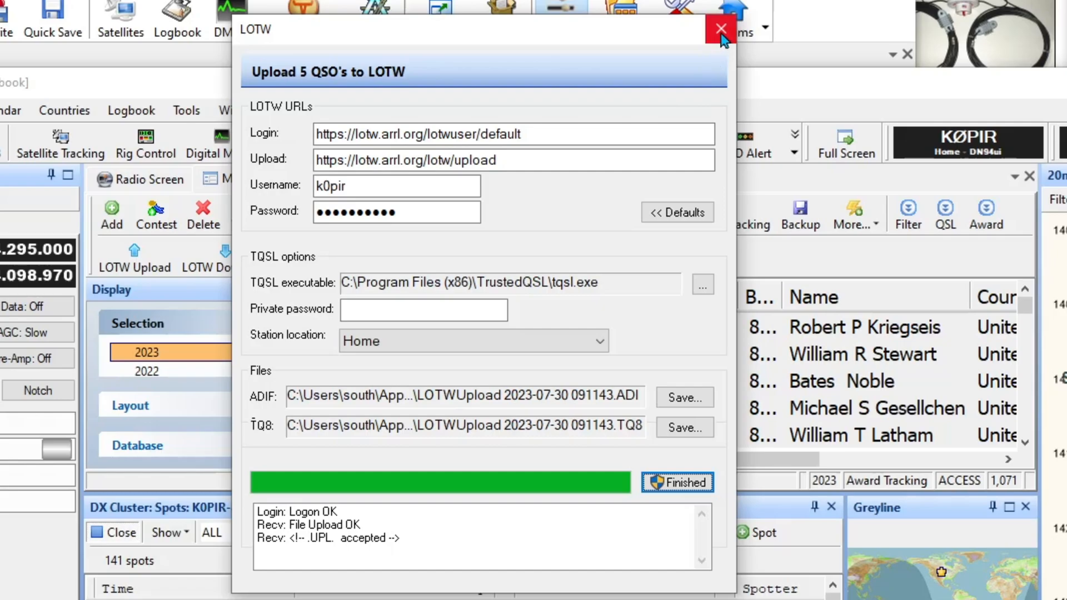
{"action": "mouse_move", "coordinate": [722, 31]}
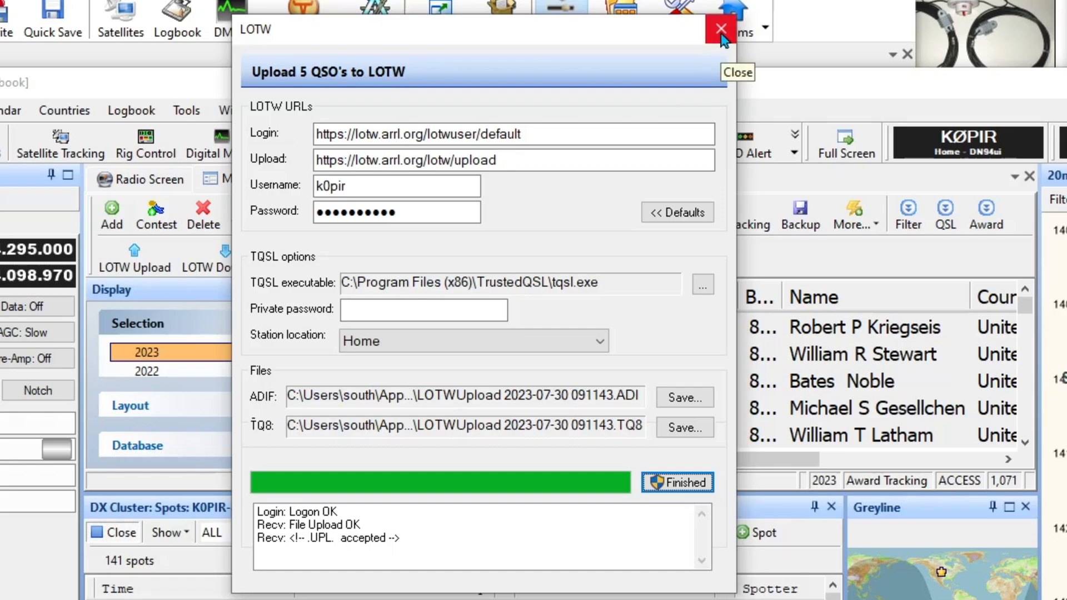
Step: Close the upload window and start the LOTW Download from the More functions list
{"action": "left_click", "coordinate": [720, 29]}
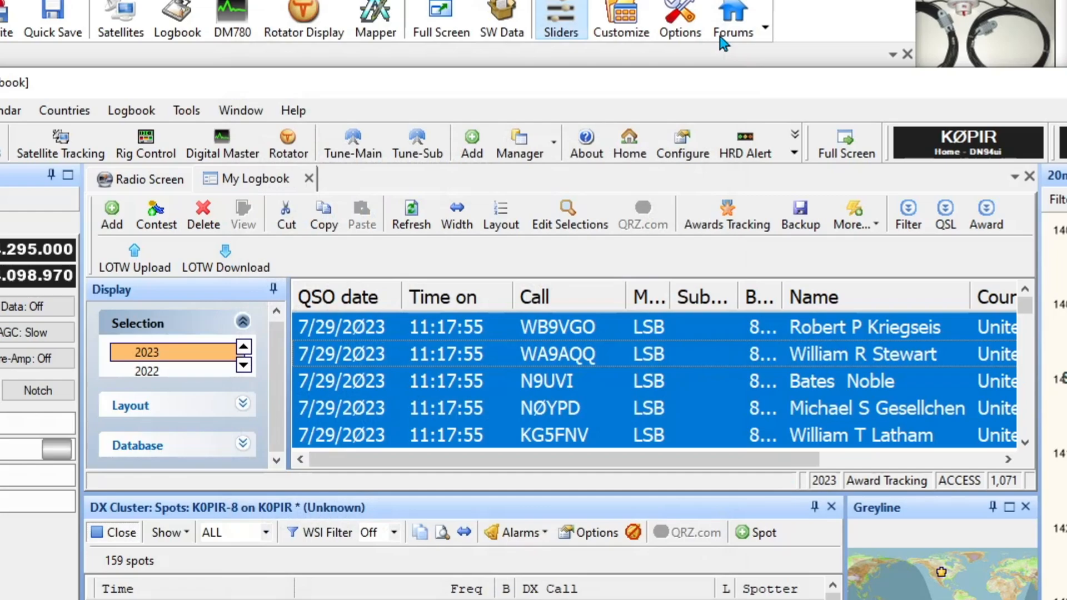
{"action": "mouse_move", "coordinate": [445, 344]}
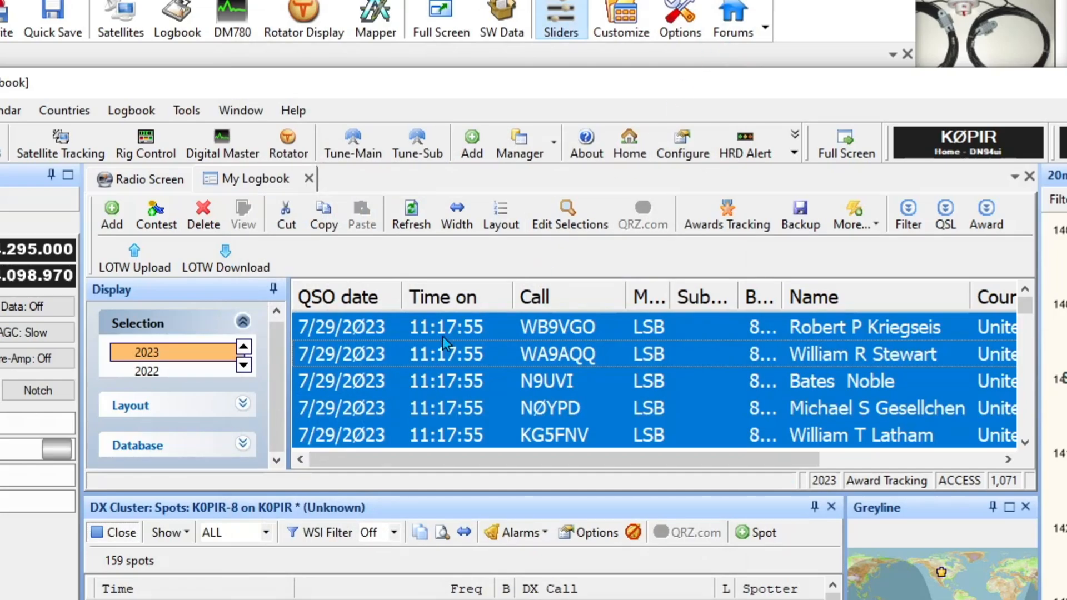
{"action": "mouse_move", "coordinate": [885, 228]}
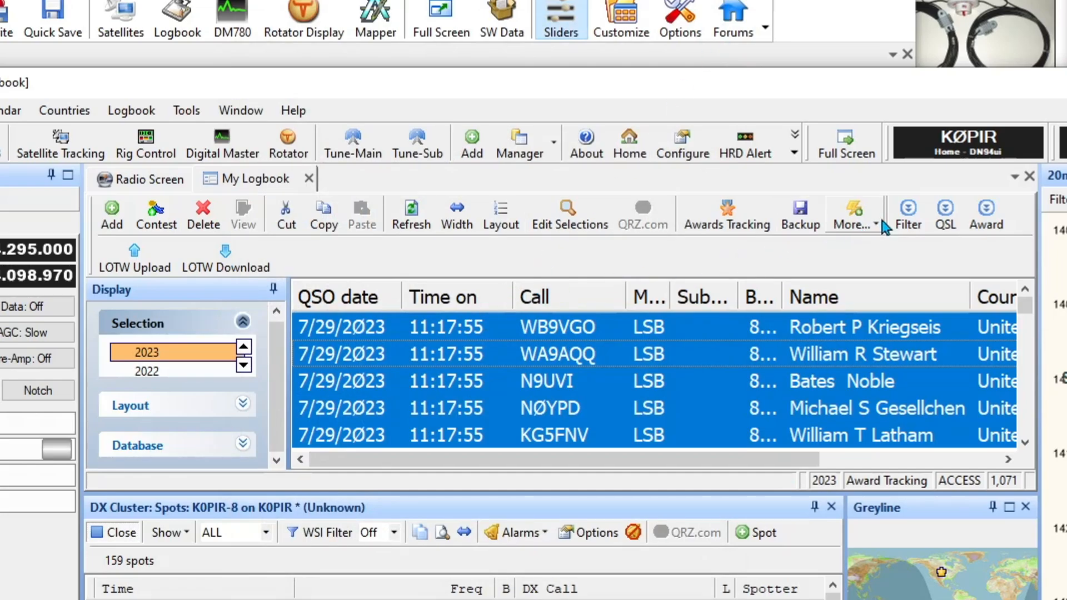
{"action": "left_click", "coordinate": [851, 214]}
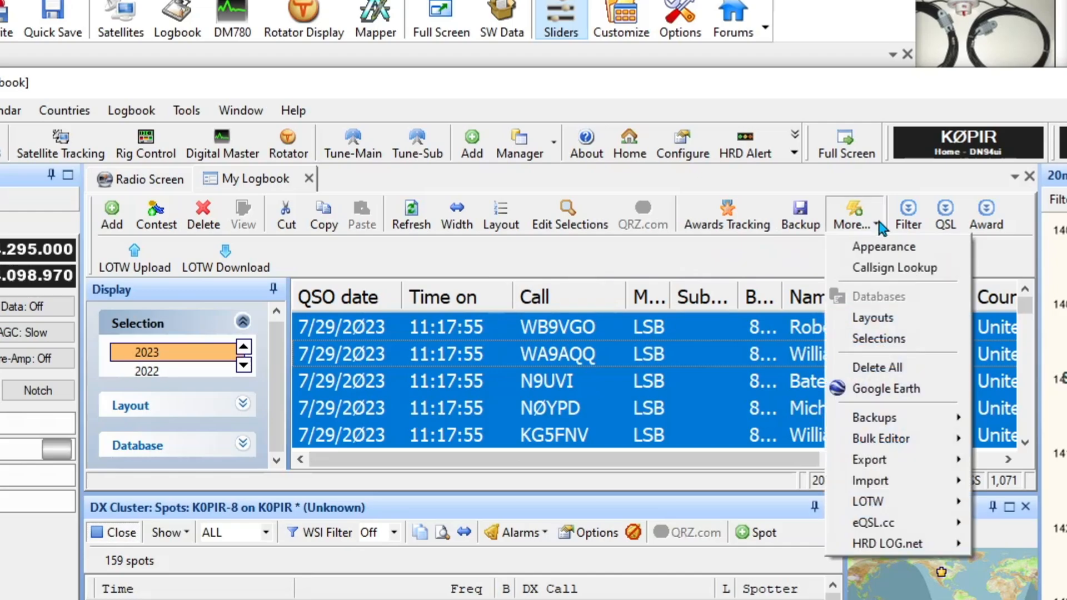
{"action": "mouse_move", "coordinate": [868, 501]}
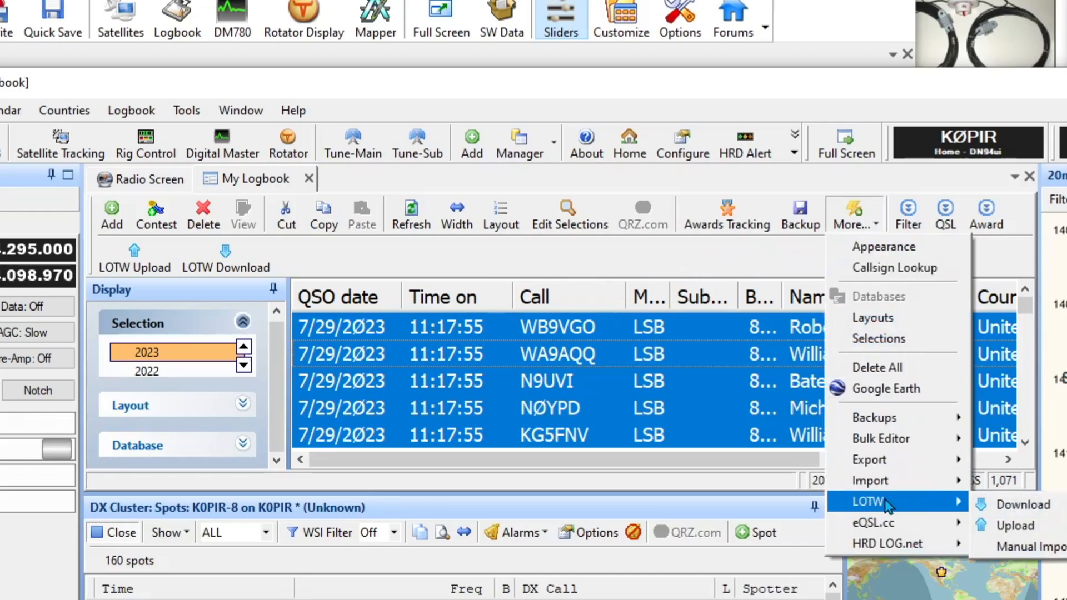
{"action": "left_click", "coordinate": [1024, 505]}
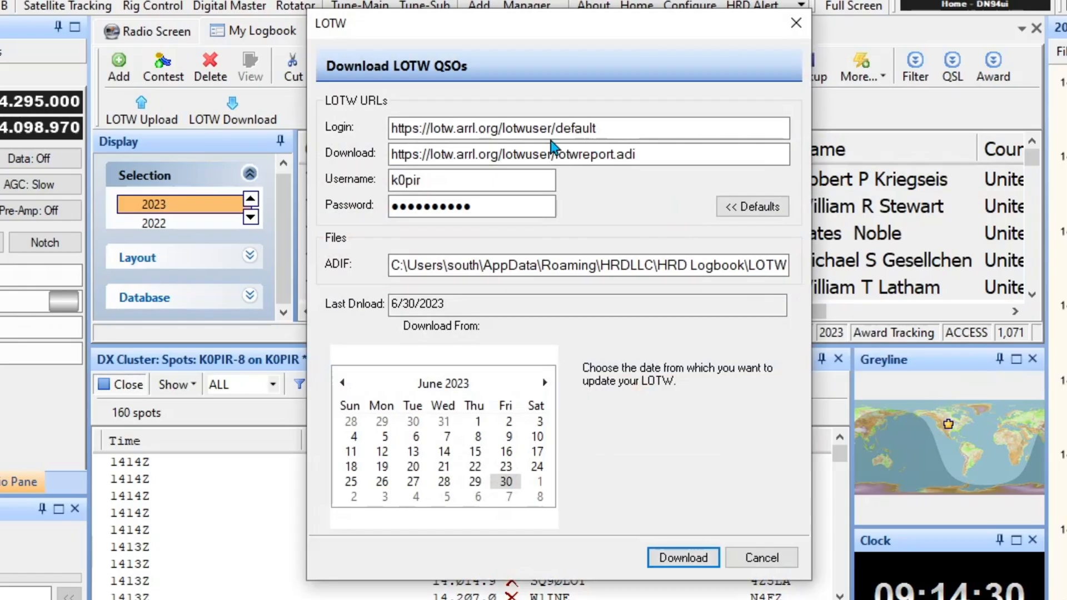
{"action": "mouse_move", "coordinate": [364, 326]}
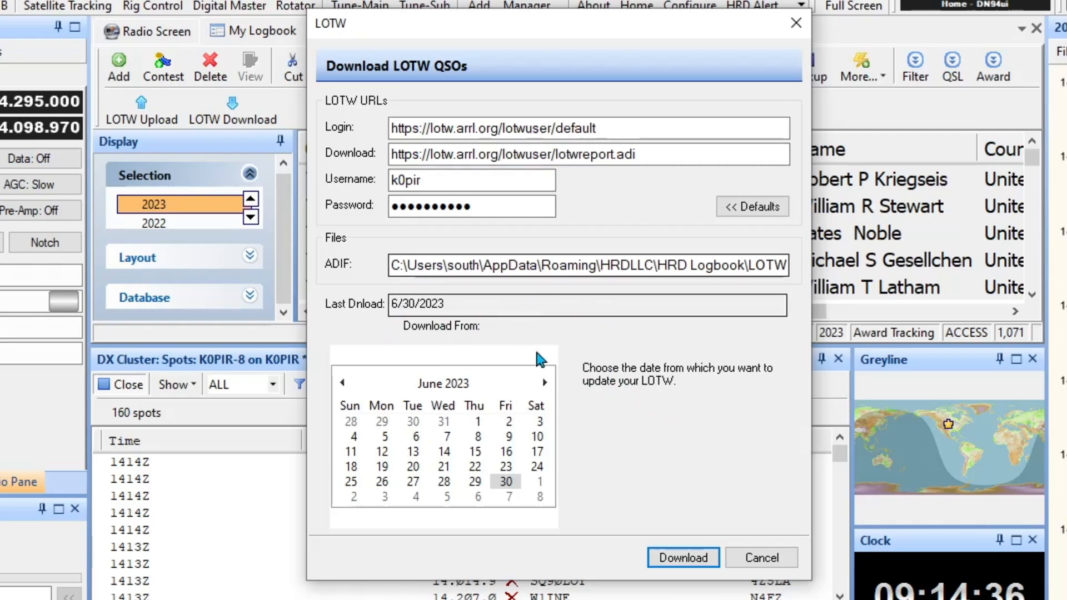
{"action": "mouse_move", "coordinate": [699, 303]}
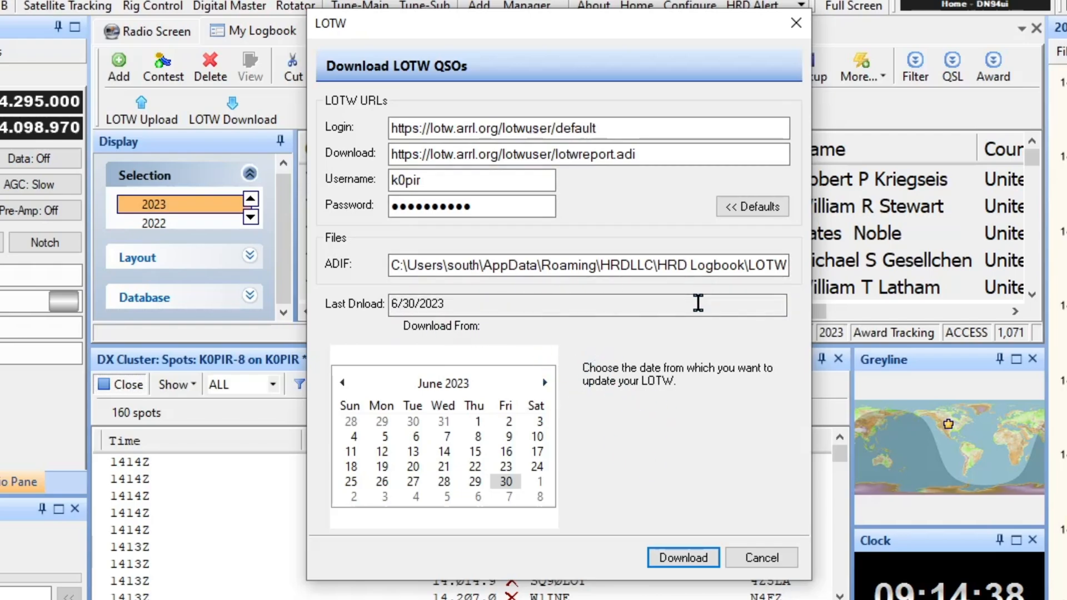
{"action": "mouse_move", "coordinate": [340, 295]}
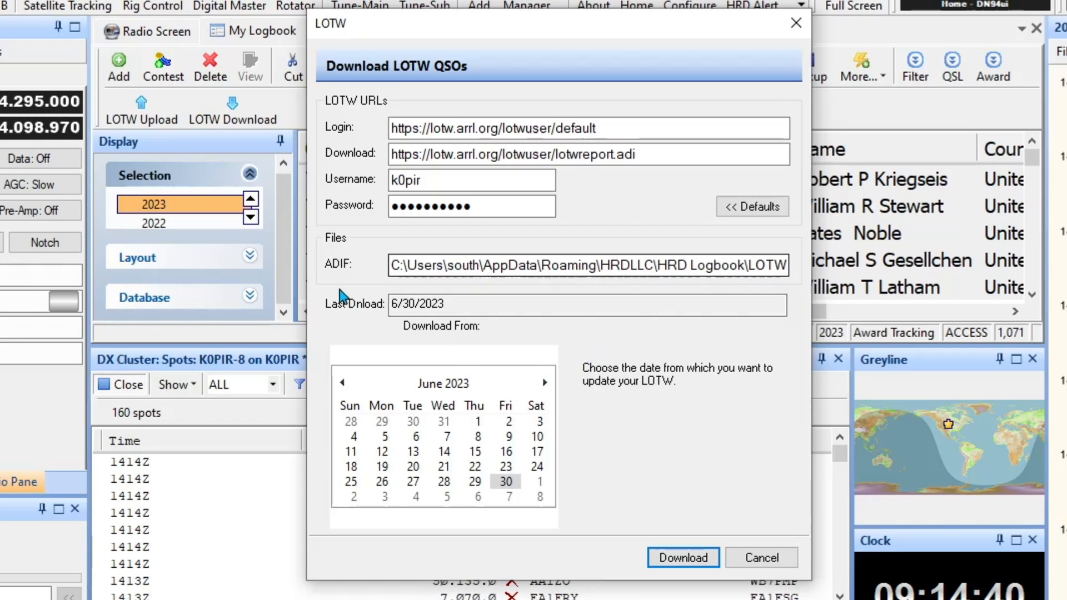
{"action": "mouse_move", "coordinate": [627, 457]}
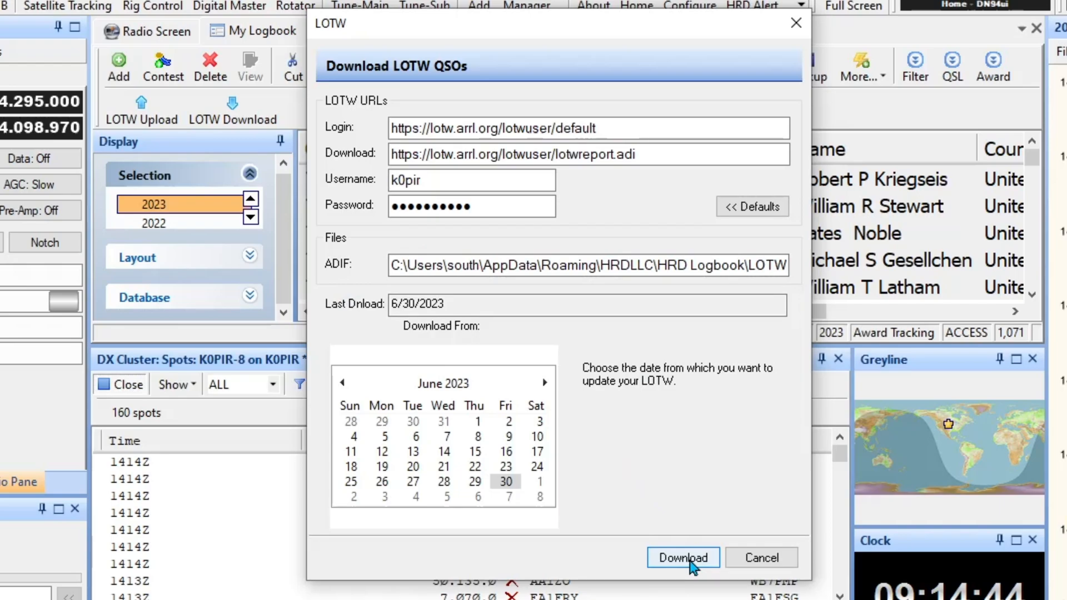
Step: Download the LOTW confirmations received since 6/30/2023 as an ADIF file
{"action": "left_click", "coordinate": [683, 557]}
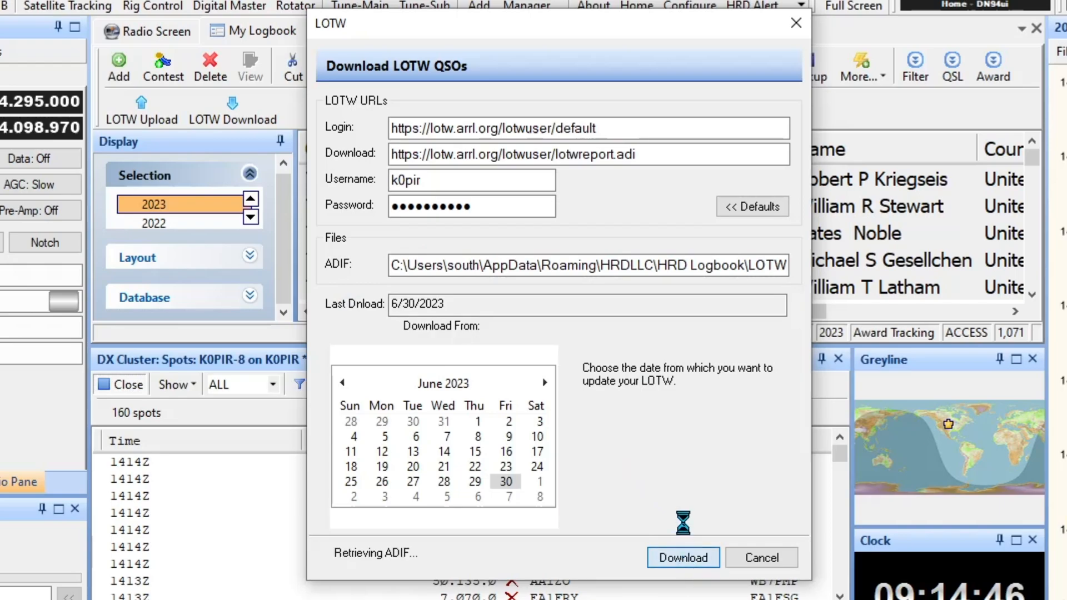
{"action": "left_click", "coordinate": [681, 557]}
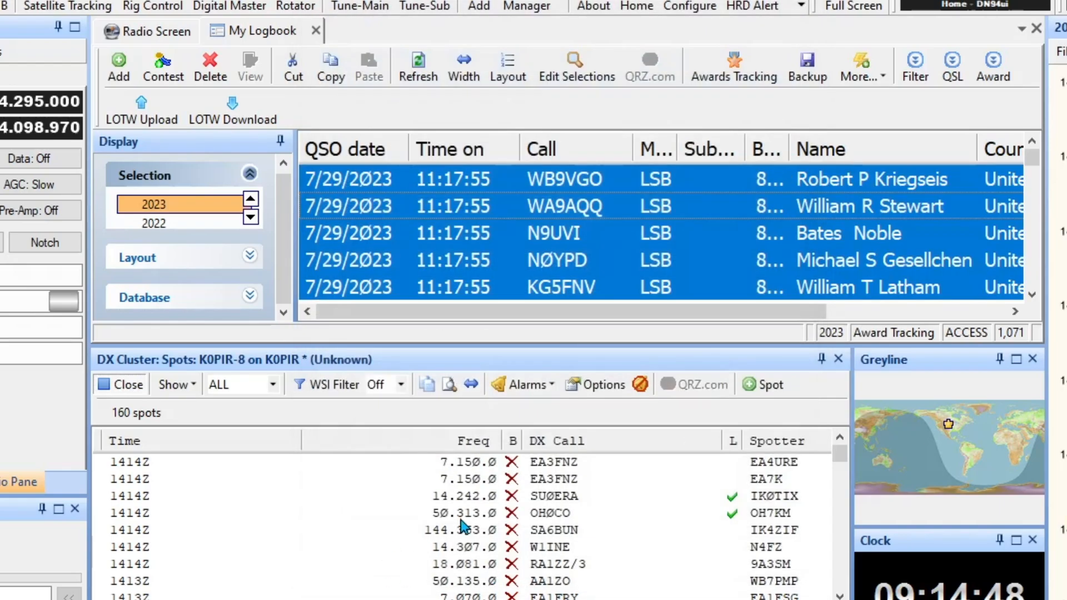
Step: Save the 2 matched LOTW confirmations to the database and finish the import
{"action": "left_click", "coordinate": [232, 109]}
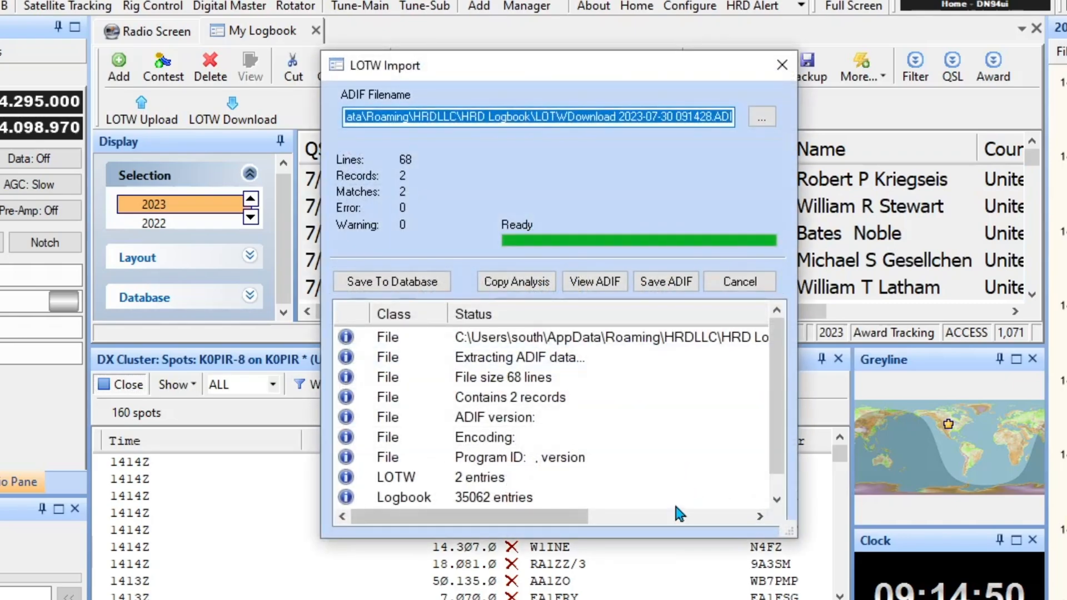
{"action": "mouse_move", "coordinate": [593, 405]}
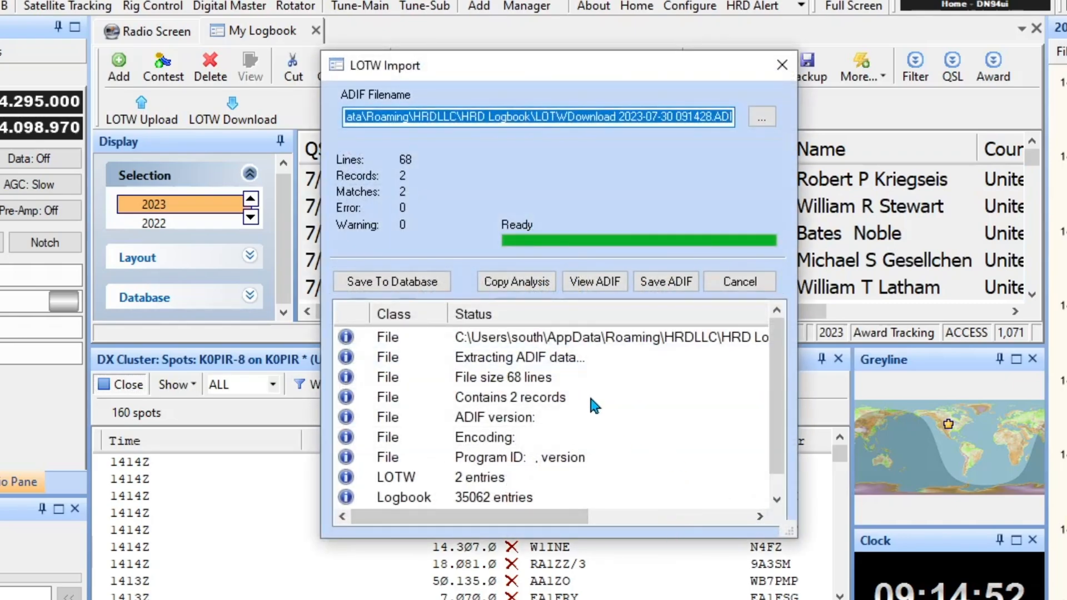
{"action": "left_click", "coordinate": [391, 282]}
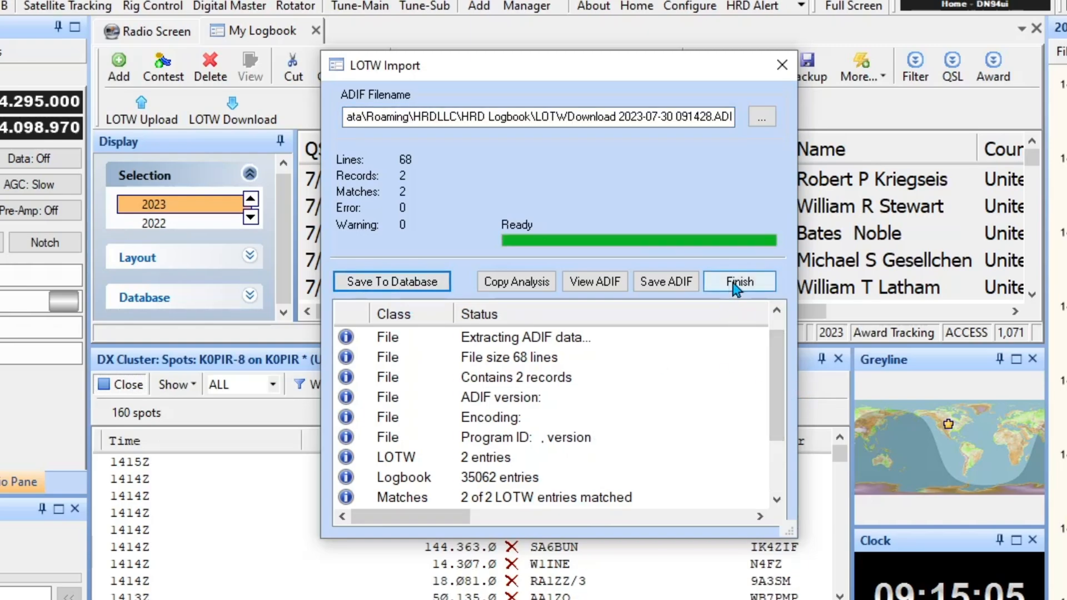
{"action": "left_click", "coordinate": [740, 282]}
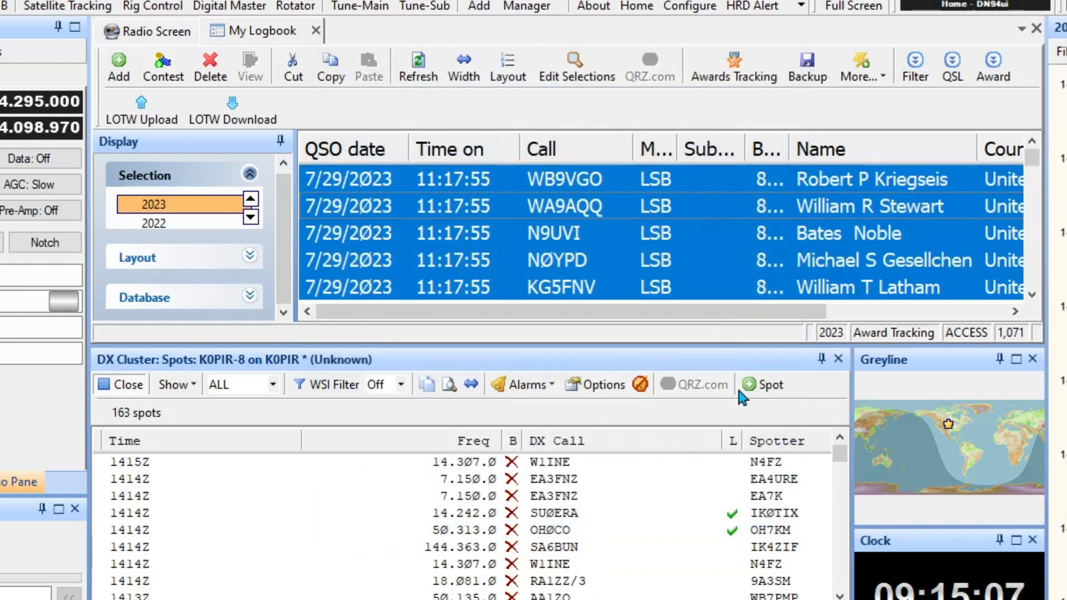
{"action": "mouse_move", "coordinate": [702, 375]}
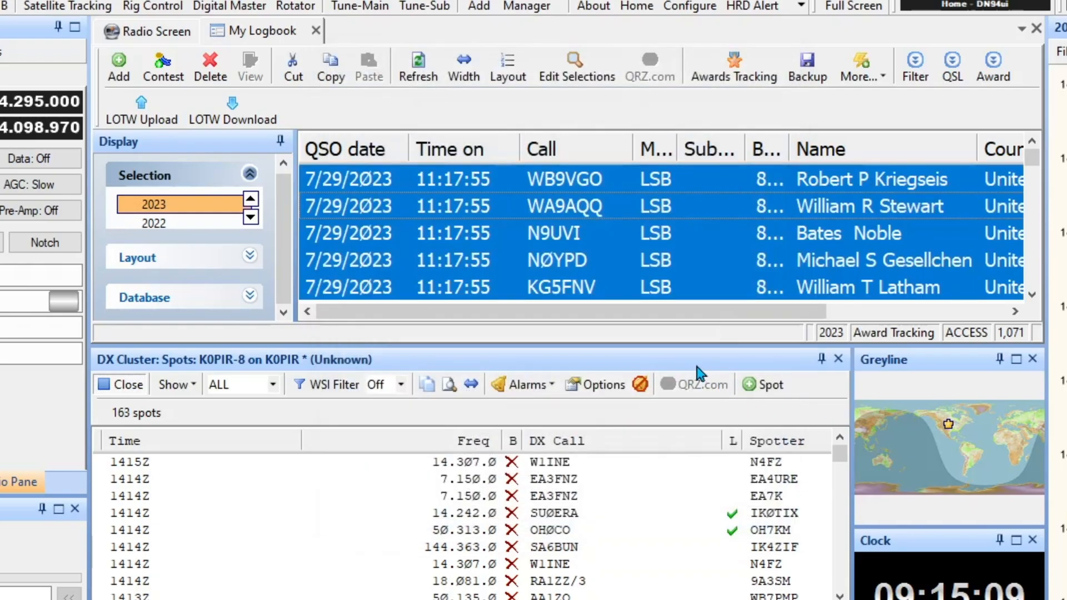
{"action": "mouse_move", "coordinate": [722, 366]}
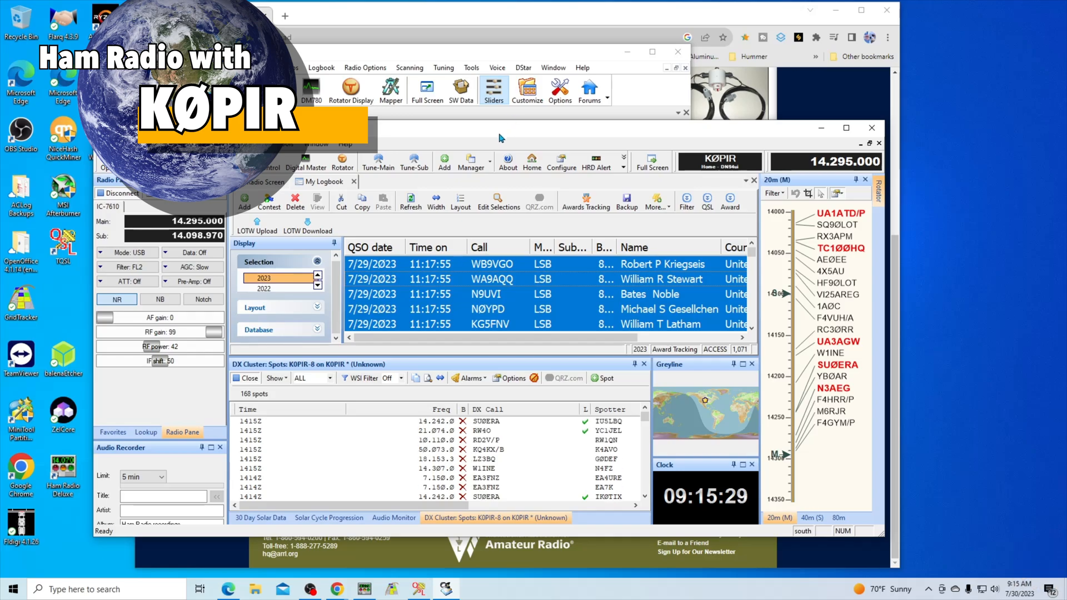
{"action": "mouse_move", "coordinate": [548, 123]}
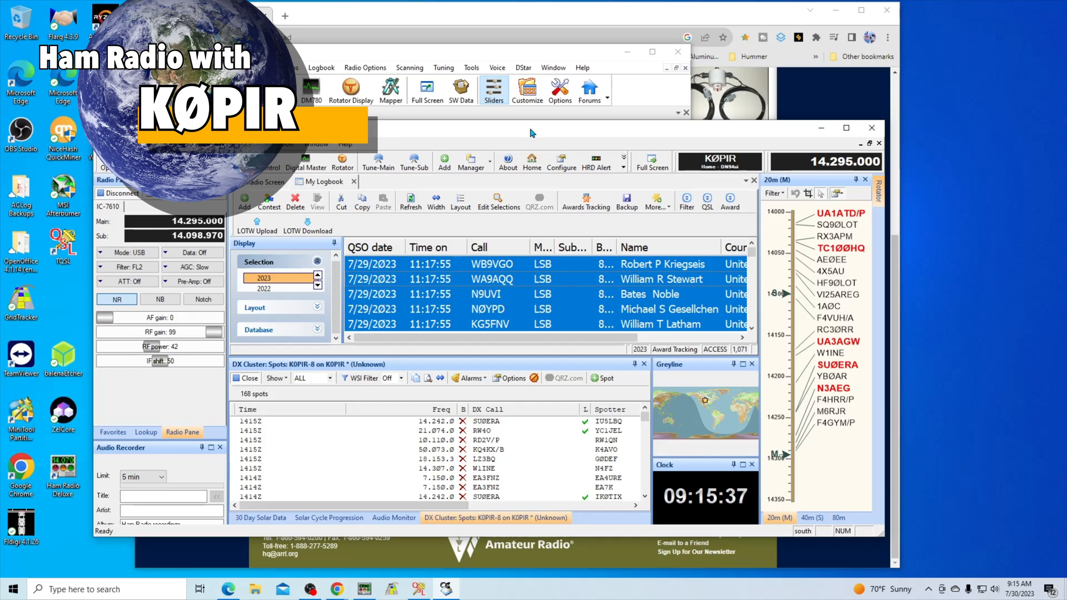
{"action": "mouse_move", "coordinate": [532, 133]}
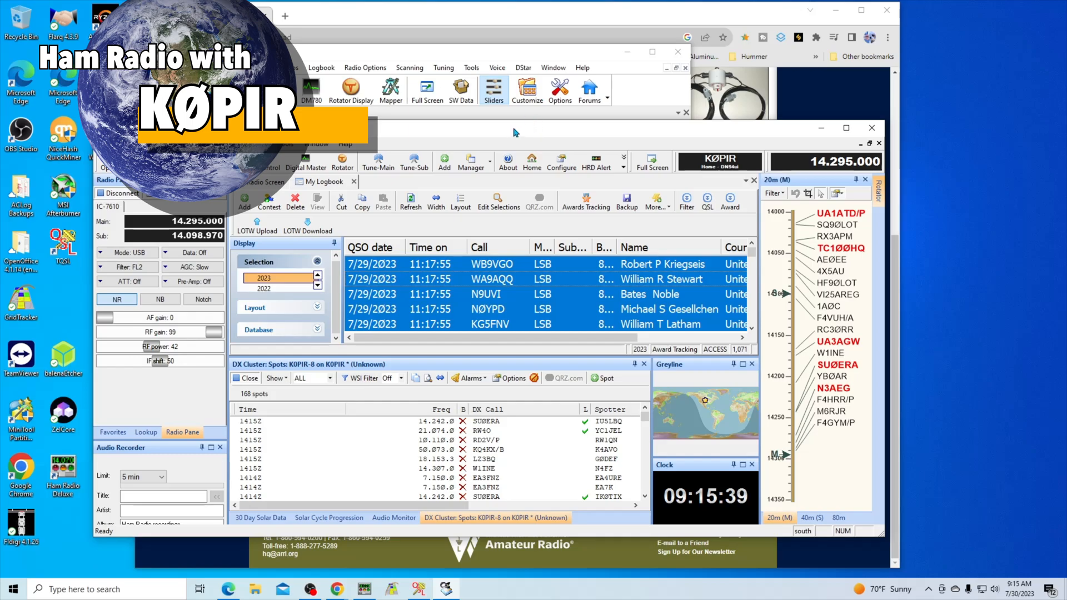